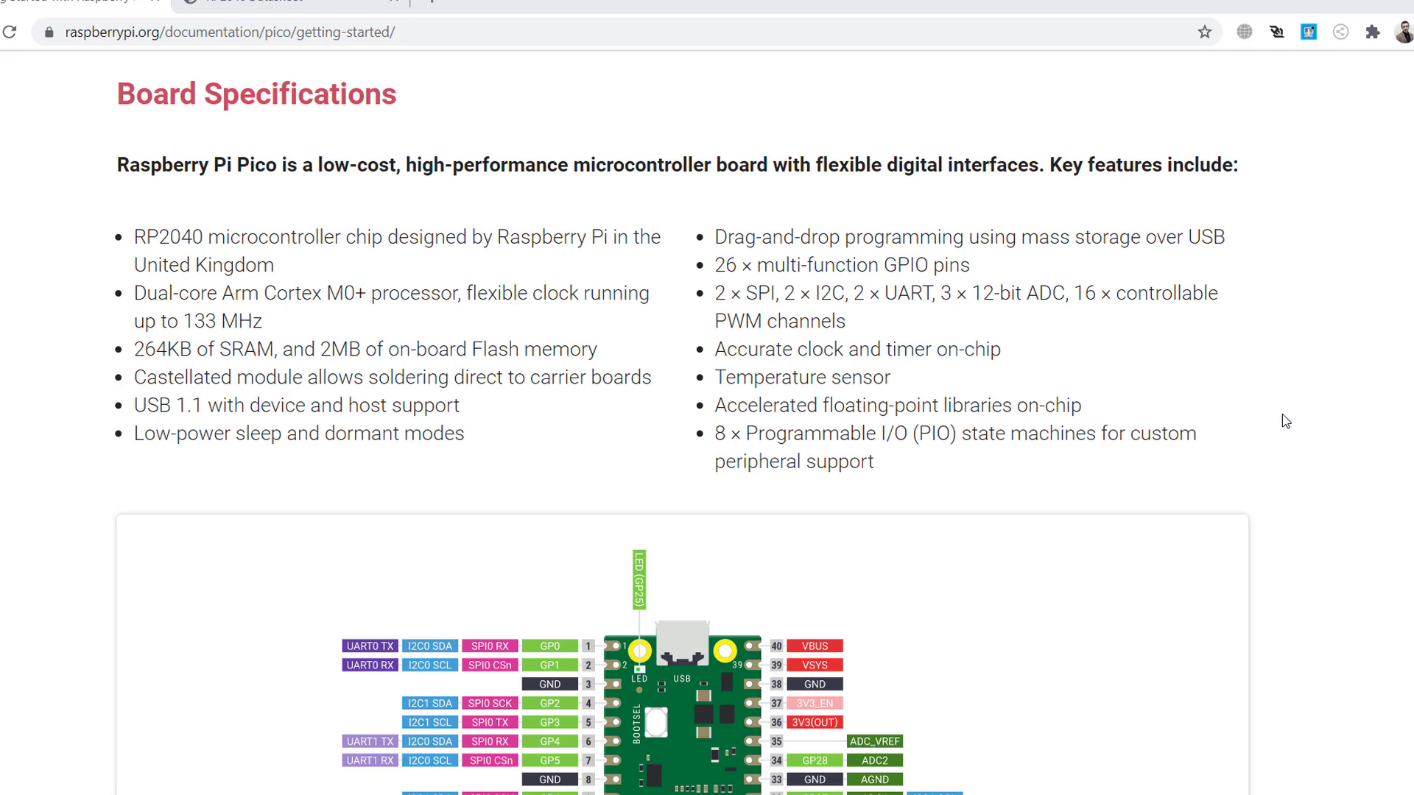
mouse_move(284, 258)
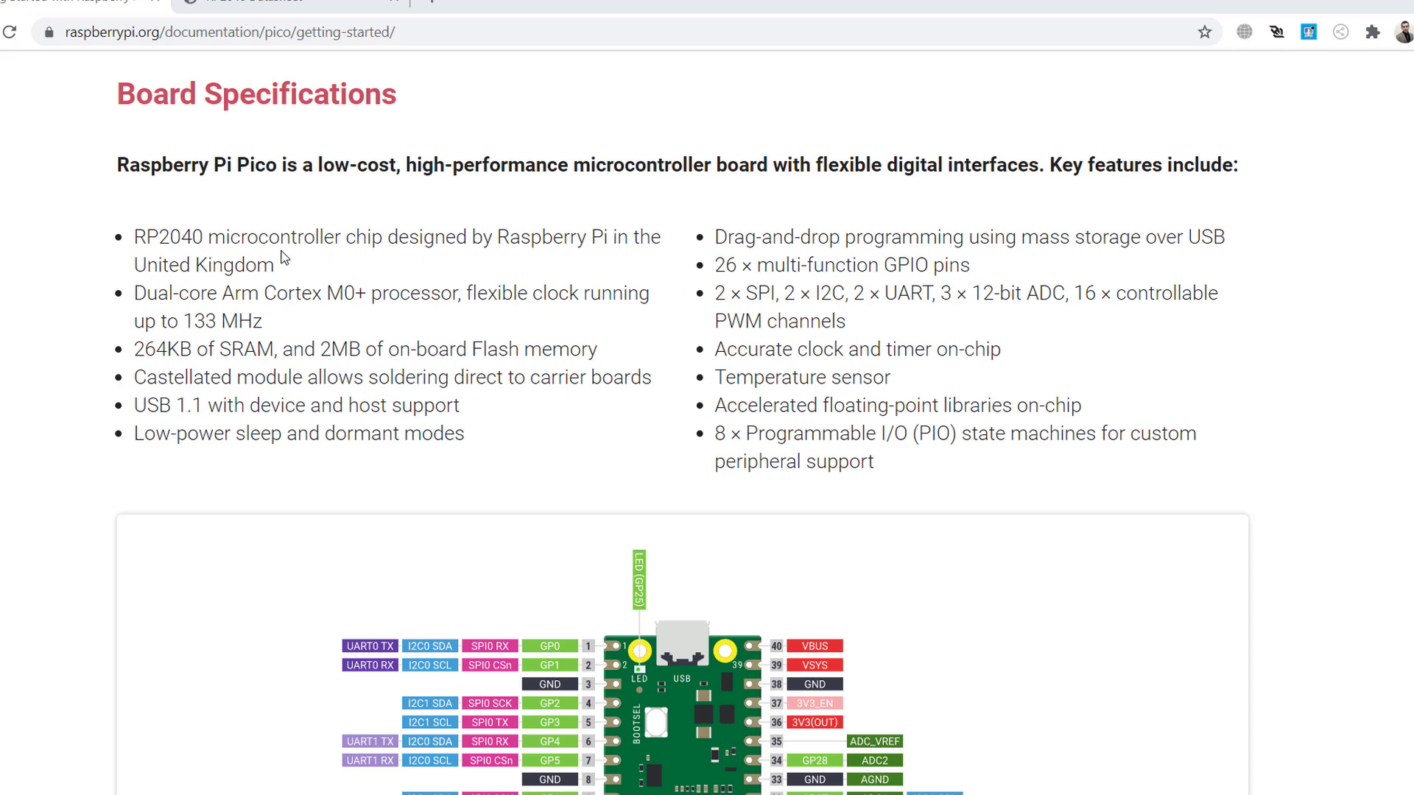
Step: Show Figure 1 of the RP2040 datasheet on page 10 and highlight 'M0' and 'floor'
double_click(153, 237)
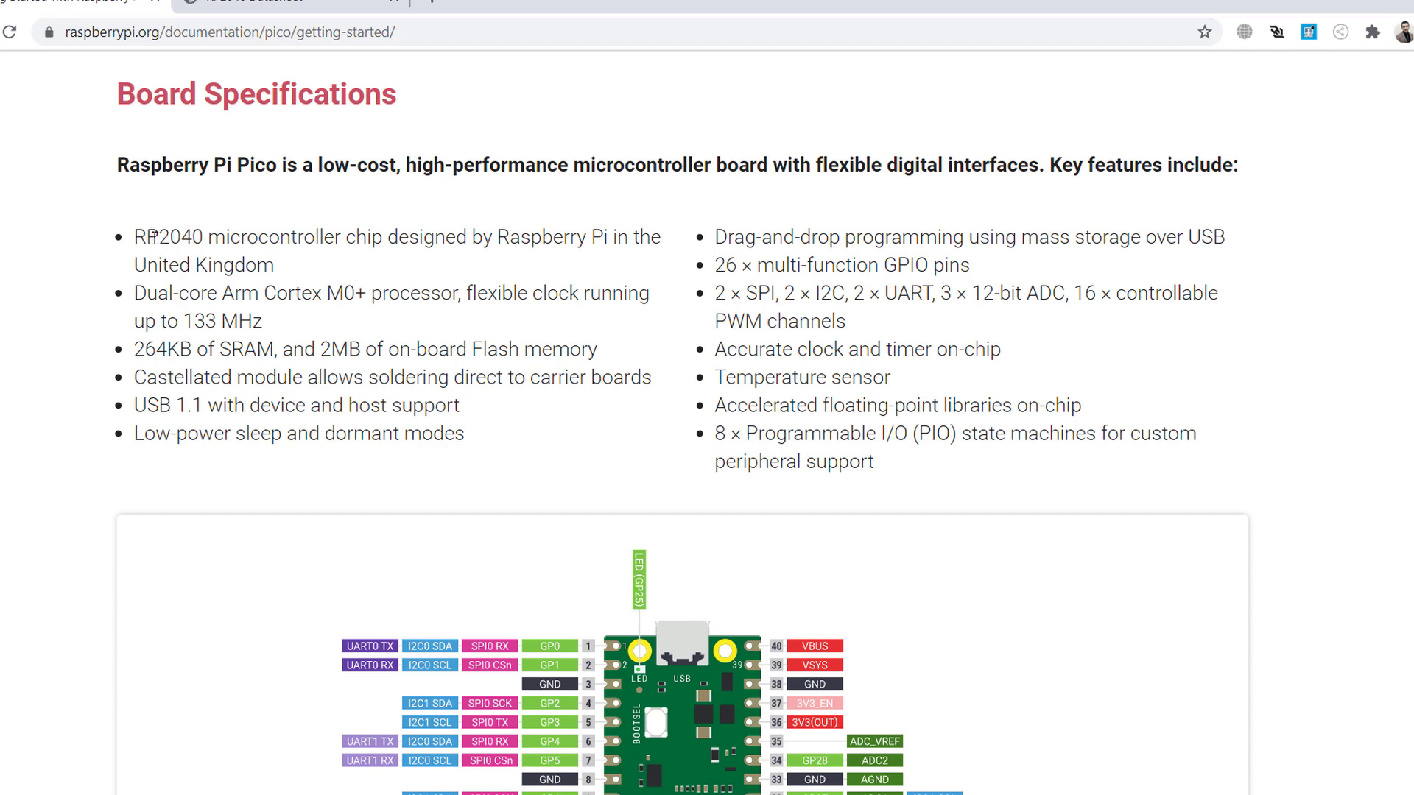
click(261, 3)
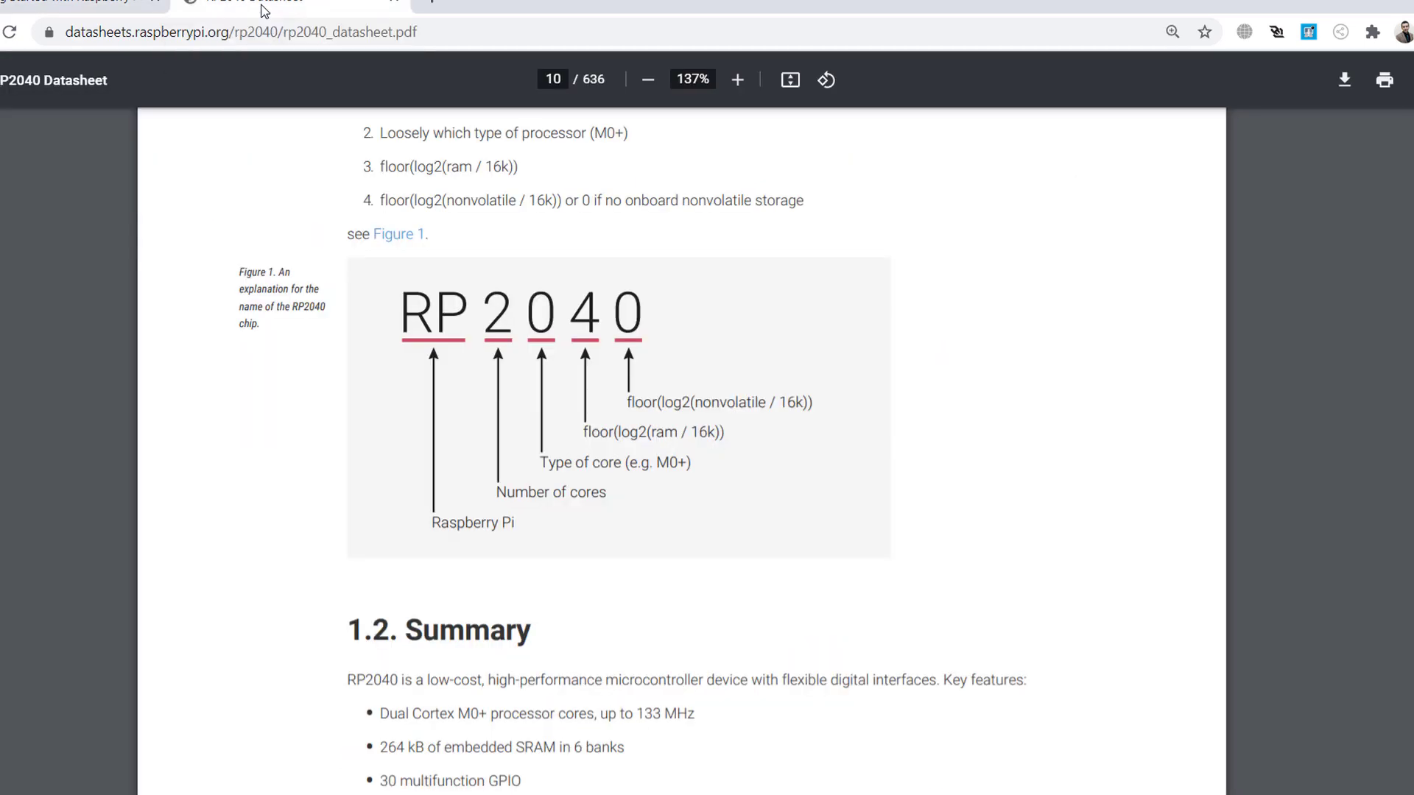
scroll(down, 3)
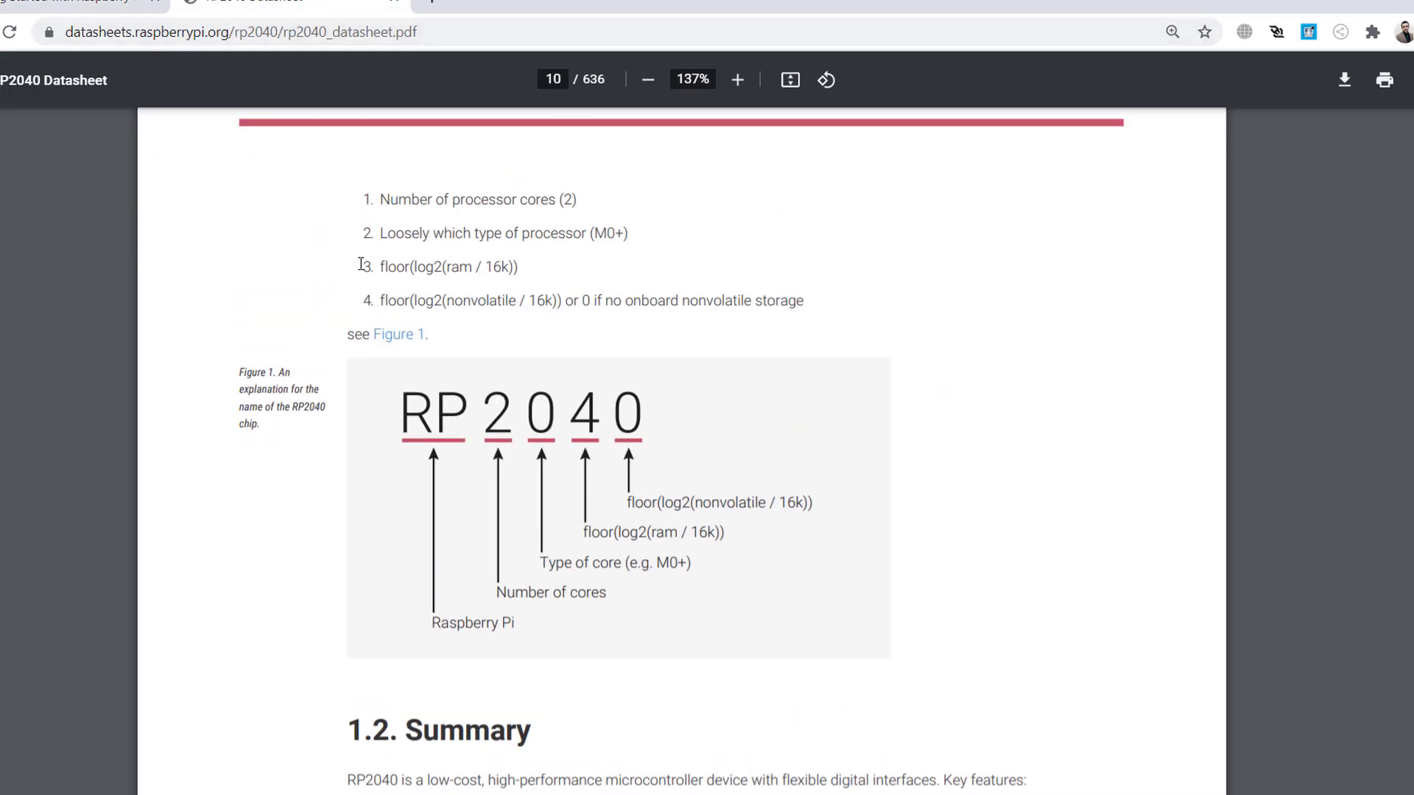
scroll(down, 3)
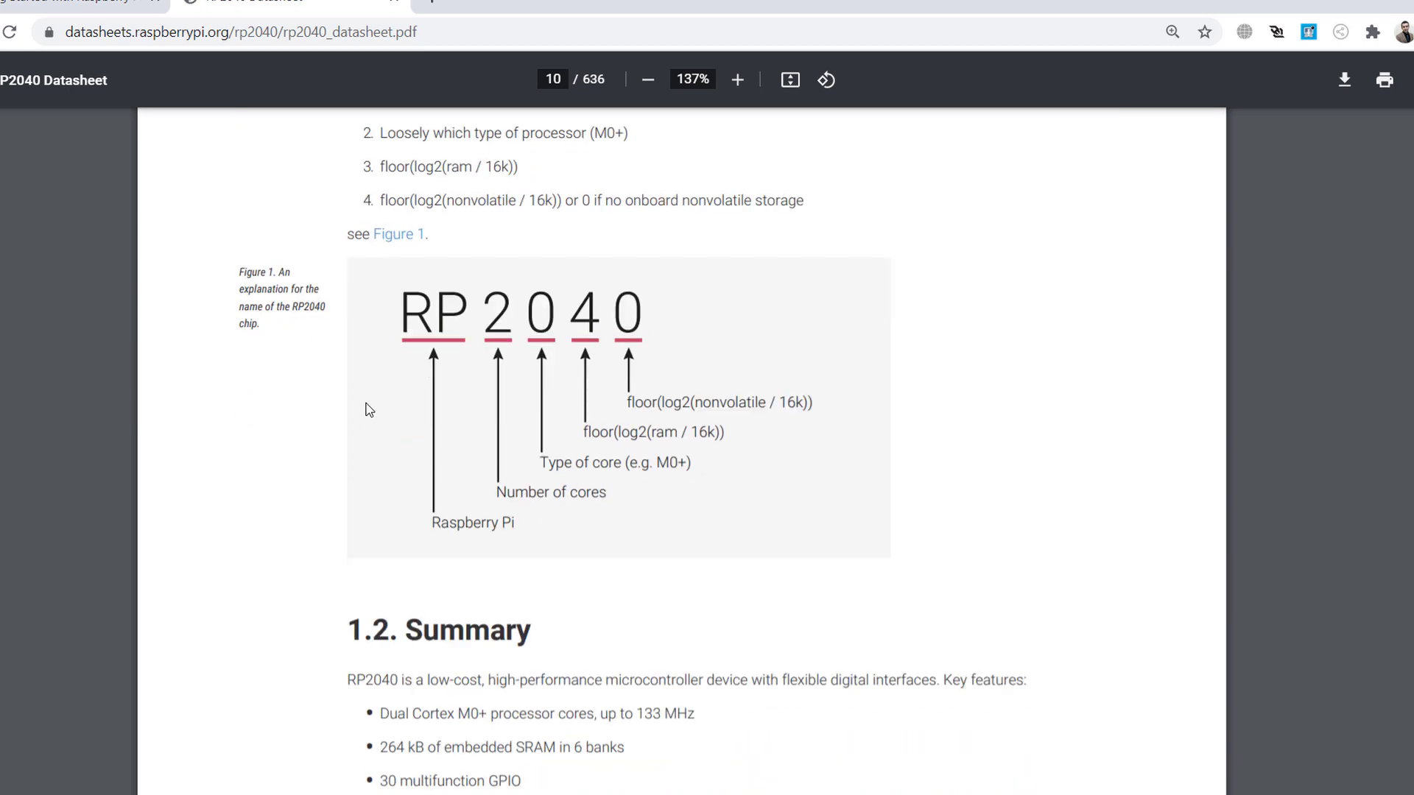
scroll(up, 3)
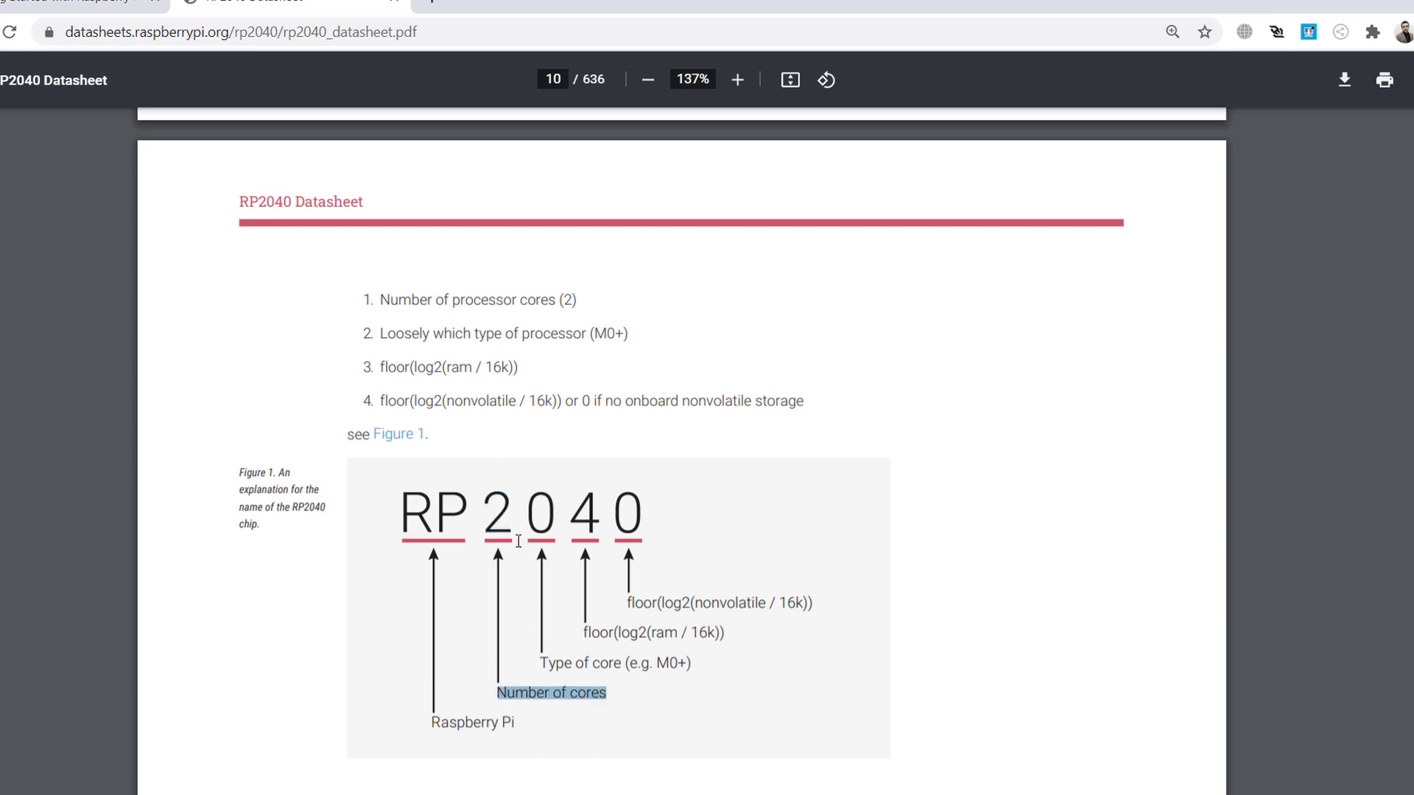
mouse_move(559, 623)
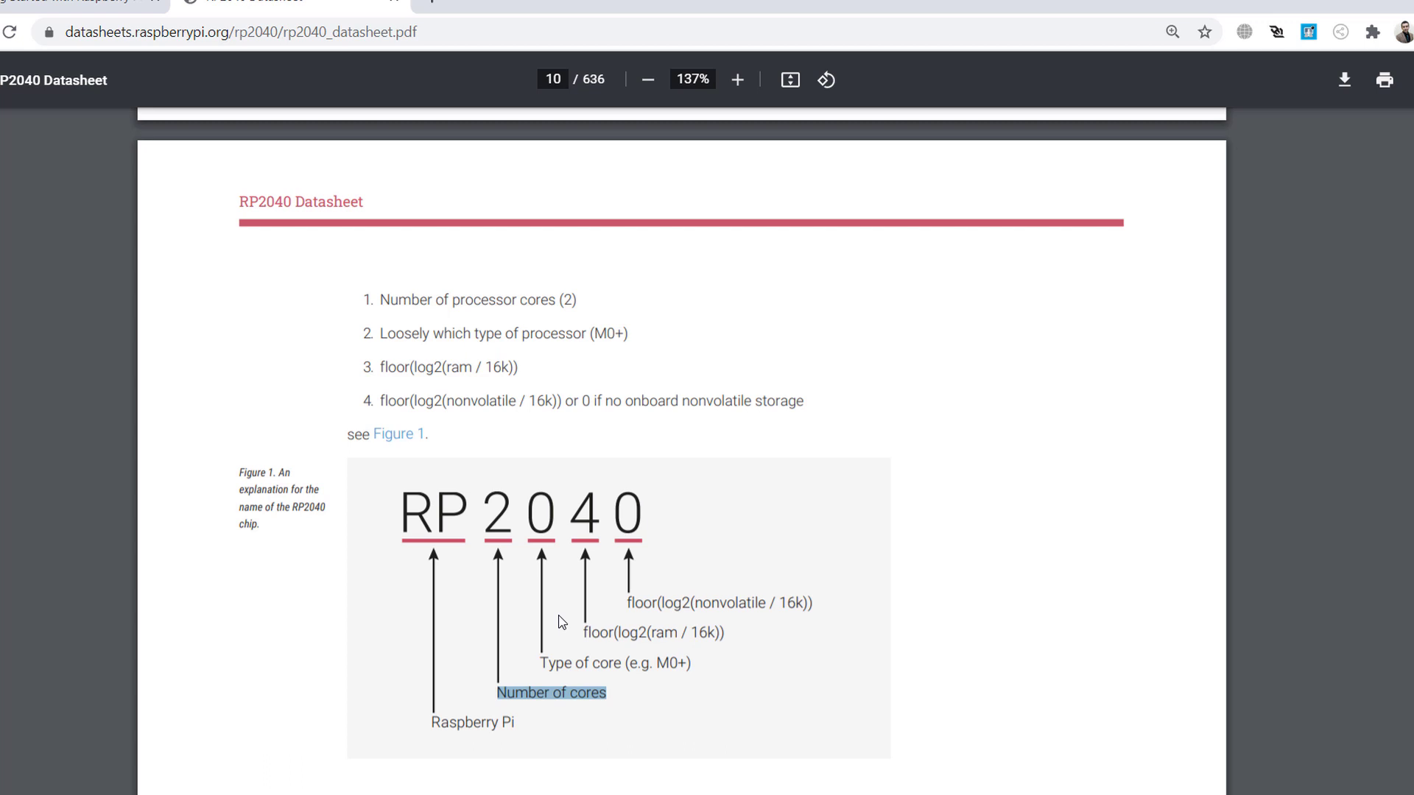
mouse_move(550, 678)
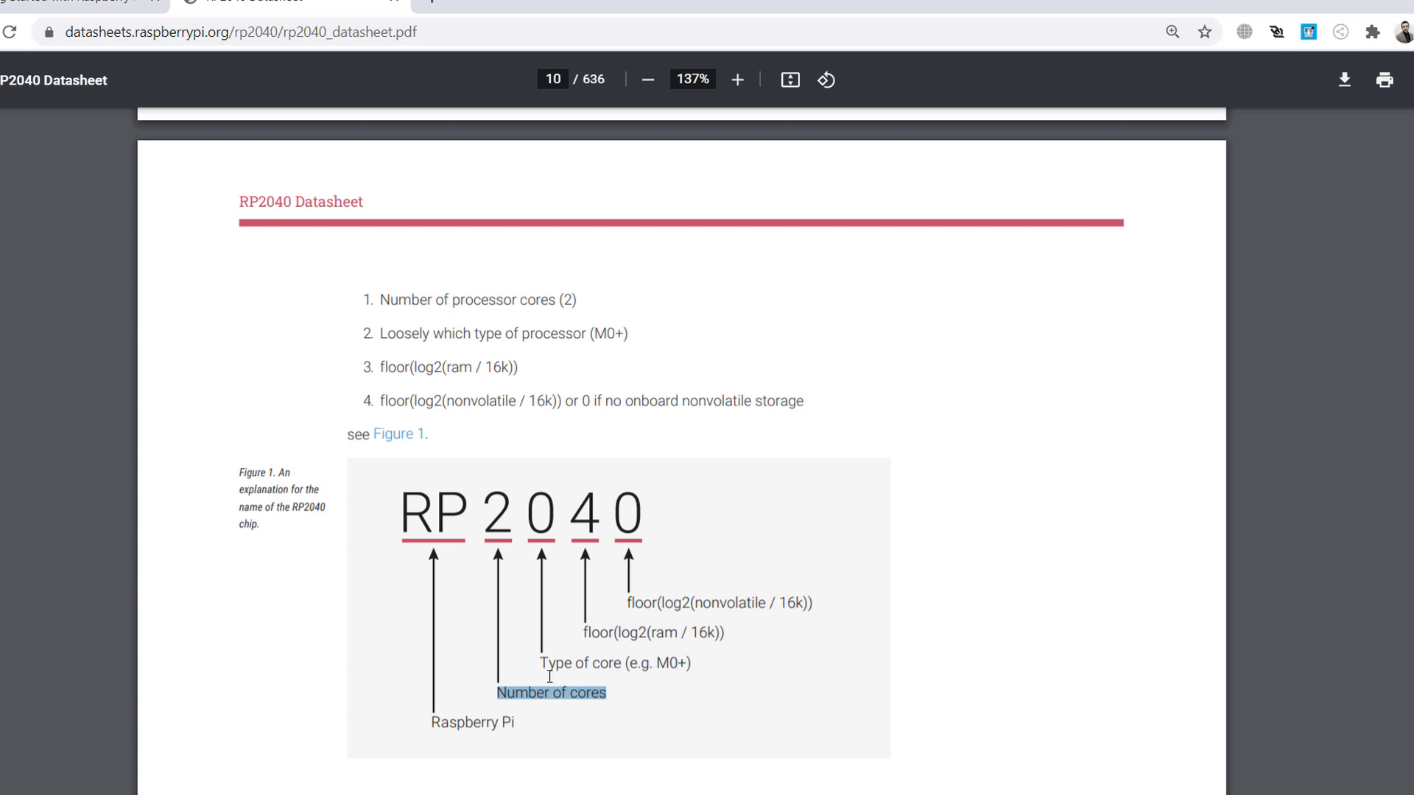
double_click(670, 663)
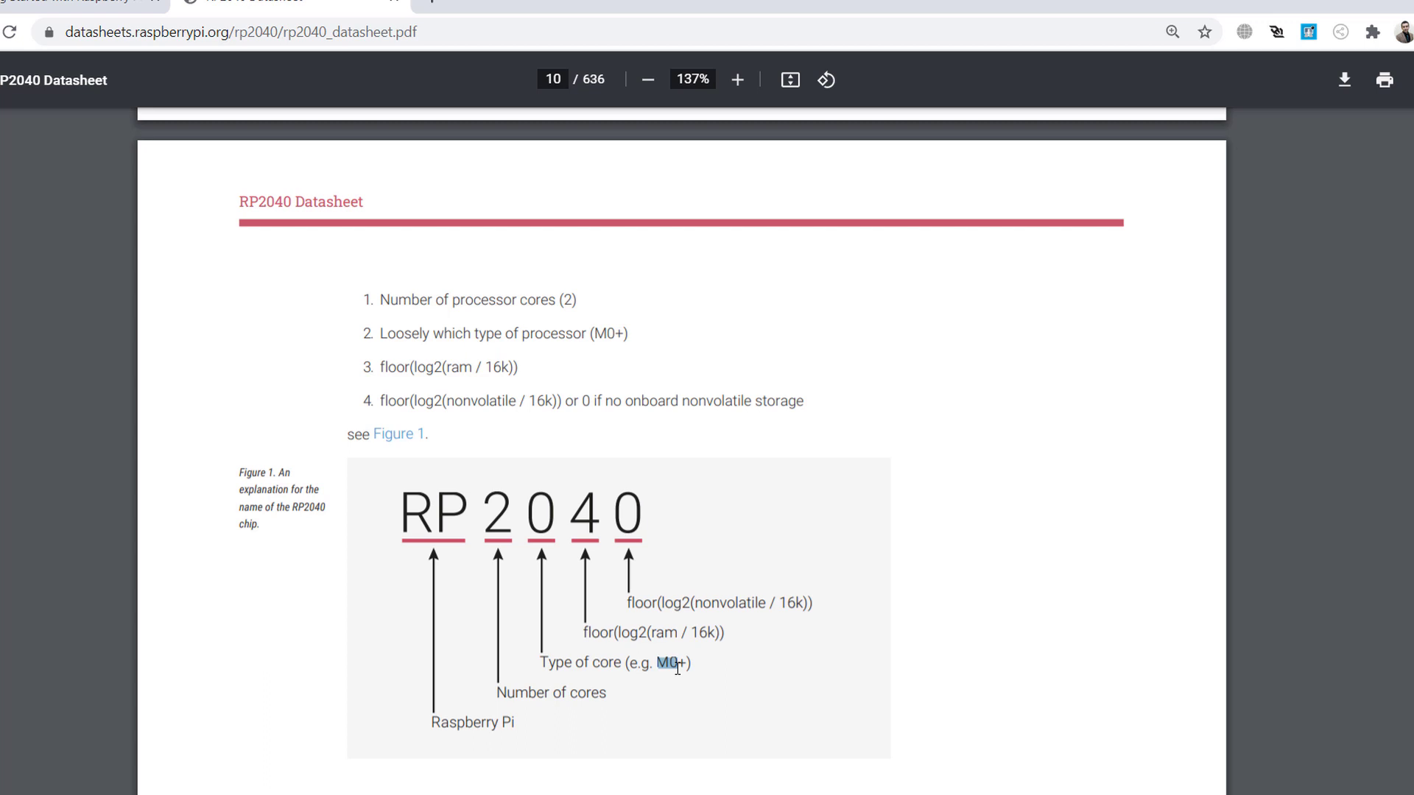
mouse_move(722, 656)
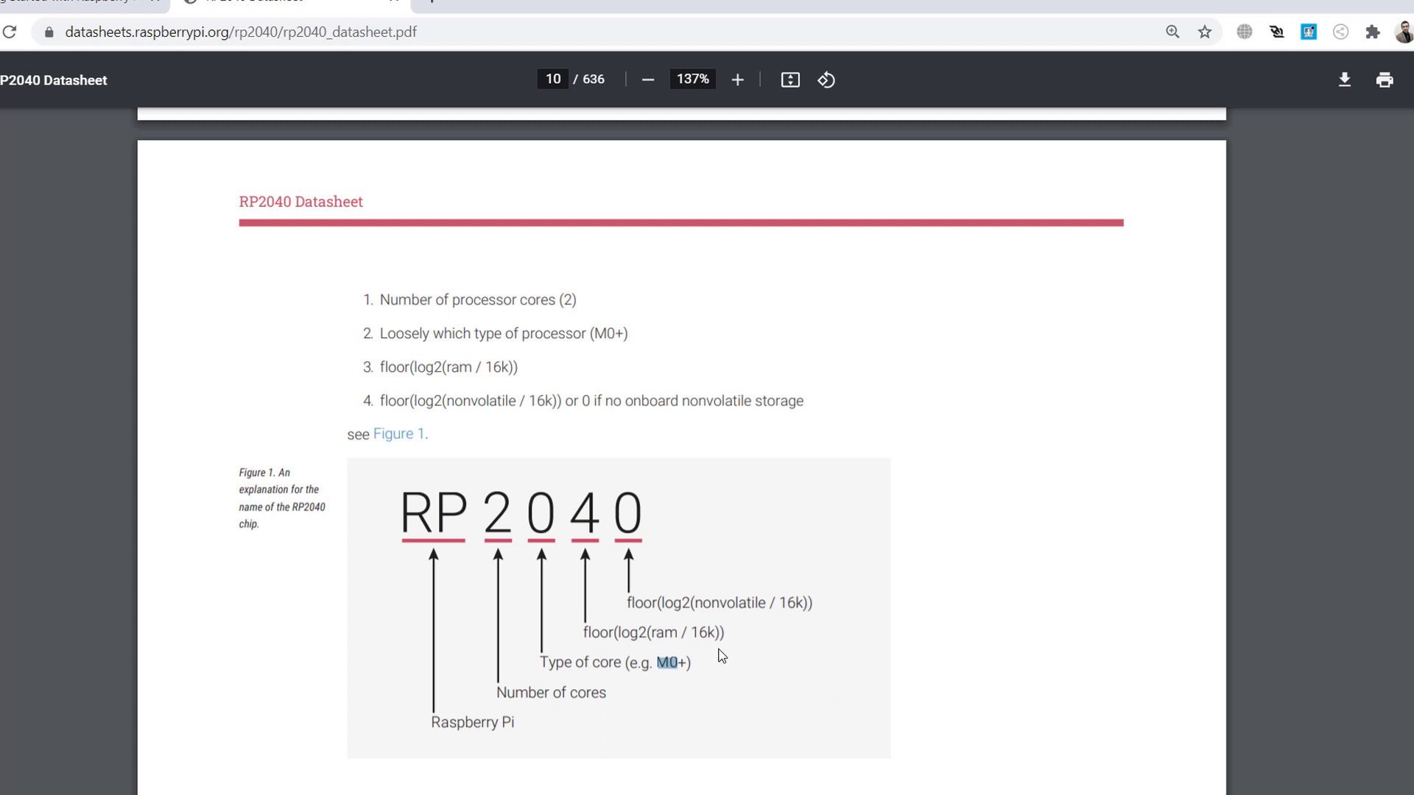
double_click(641, 603)
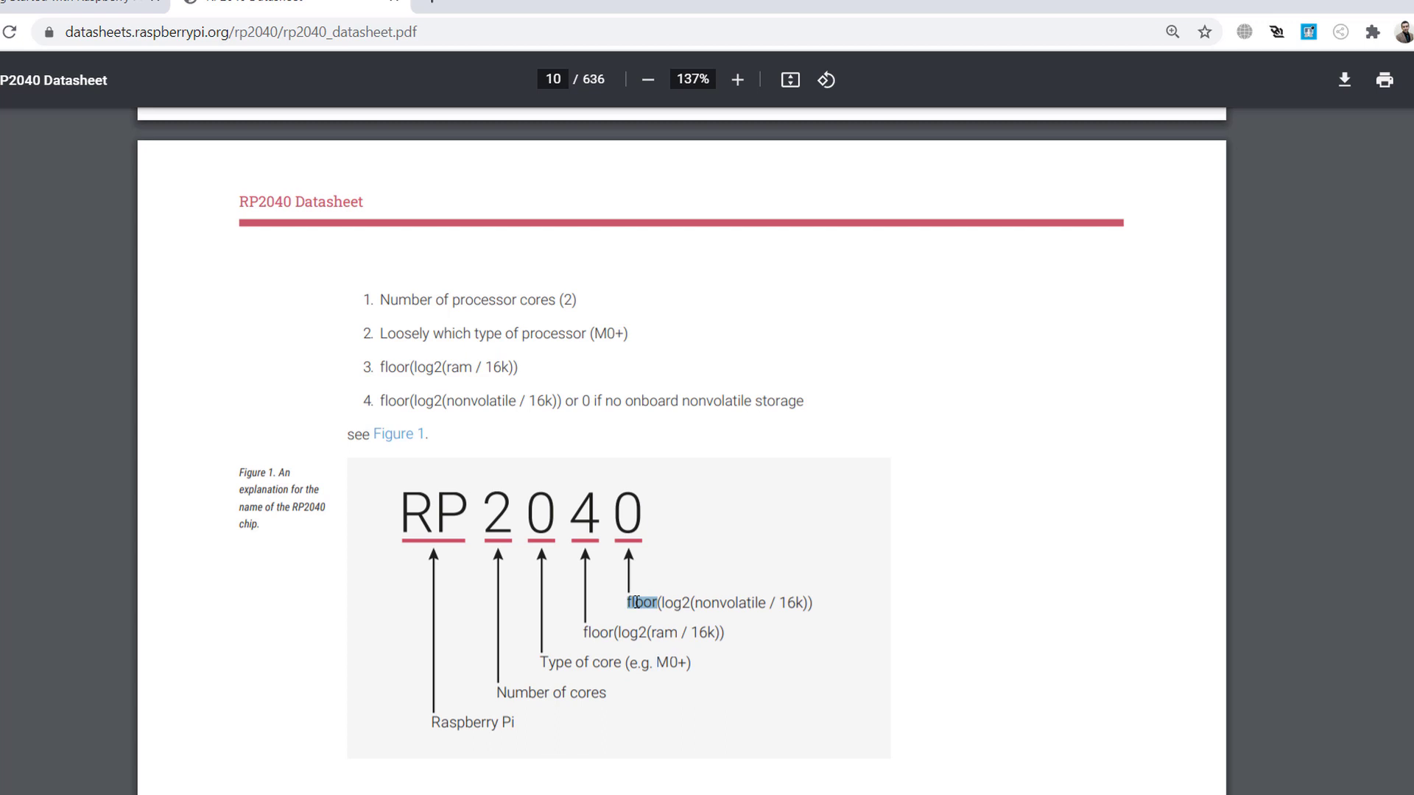
mouse_move(424, 582)
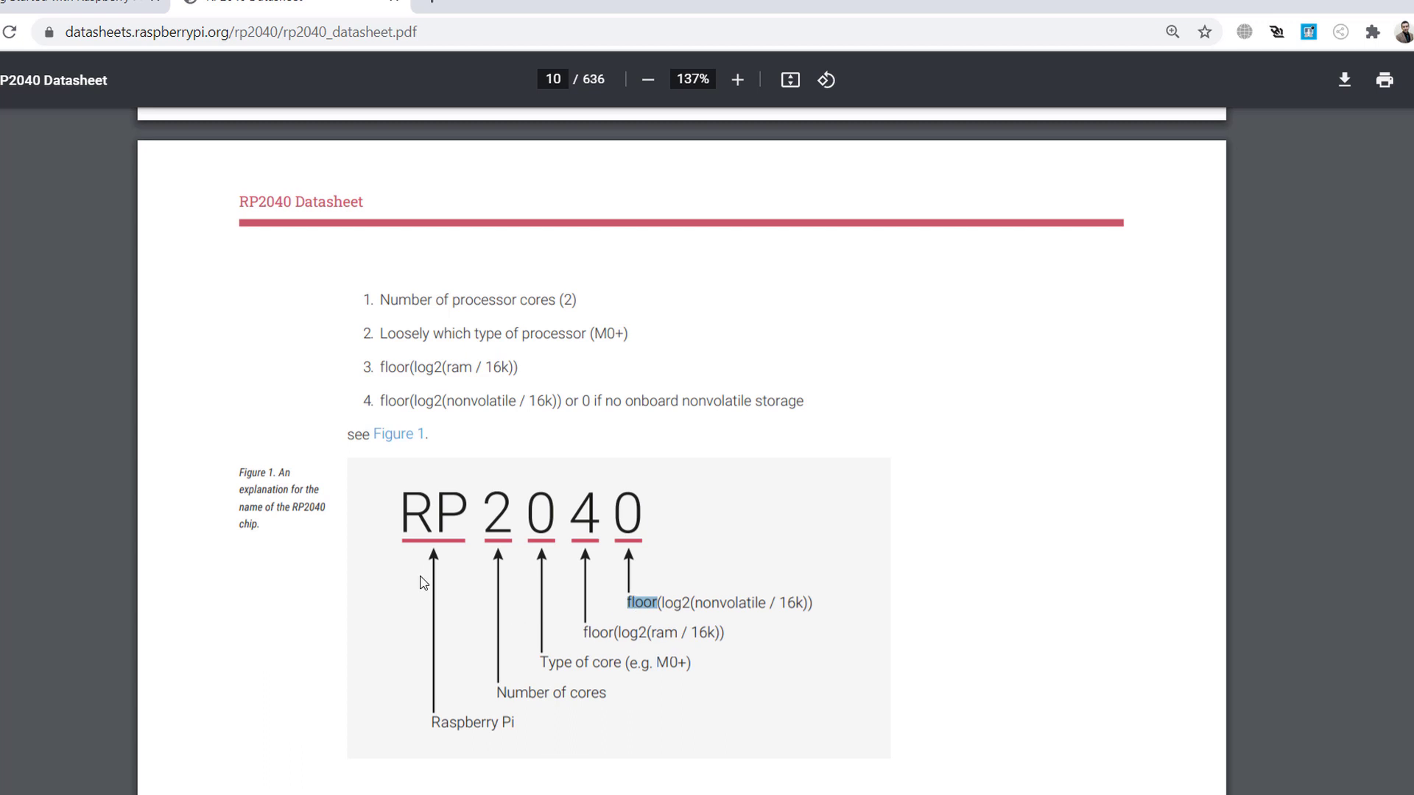
mouse_move(493, 513)
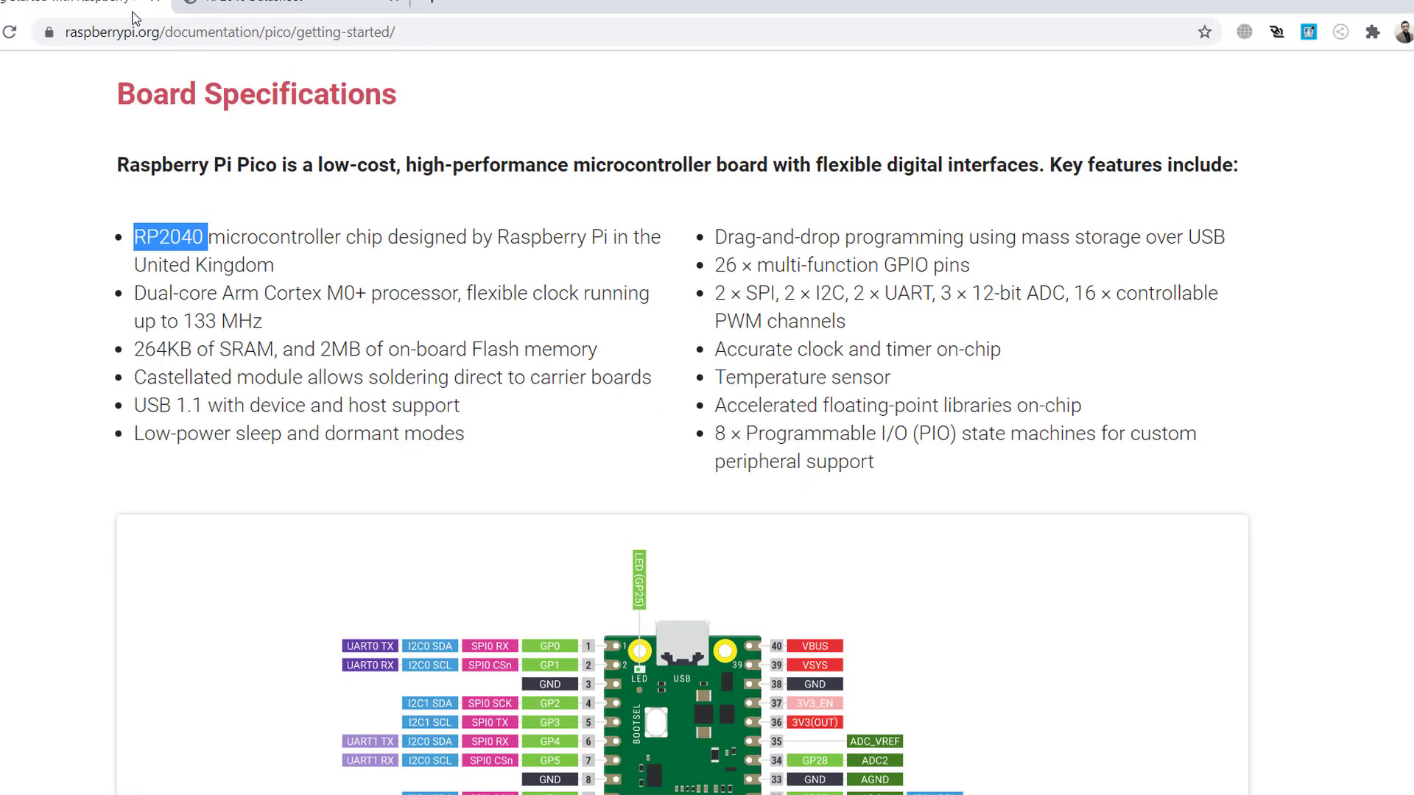
mouse_move(137, 294)
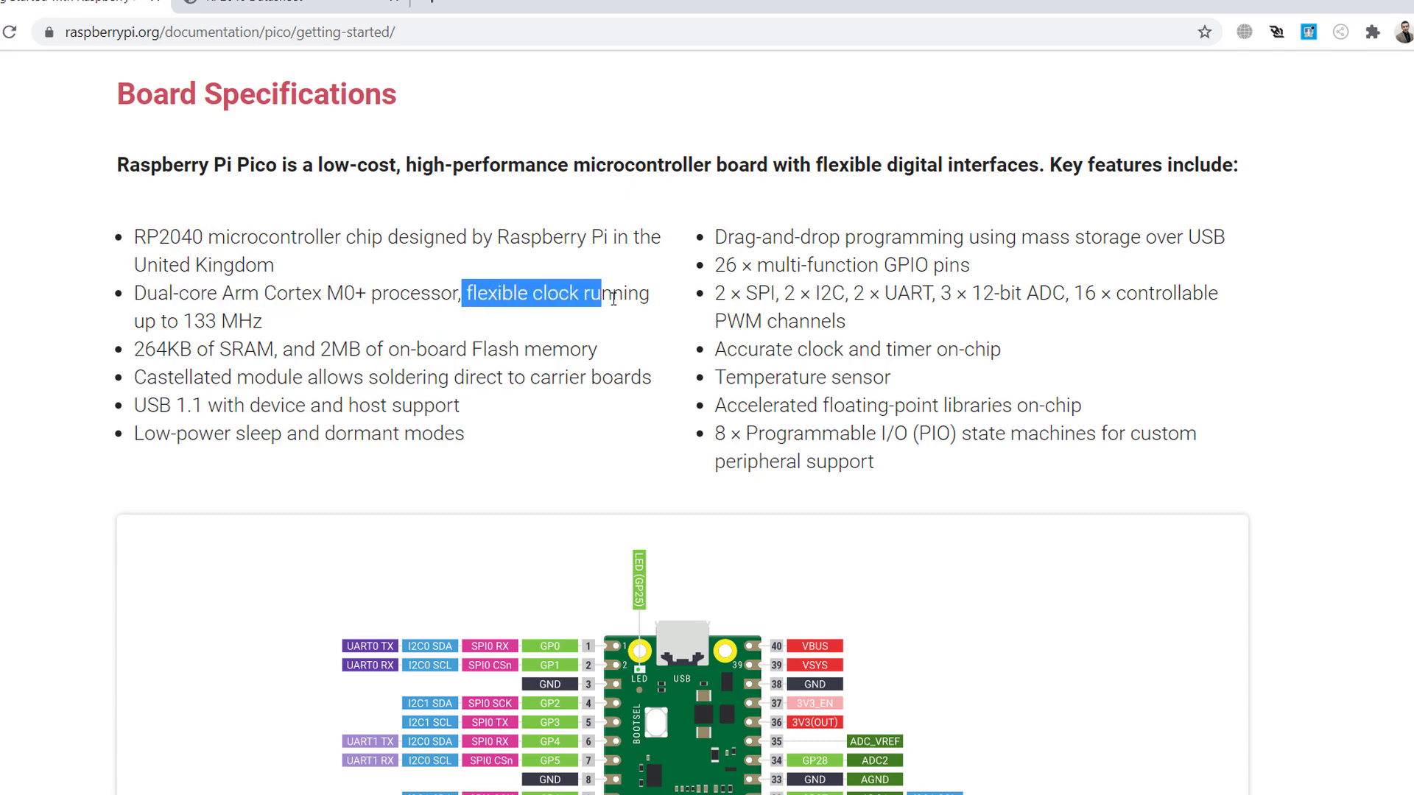
Step: Highlight and clear the clock, 133 MHz and low-power items in Board Specifications
click(237, 264)
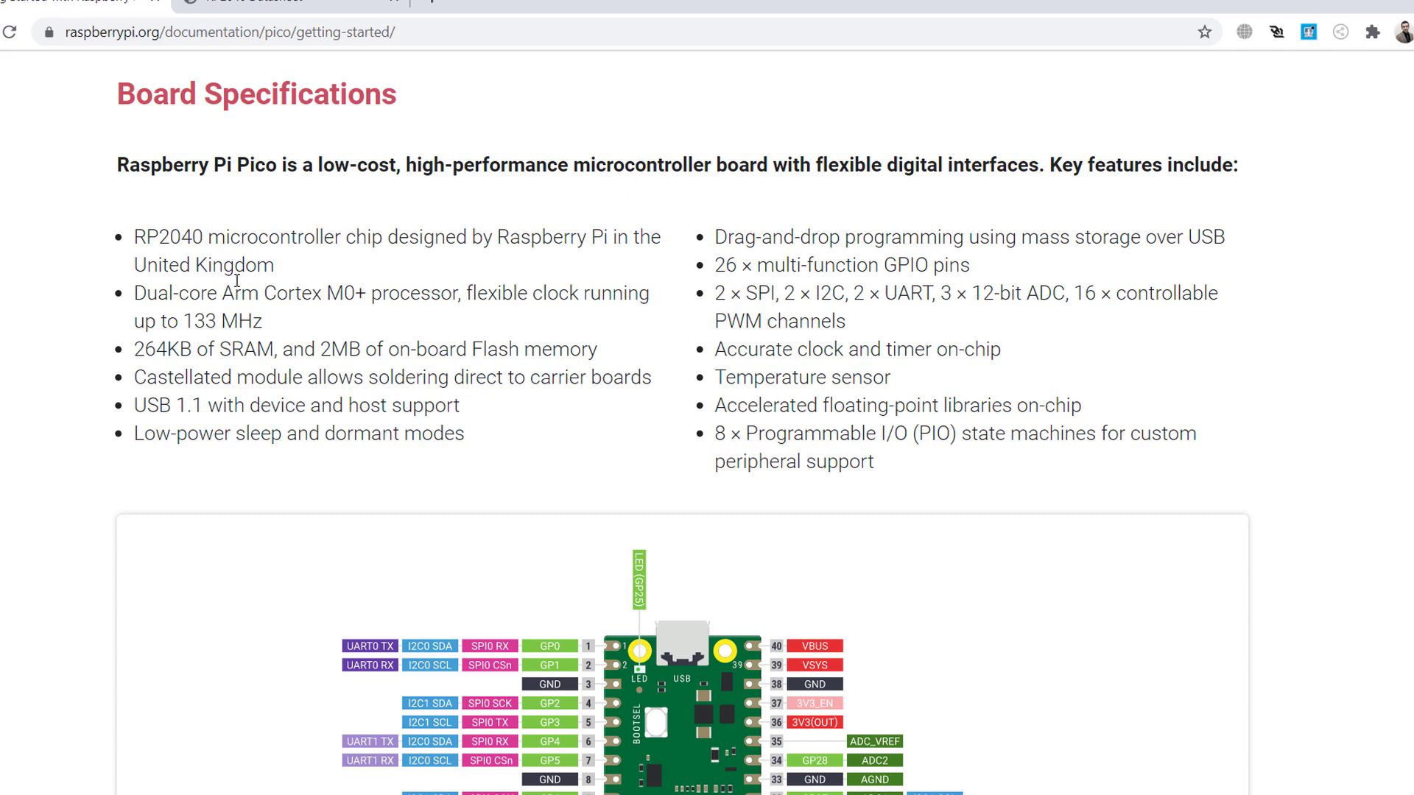
double_click(202, 322)
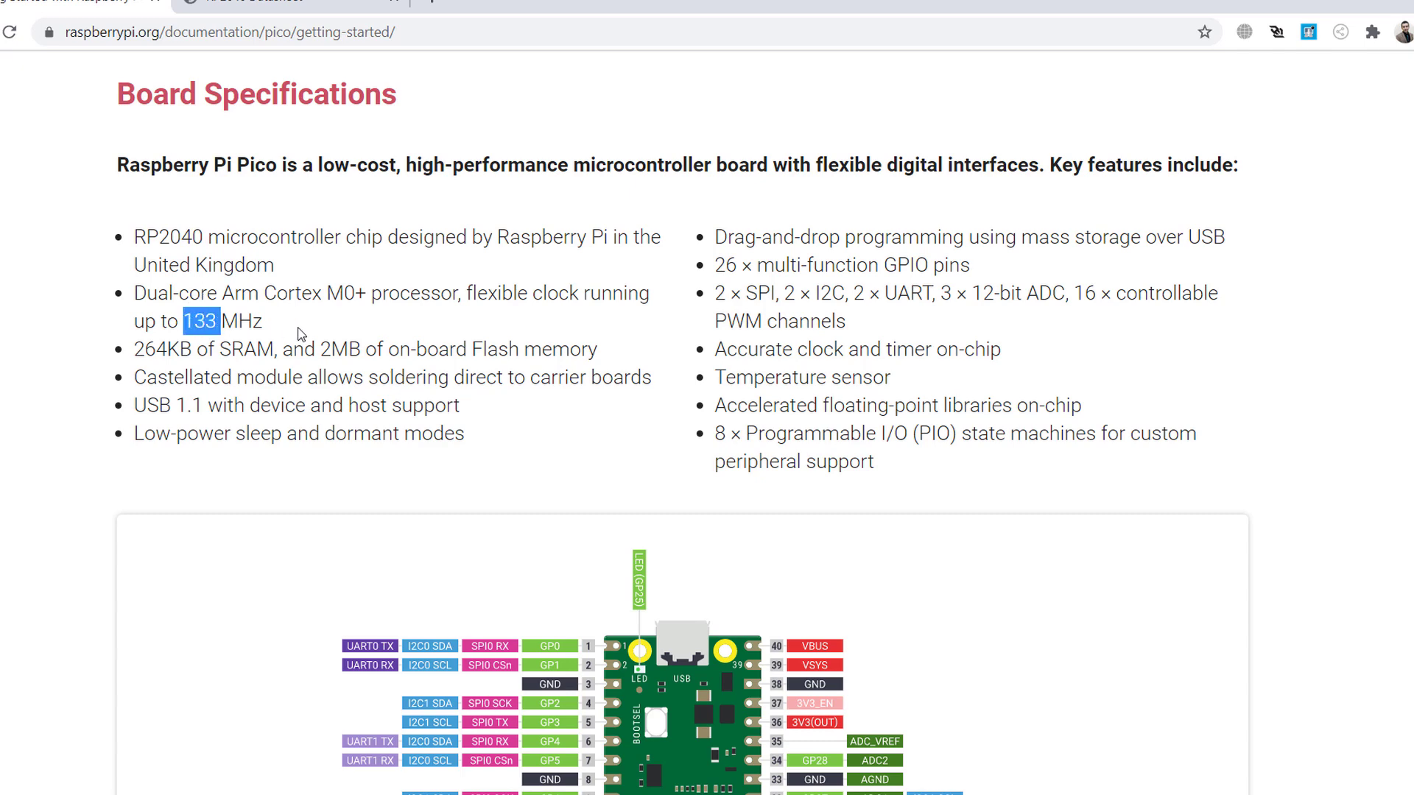
click(324, 349)
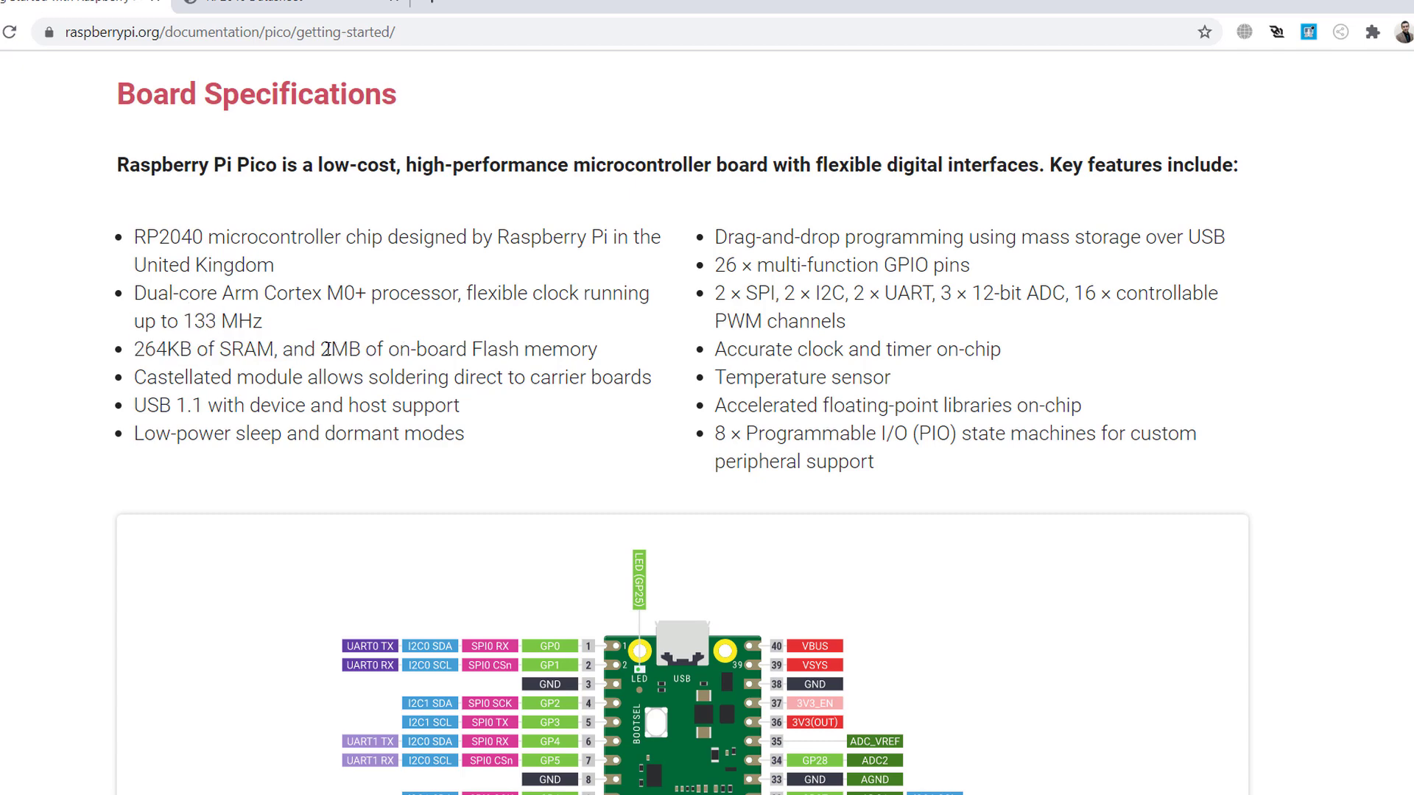
mouse_move(561, 318)
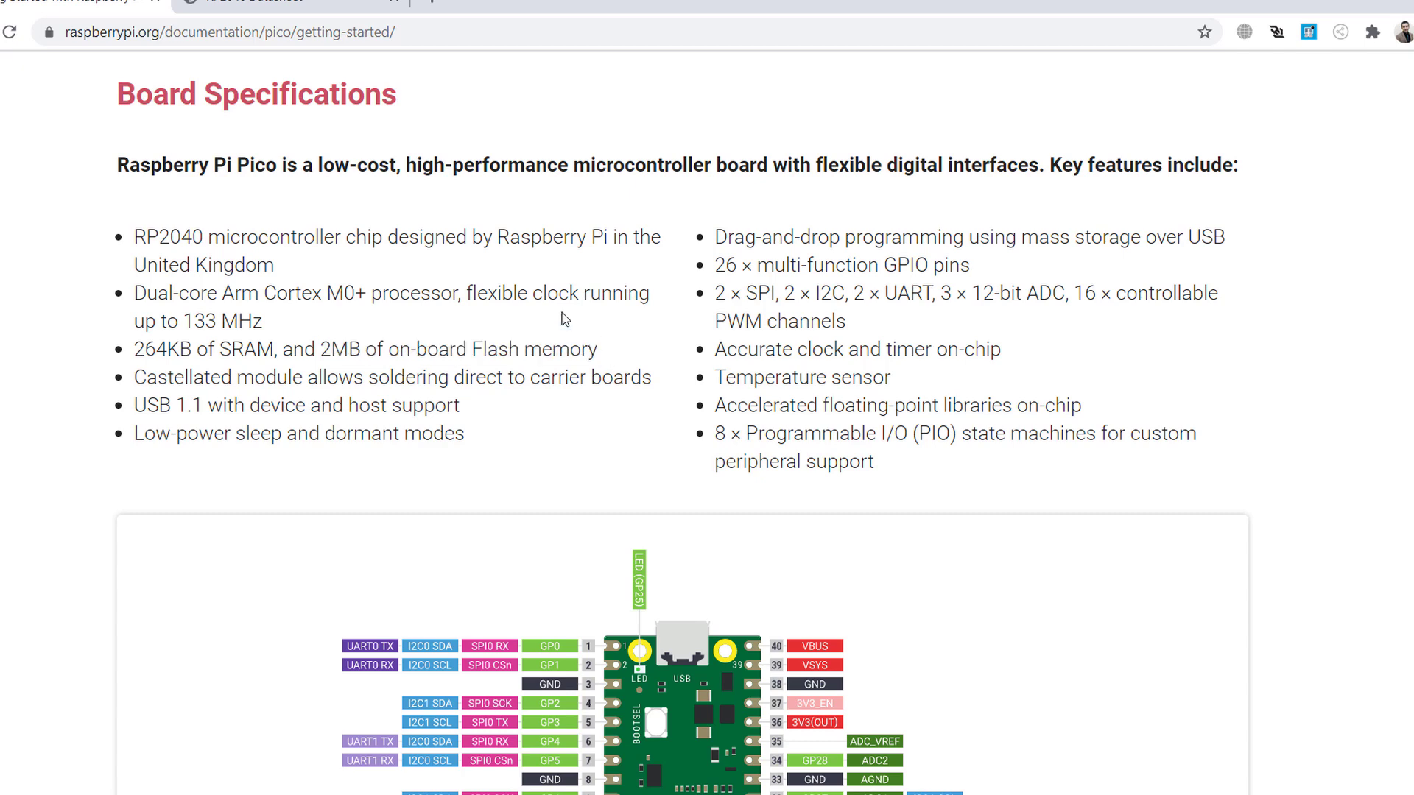
mouse_move(364, 326)
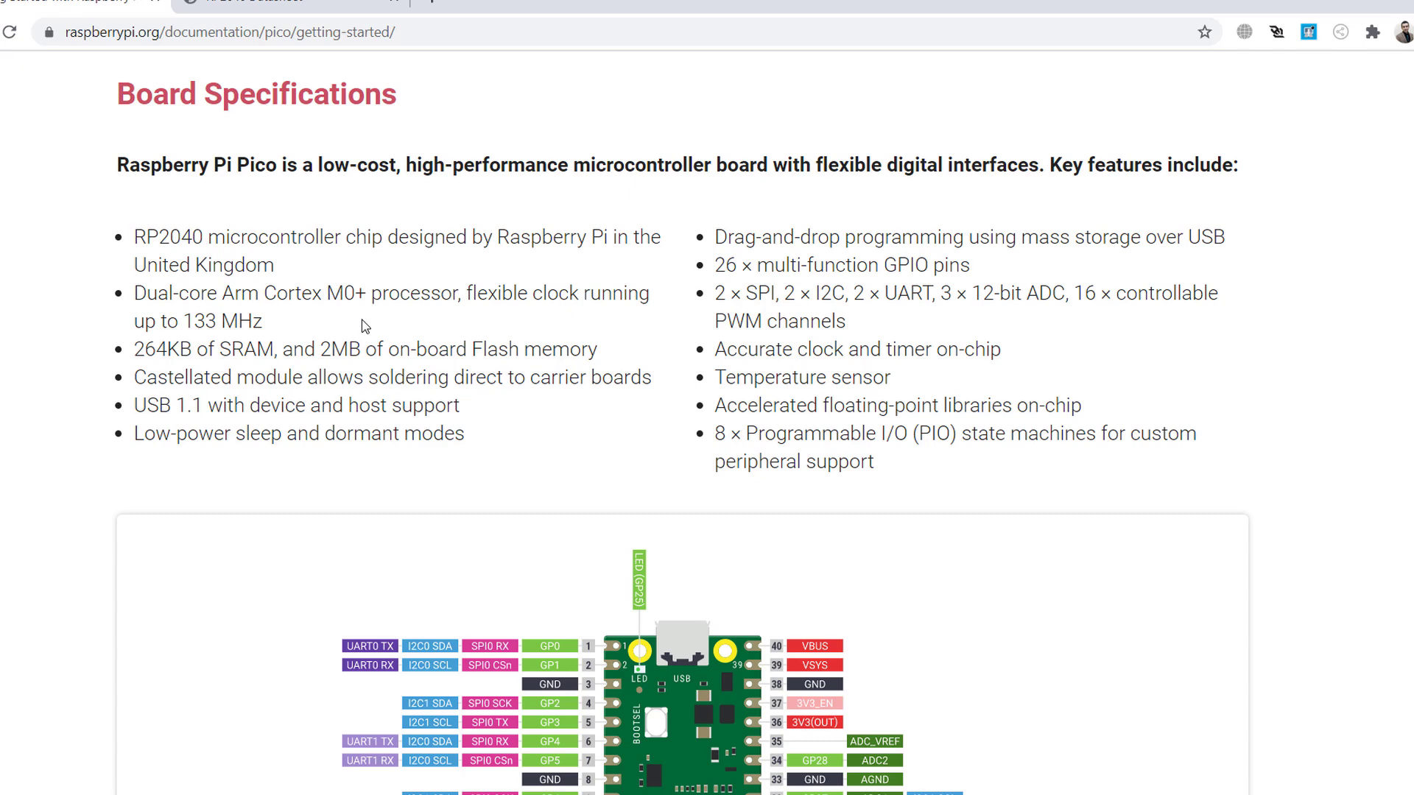
mouse_move(588, 370)
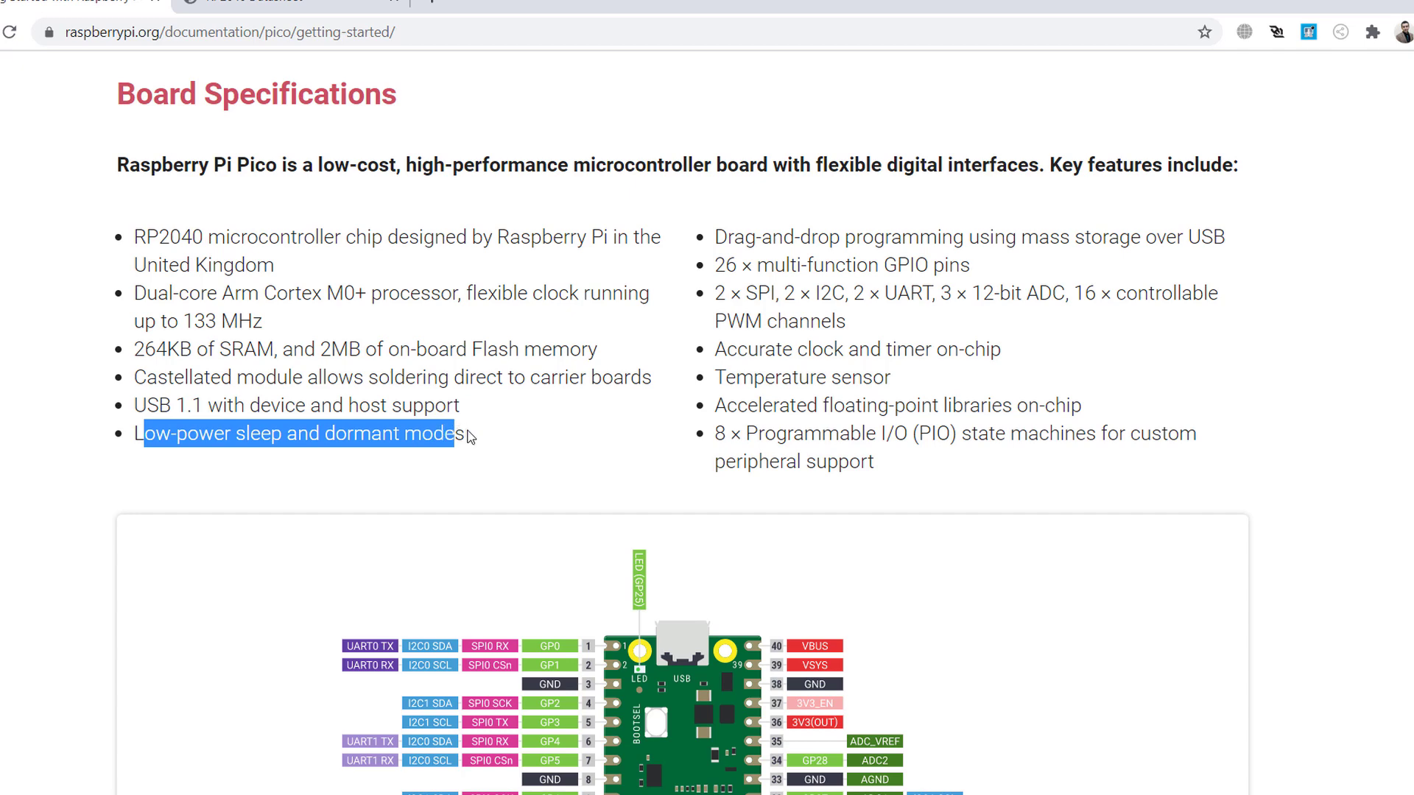
click(266, 433)
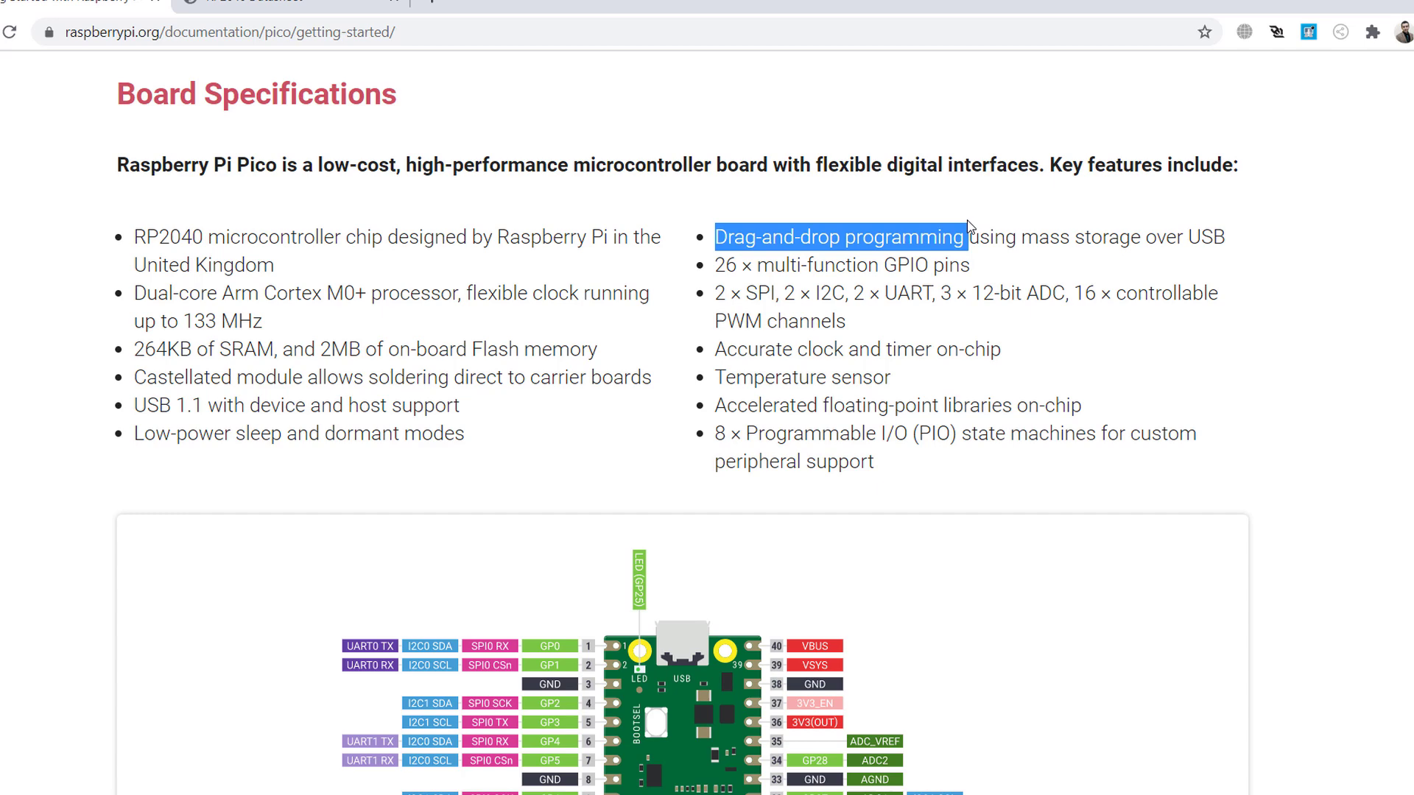
mouse_move(1010, 225)
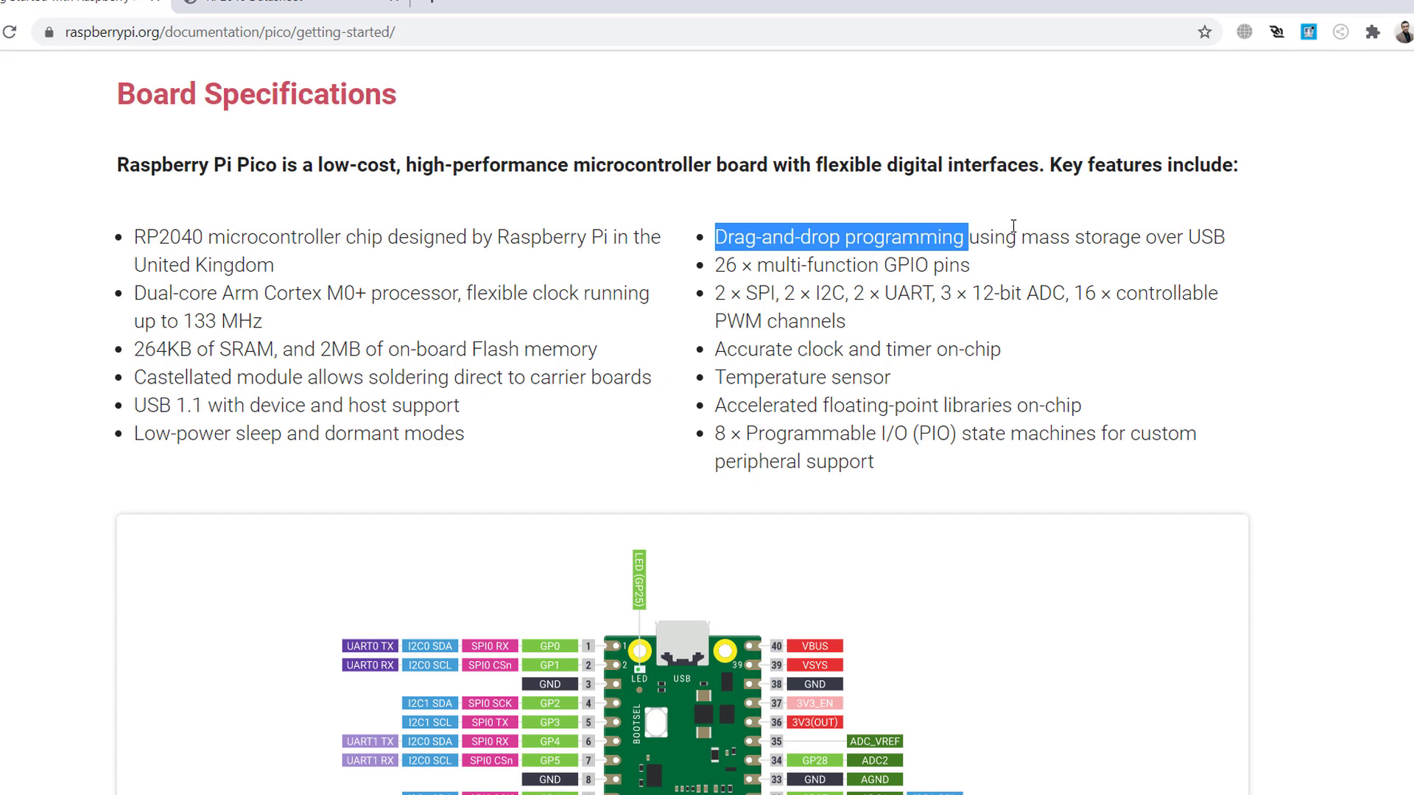
mouse_move(1024, 227)
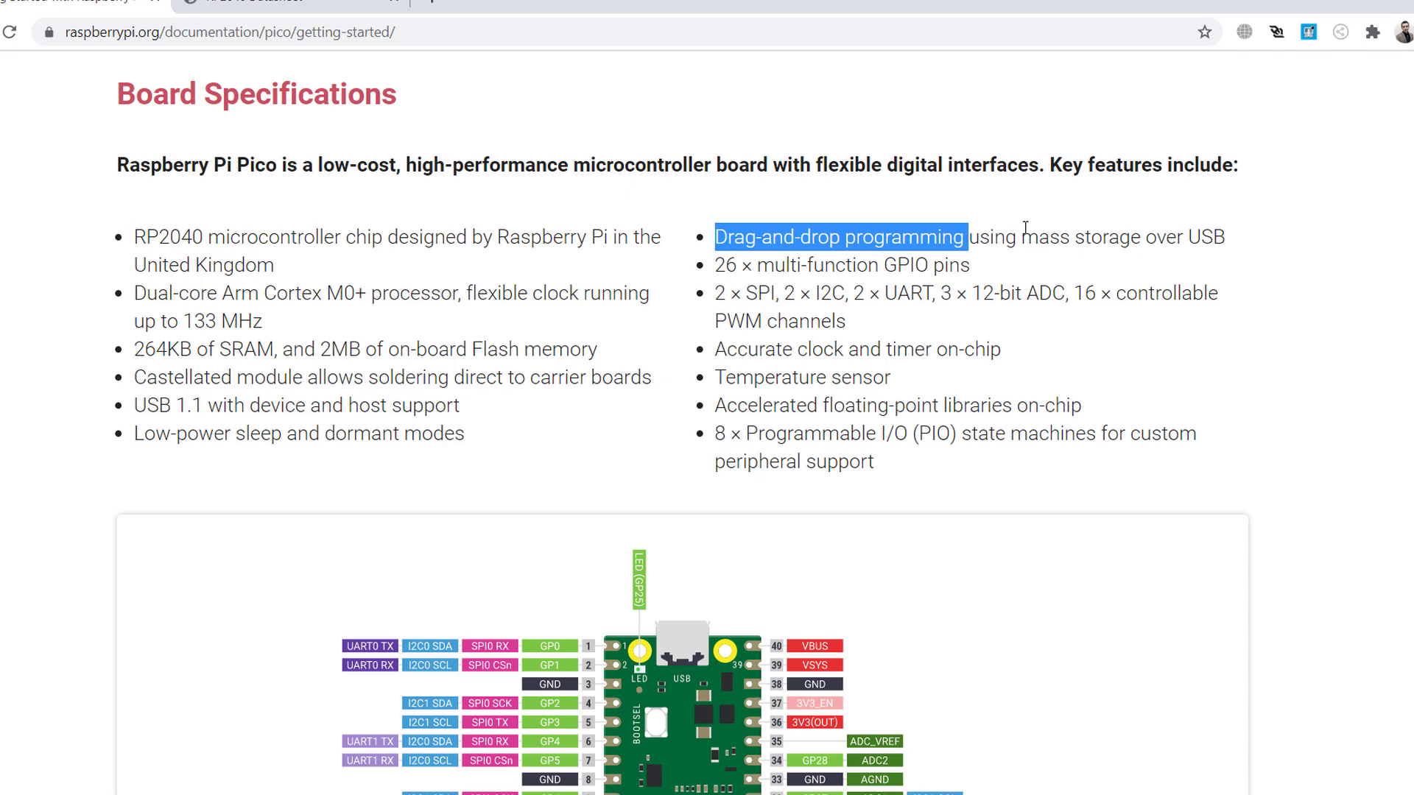
Step: Highlight and clear right-hand feature text through the UART count line
double_click(1080, 237)
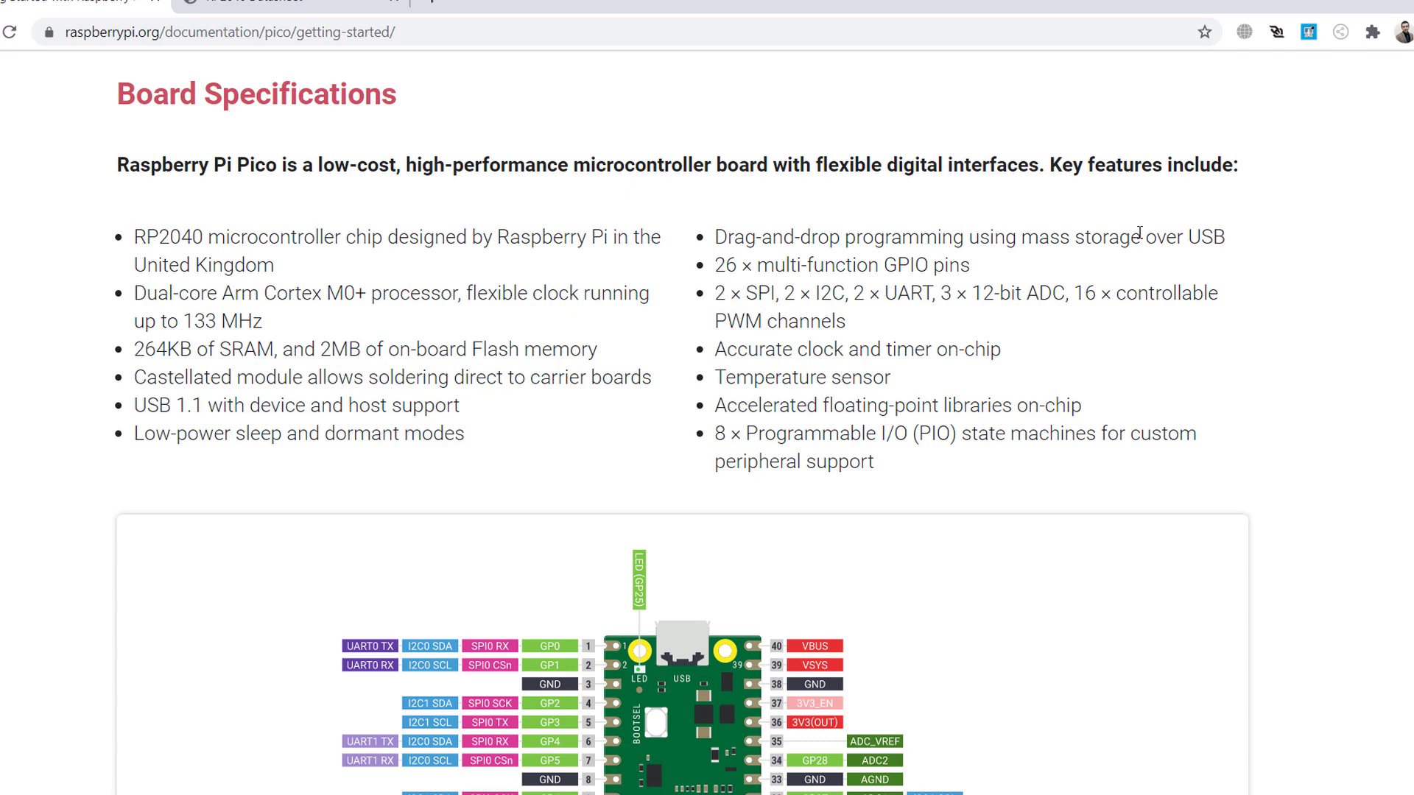
mouse_move(749, 258)
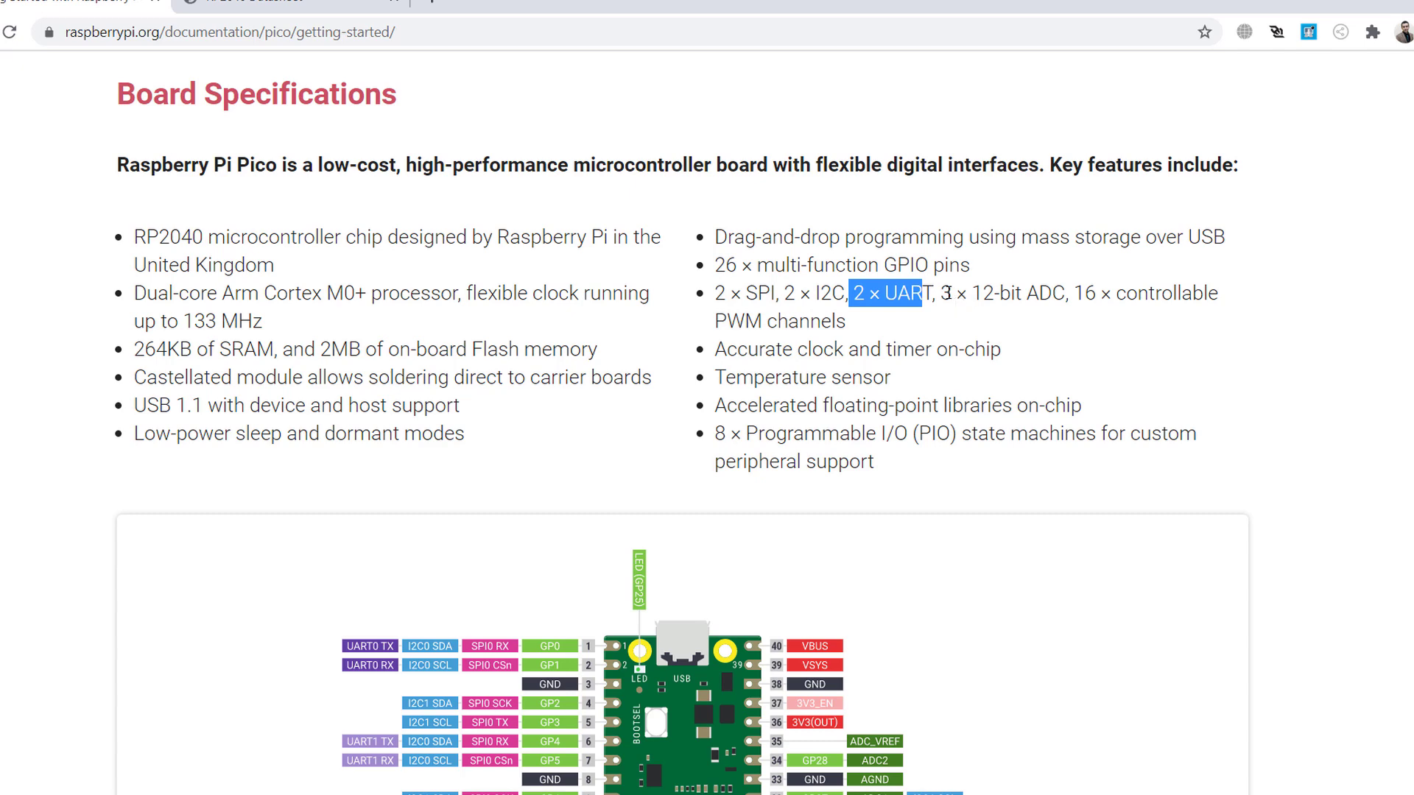
click(1078, 293)
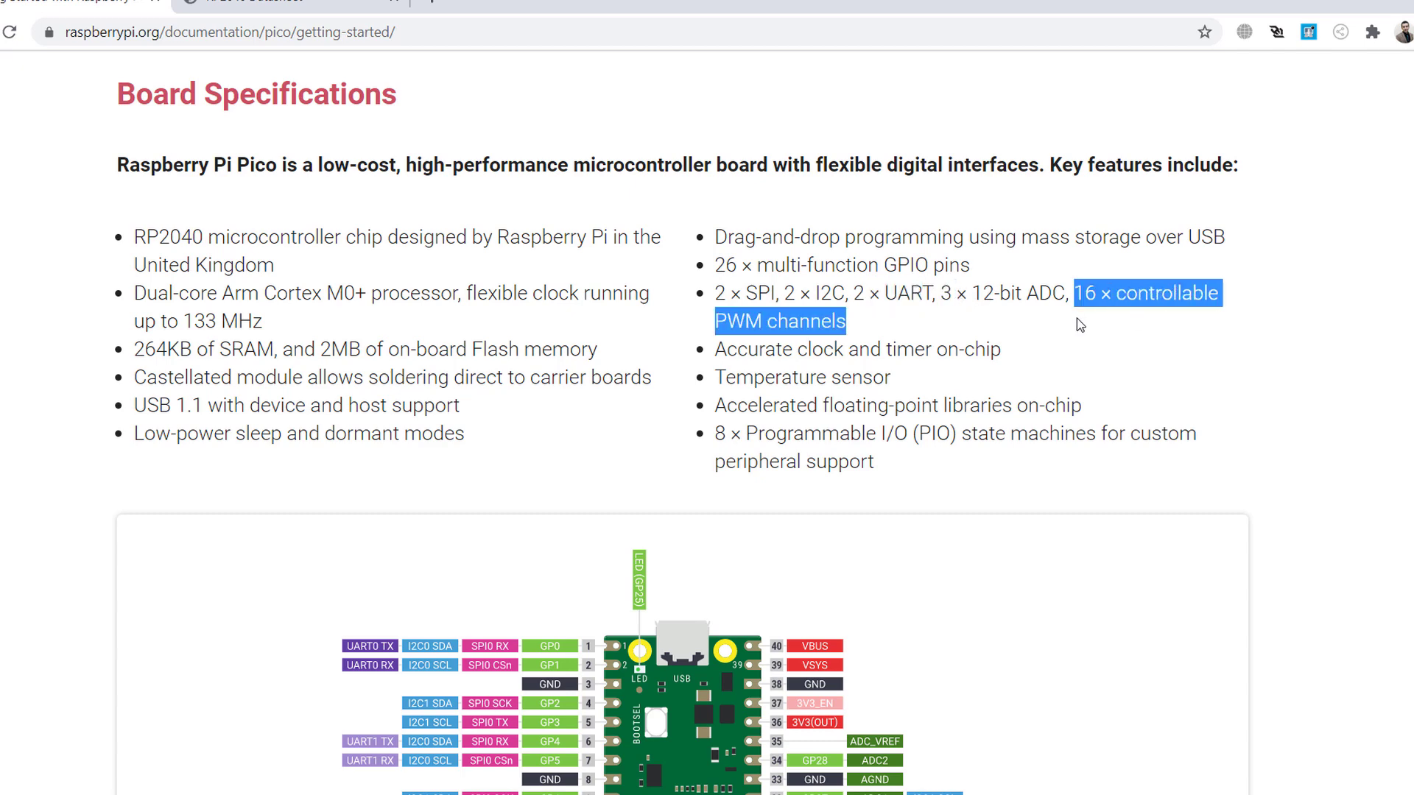
mouse_move(1045, 361)
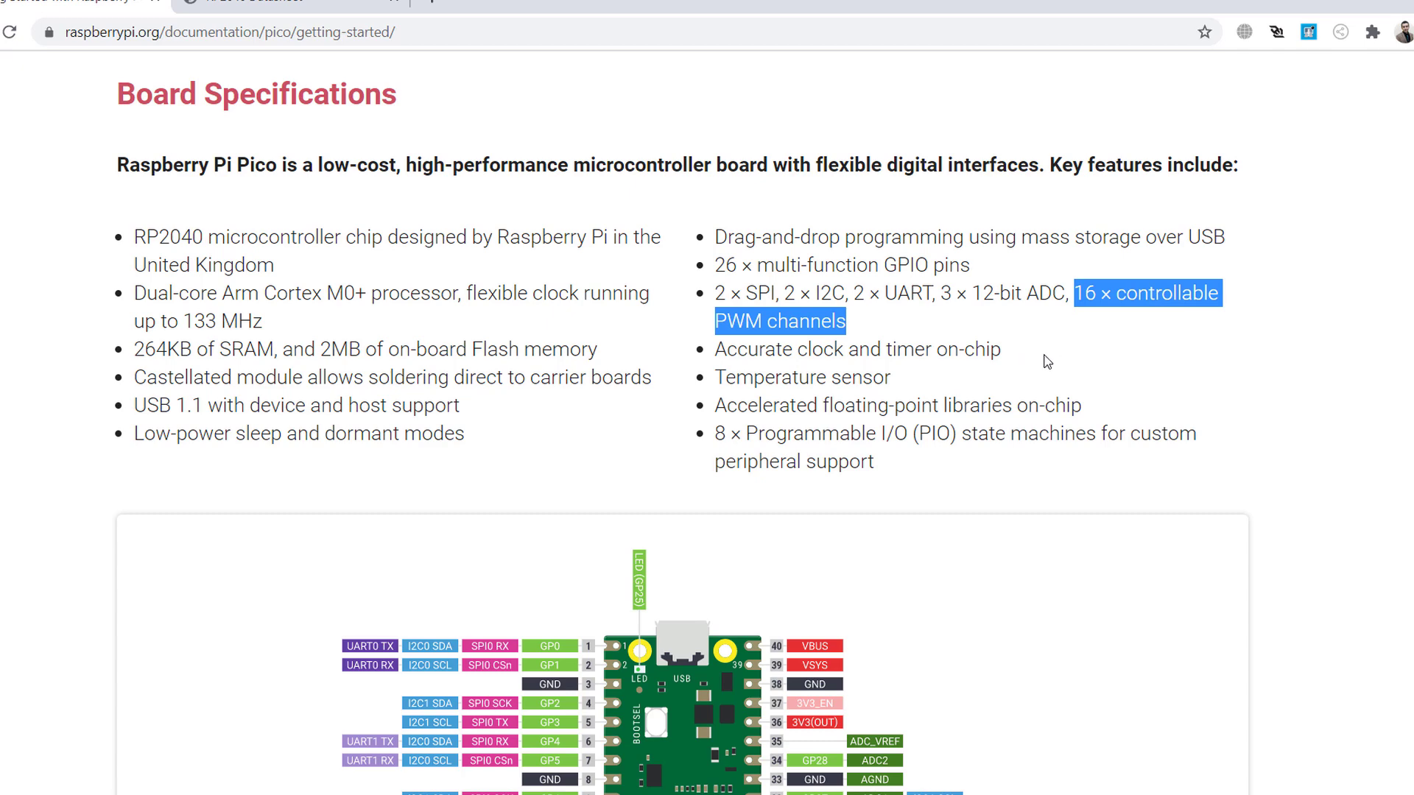
mouse_move(844, 425)
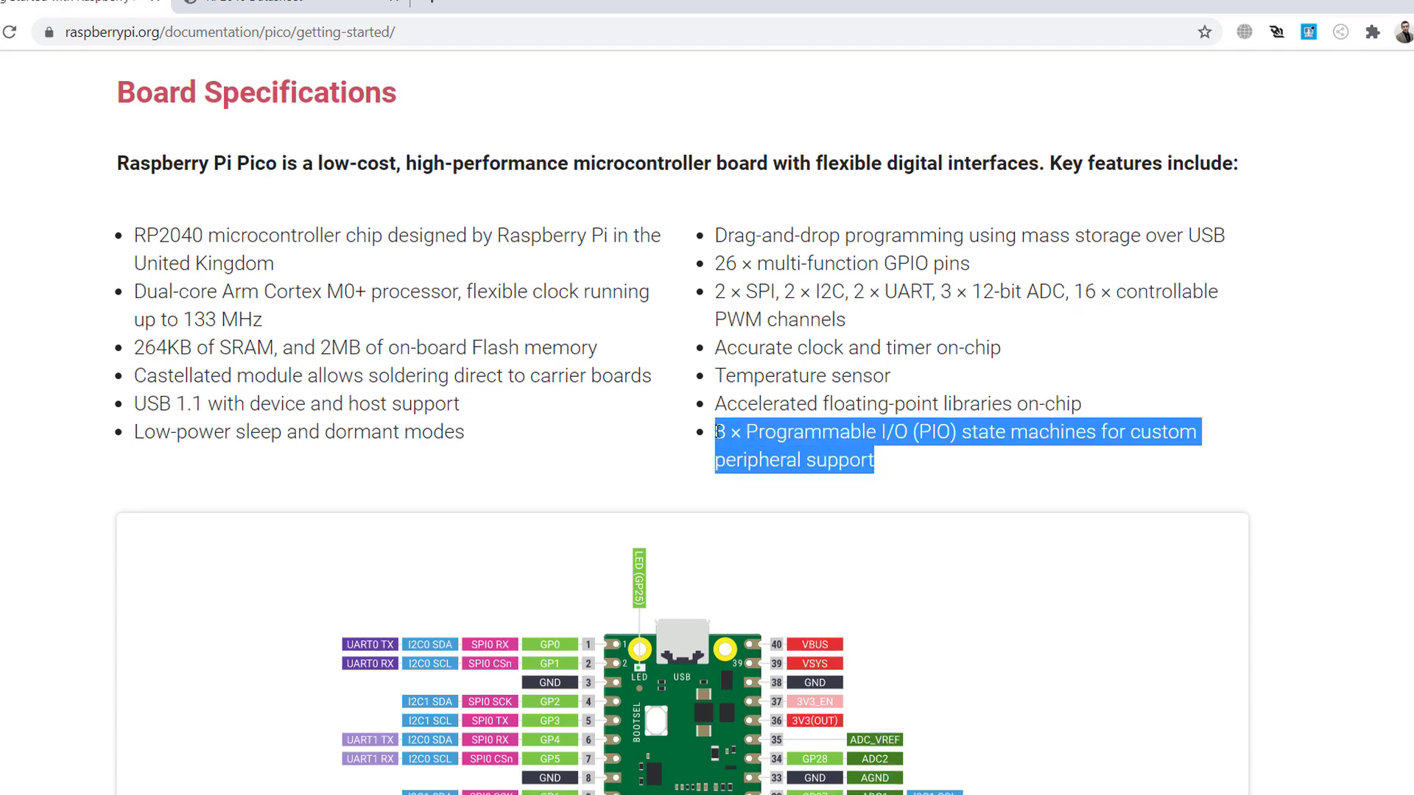
Step: Scroll through the Pico pinout diagram to its colour legend and download buttons
scroll(down, 3)
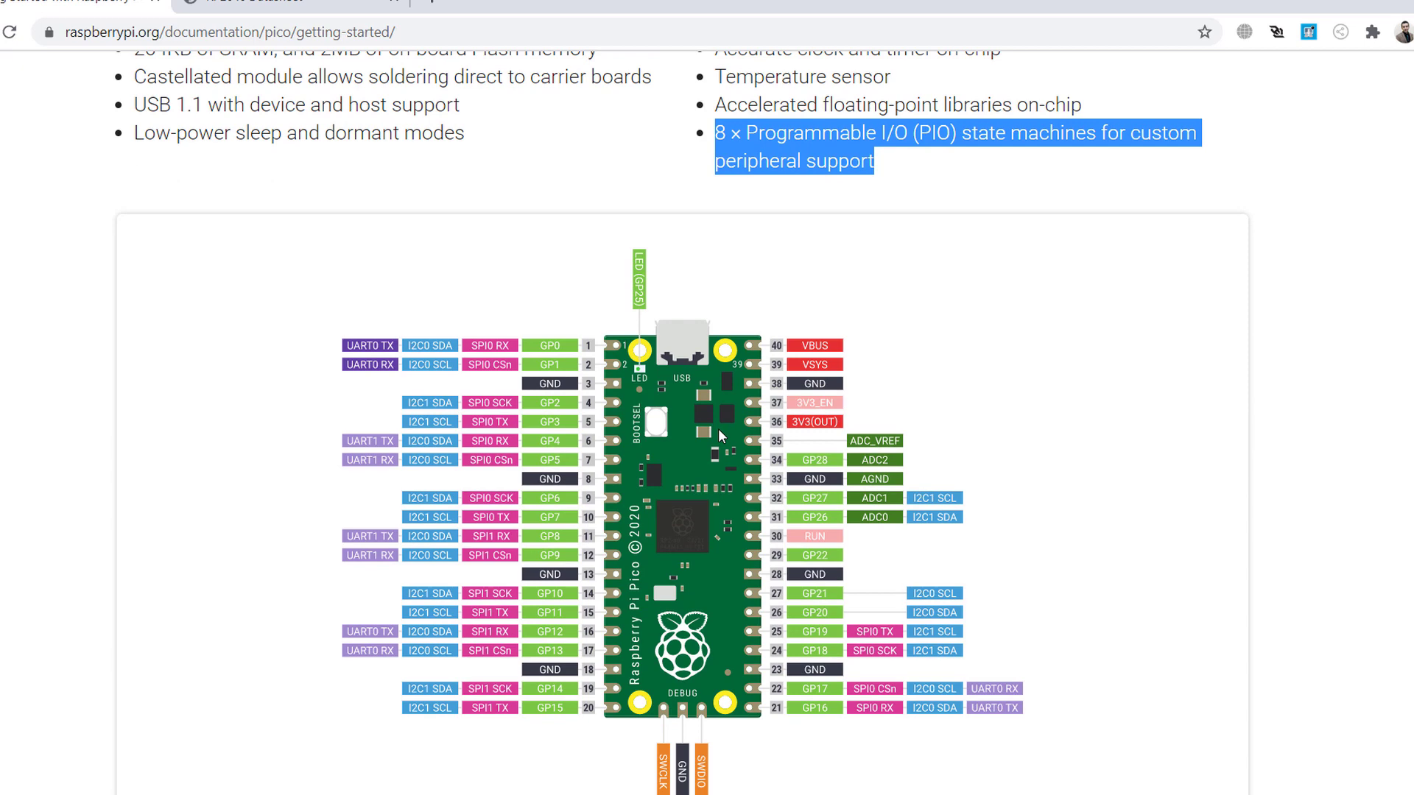
mouse_move(654, 366)
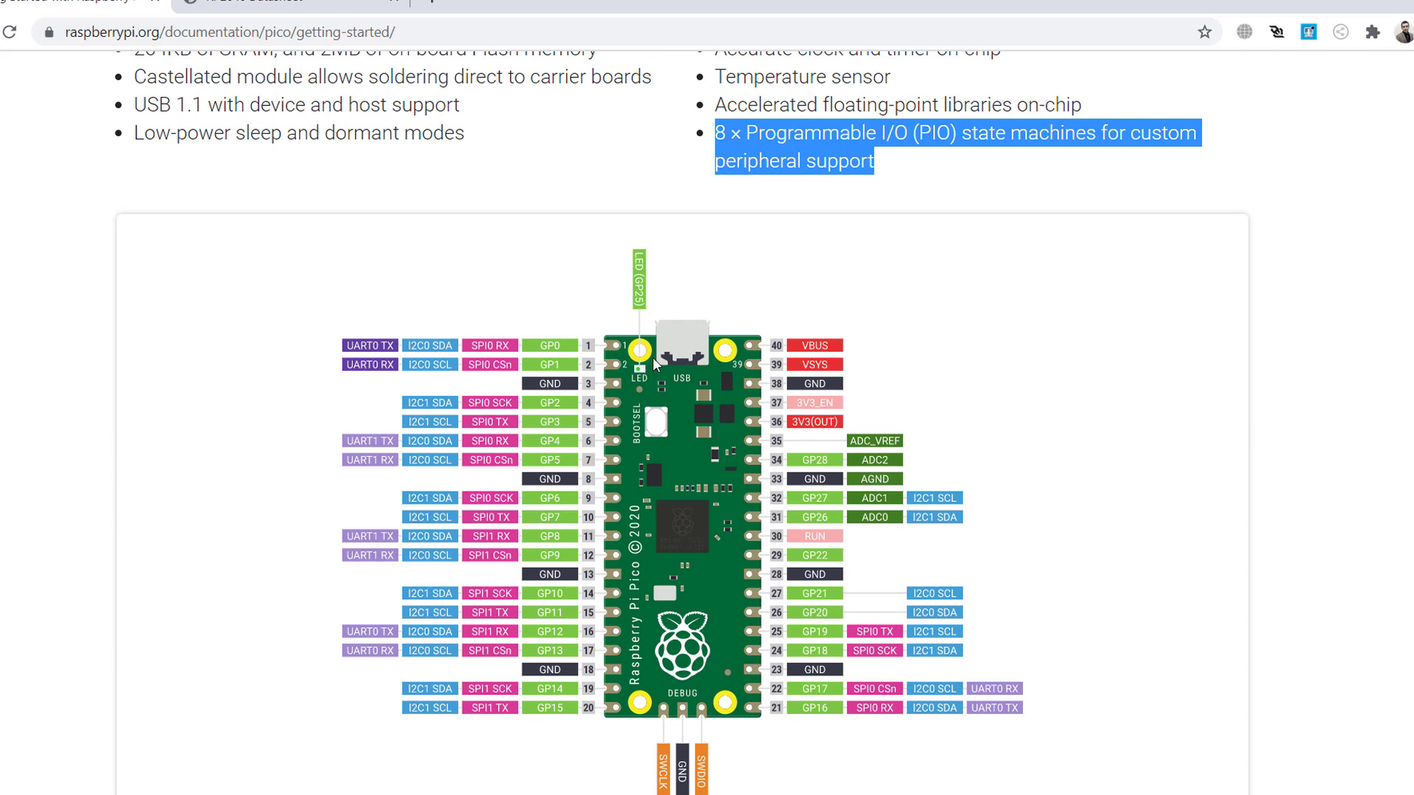
mouse_move(613, 350)
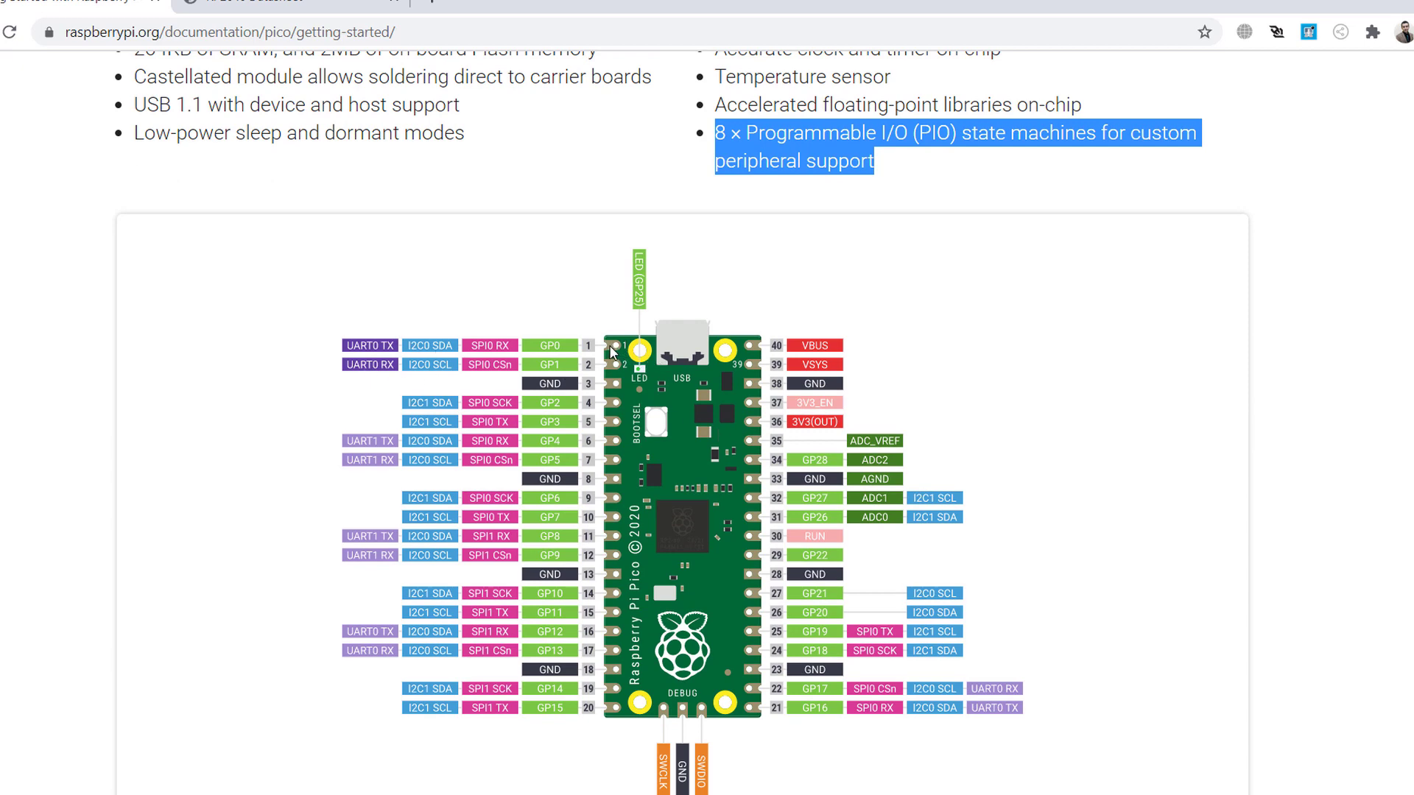
mouse_move(537, 346)
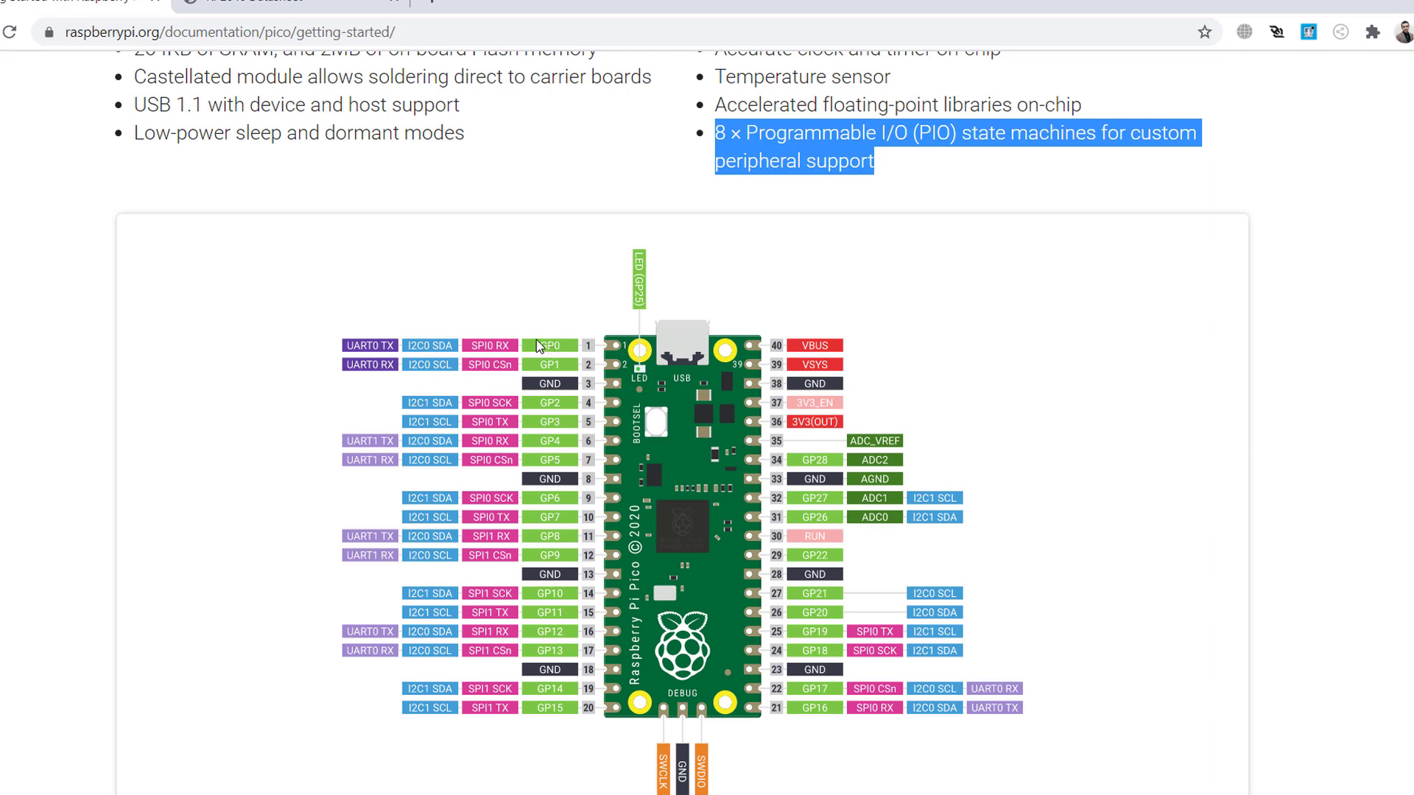
mouse_move(615, 361)
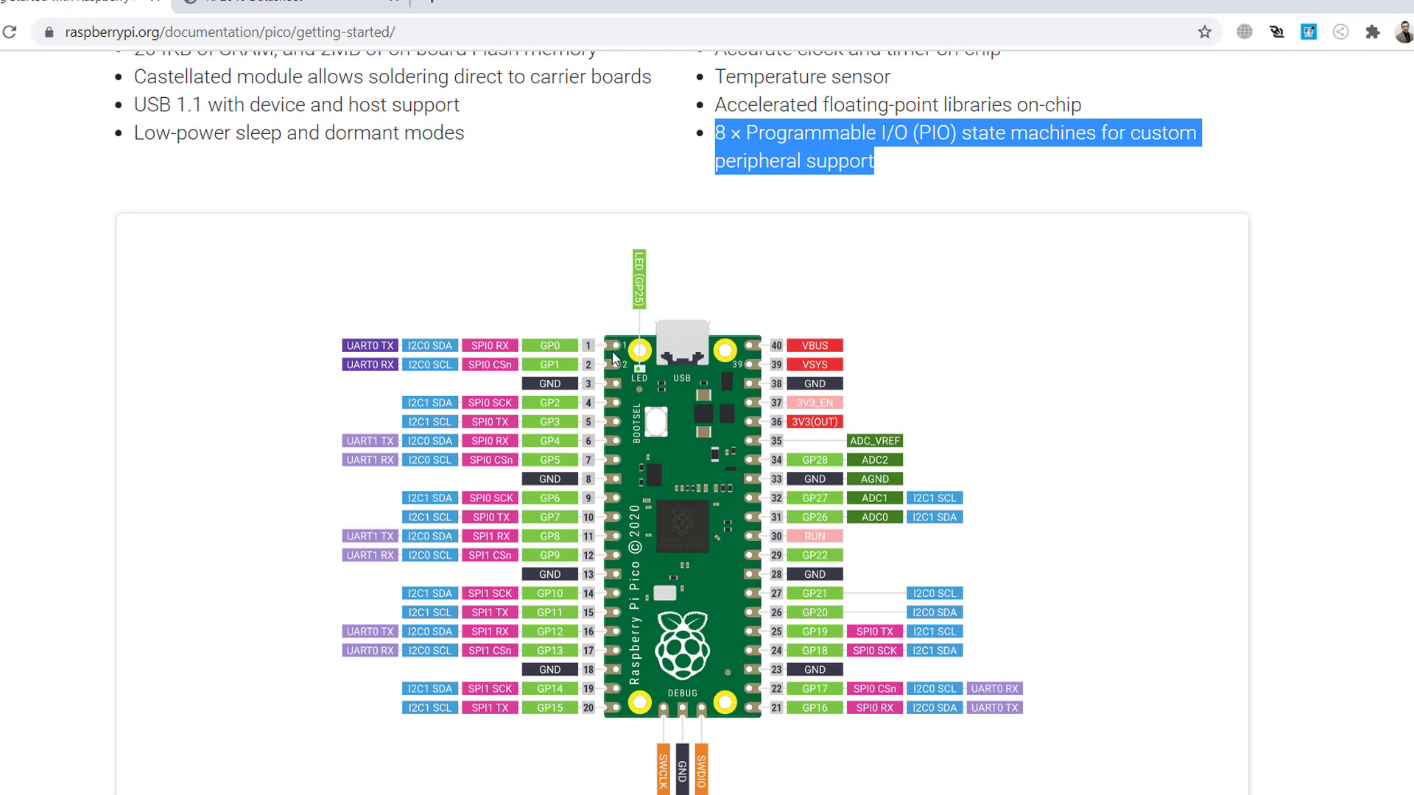
mouse_move(358, 368)
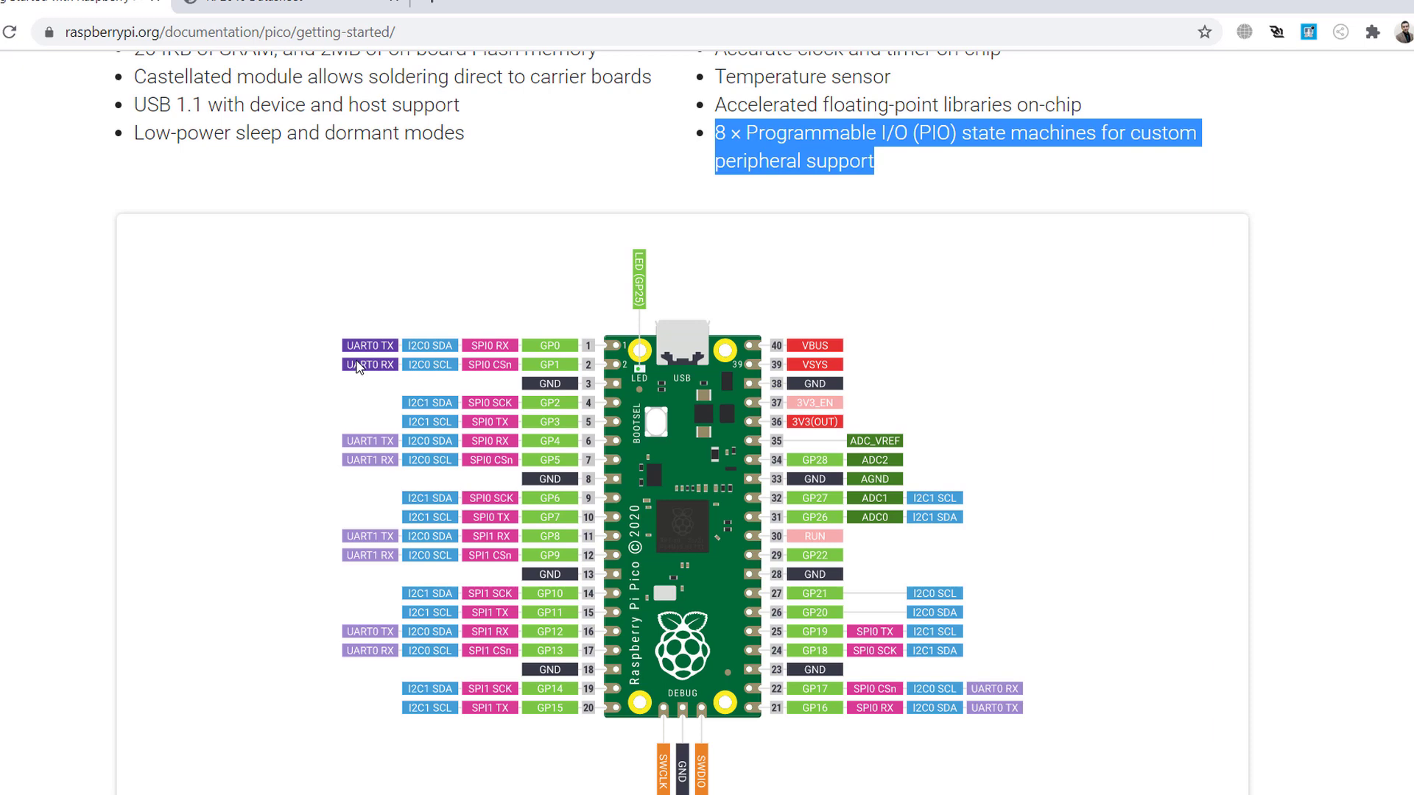
mouse_move(450, 354)
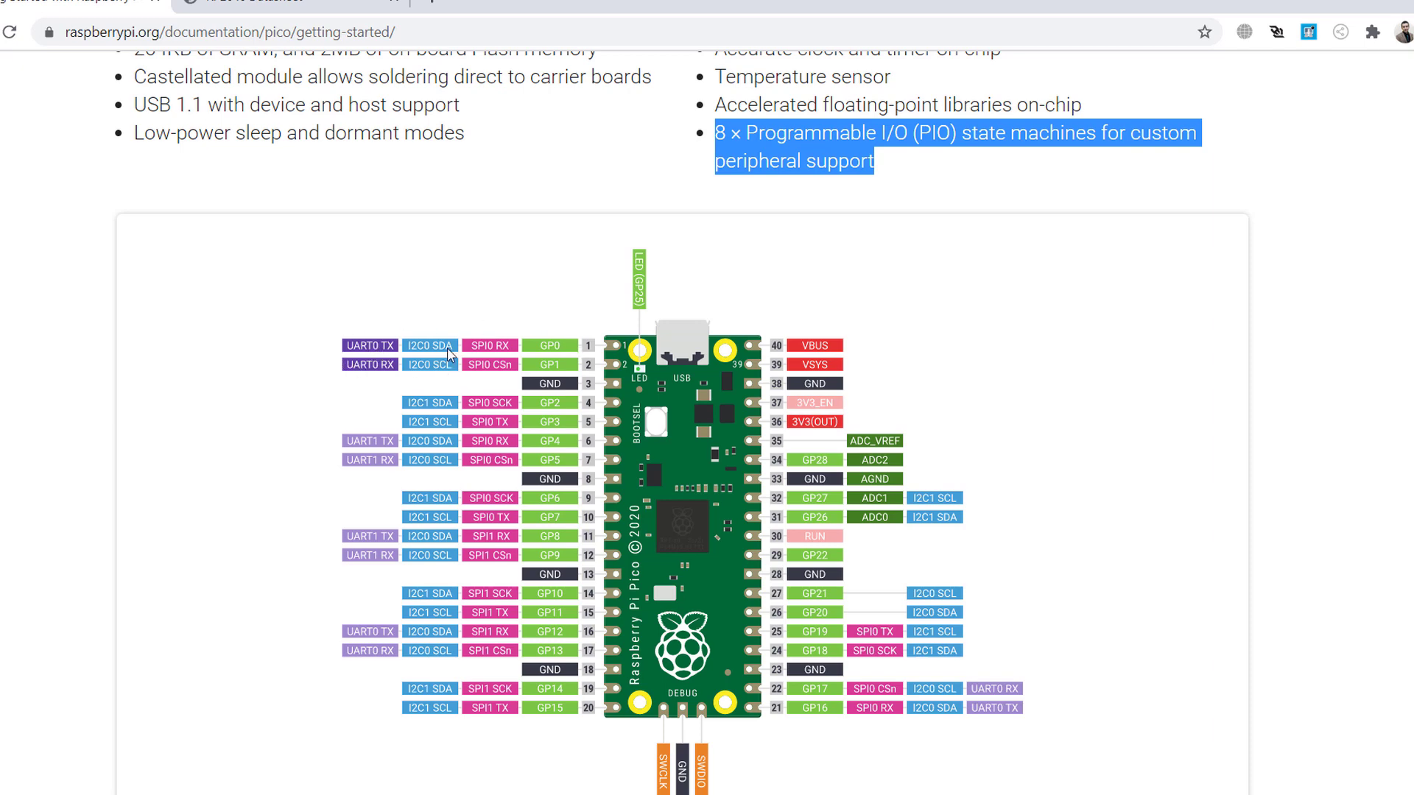
mouse_move(491, 359)
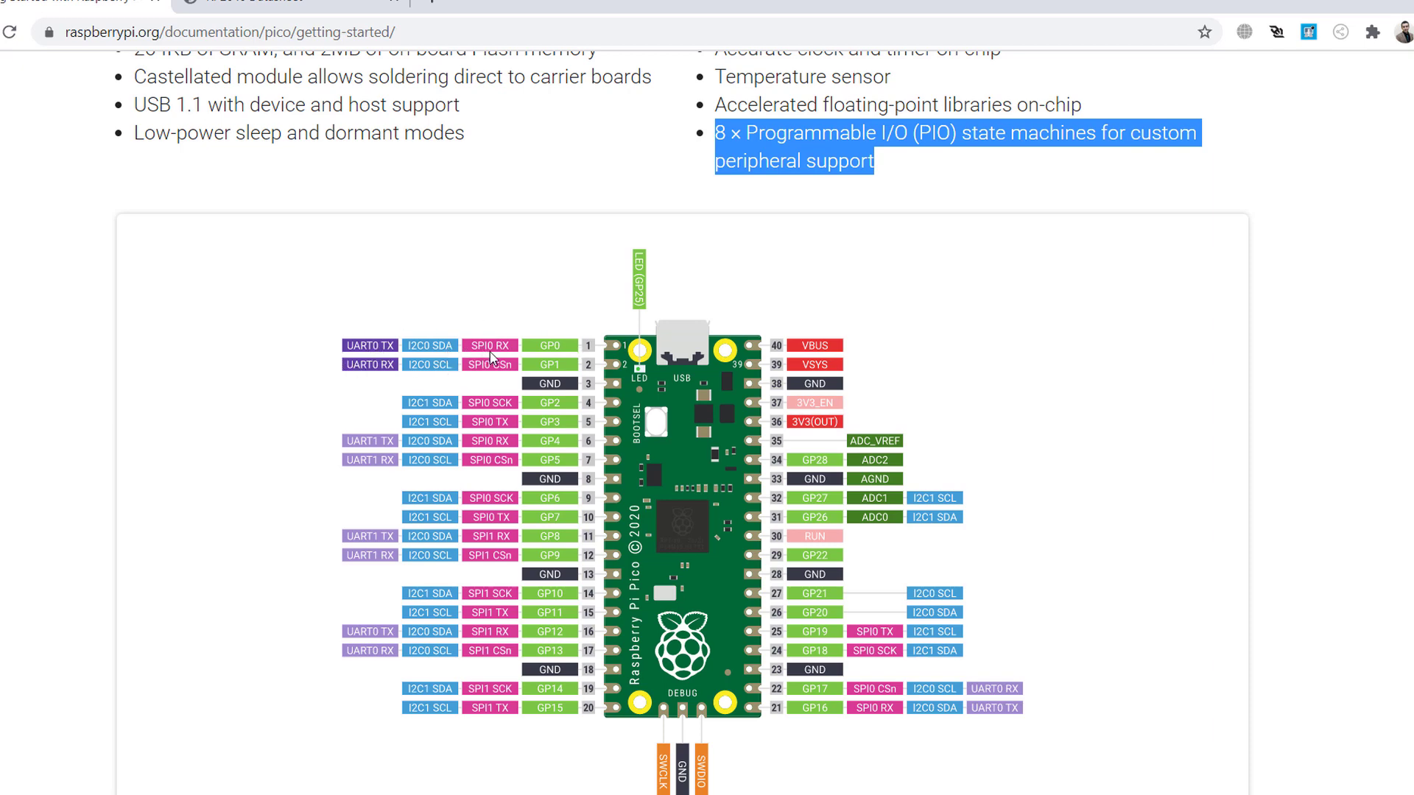
mouse_move(537, 352)
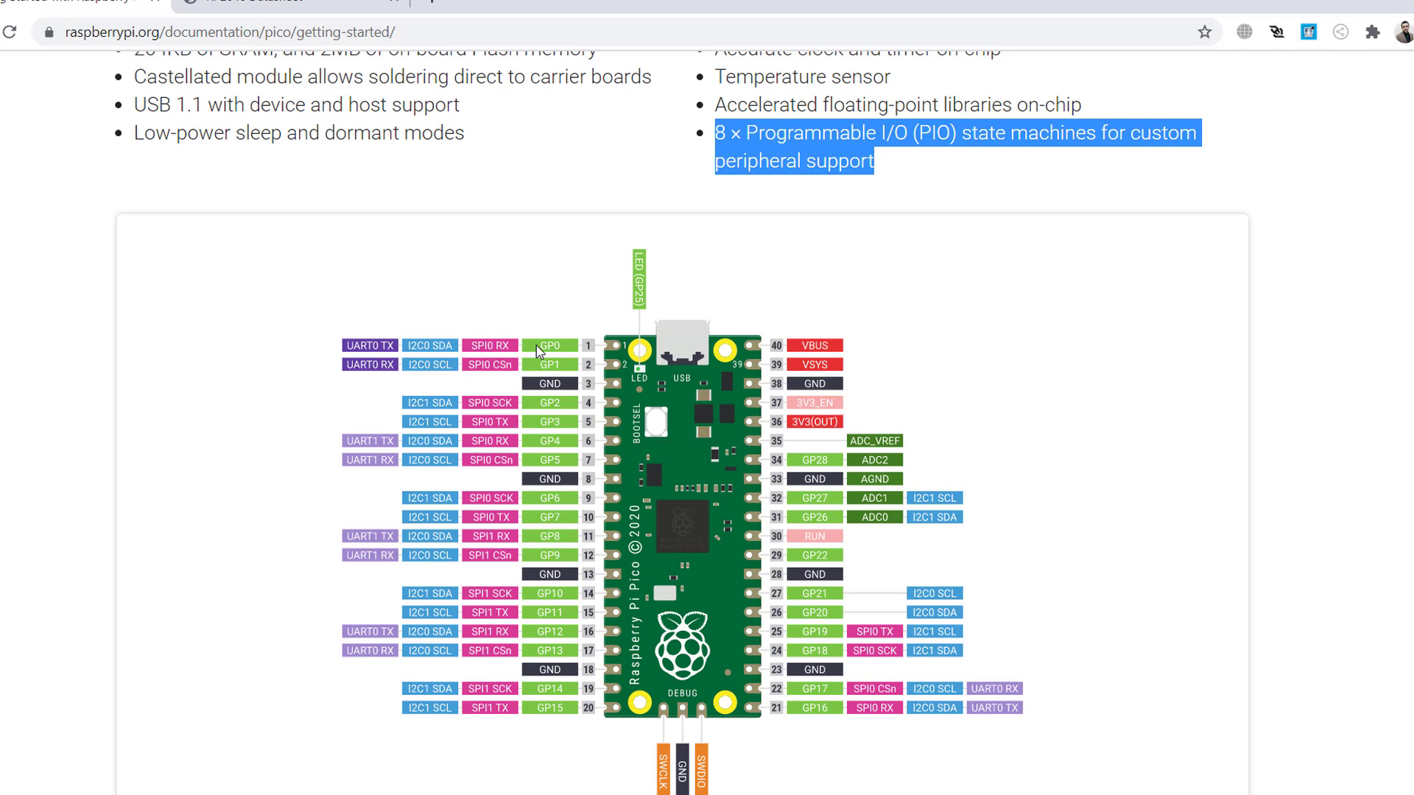
scroll(down, 3)
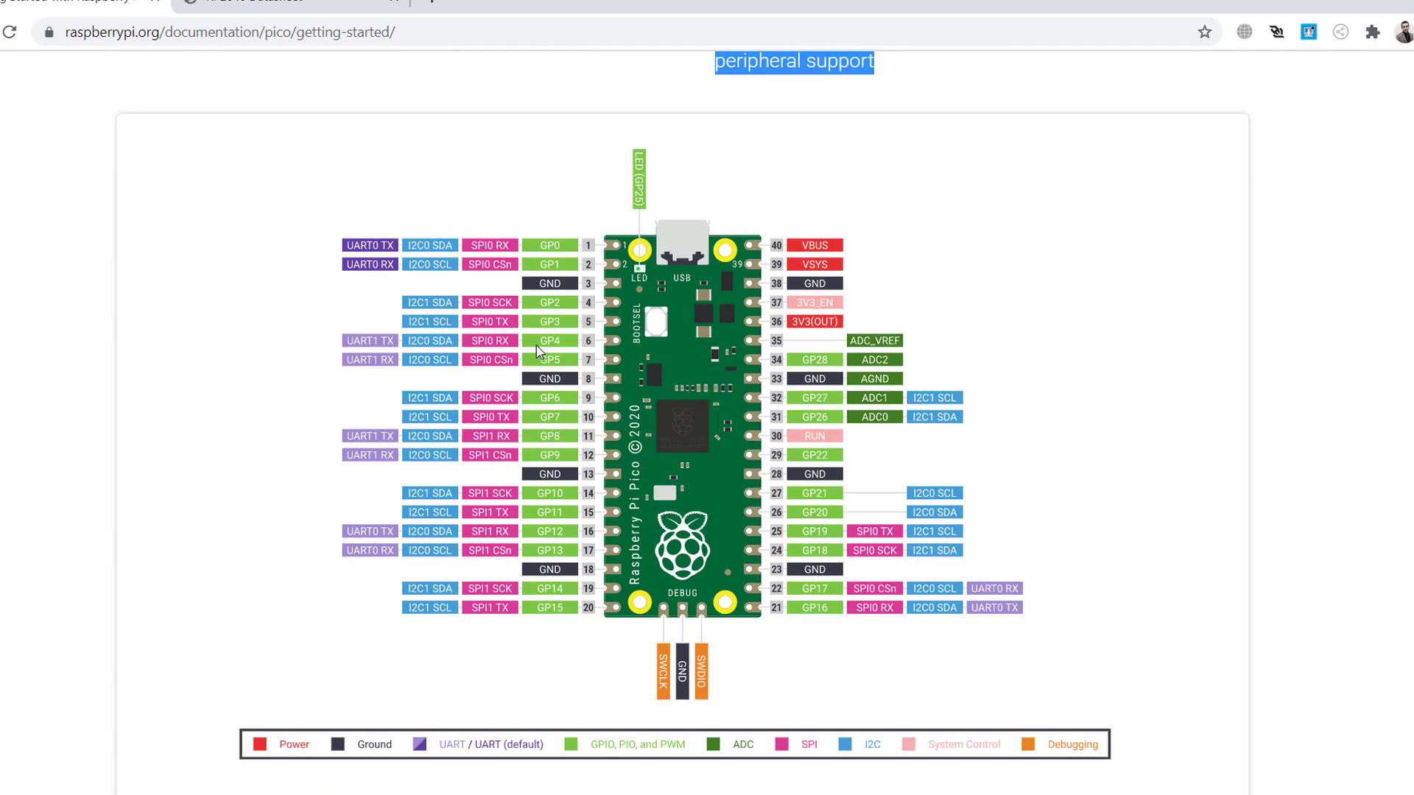
scroll(up, 3)
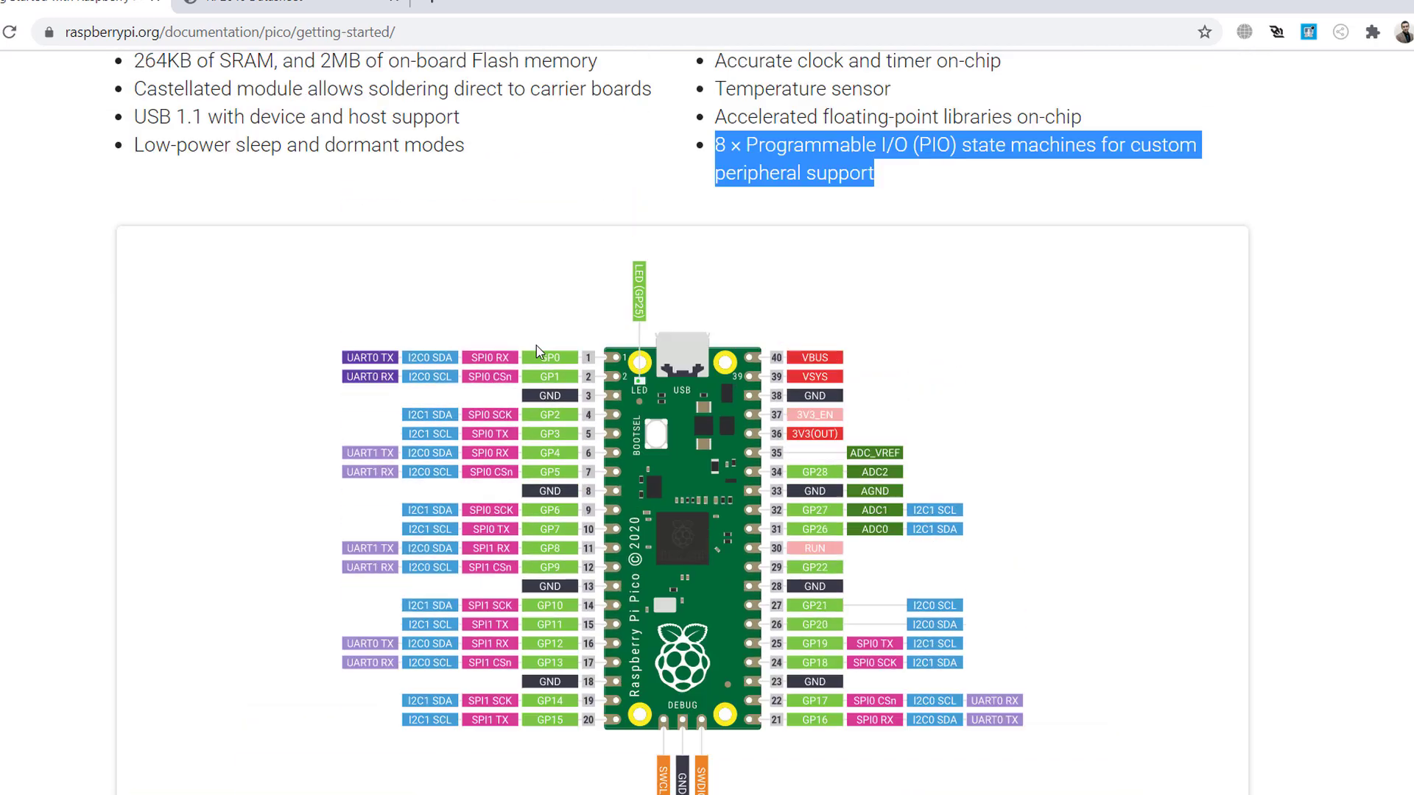
scroll(down, 3)
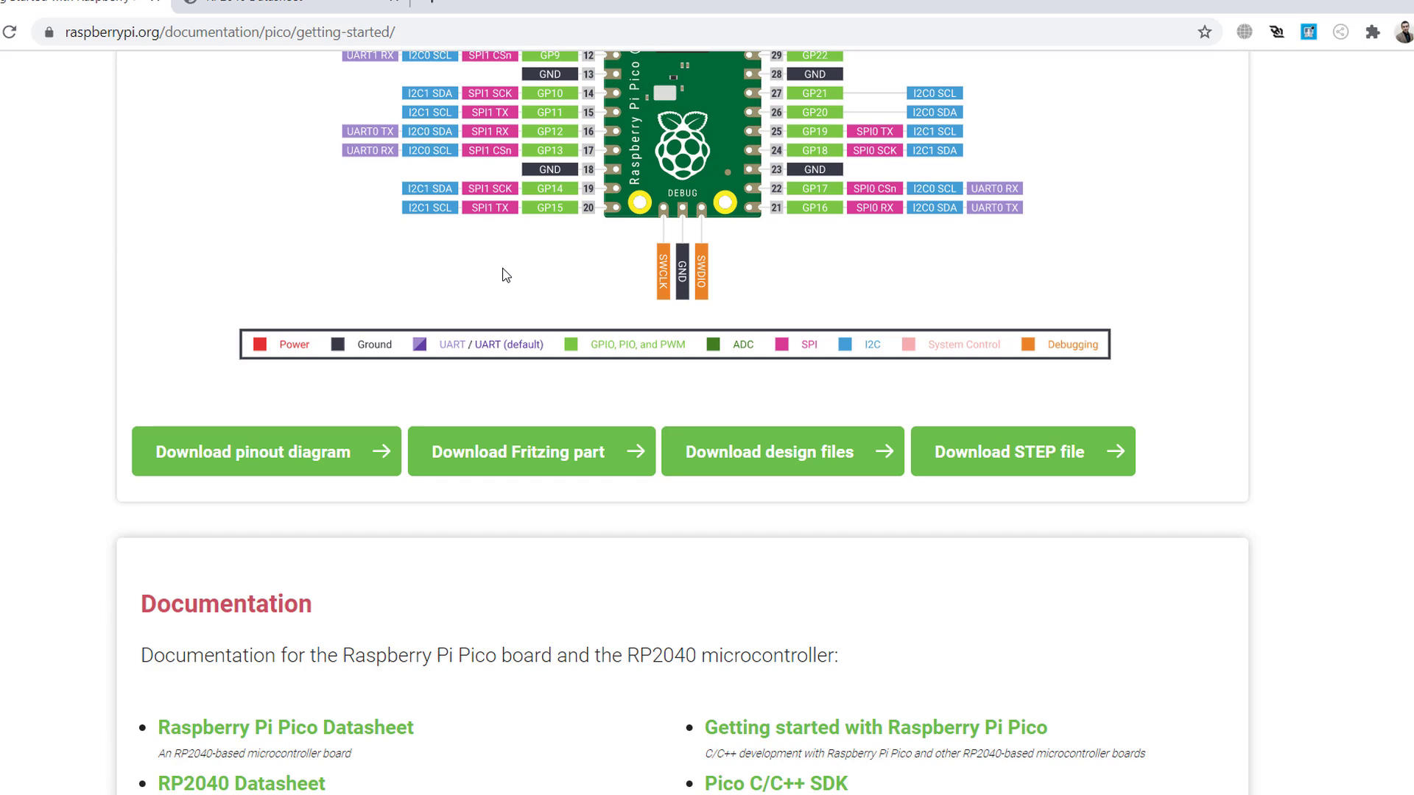
Step: Scroll past Documentation and Utilities, back to the top, then open Getting started with MicroPython
scroll(down, 3)
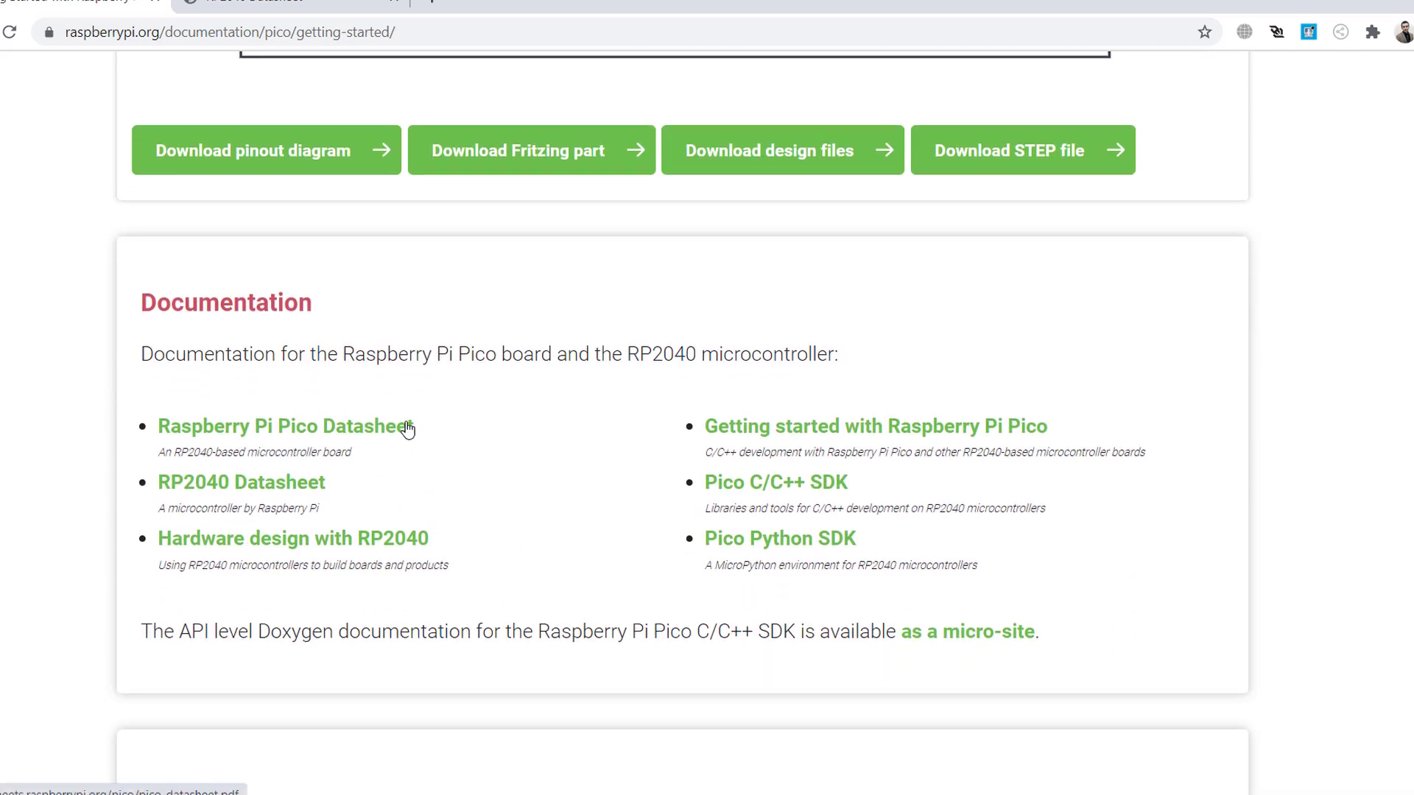
mouse_move(330, 503)
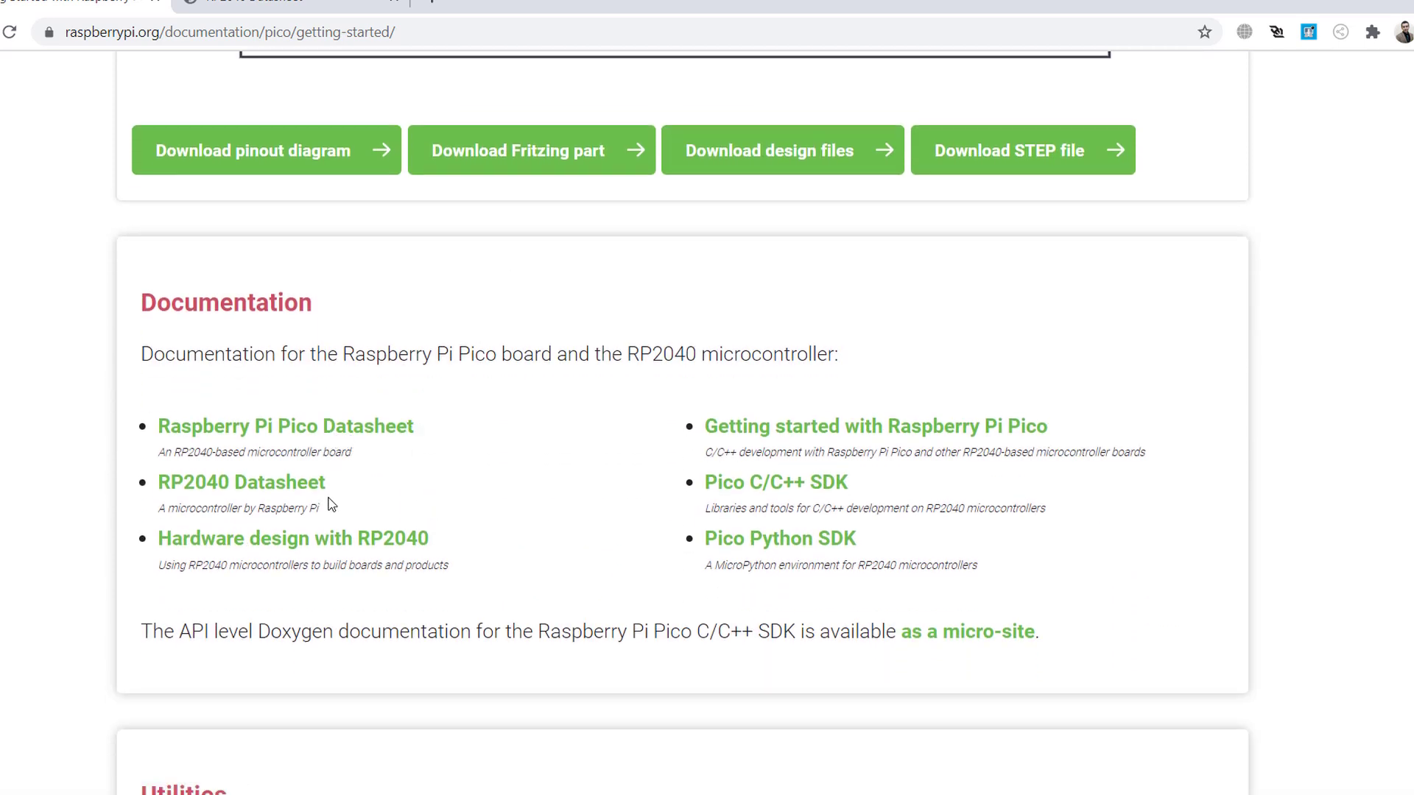
mouse_move(265, 487)
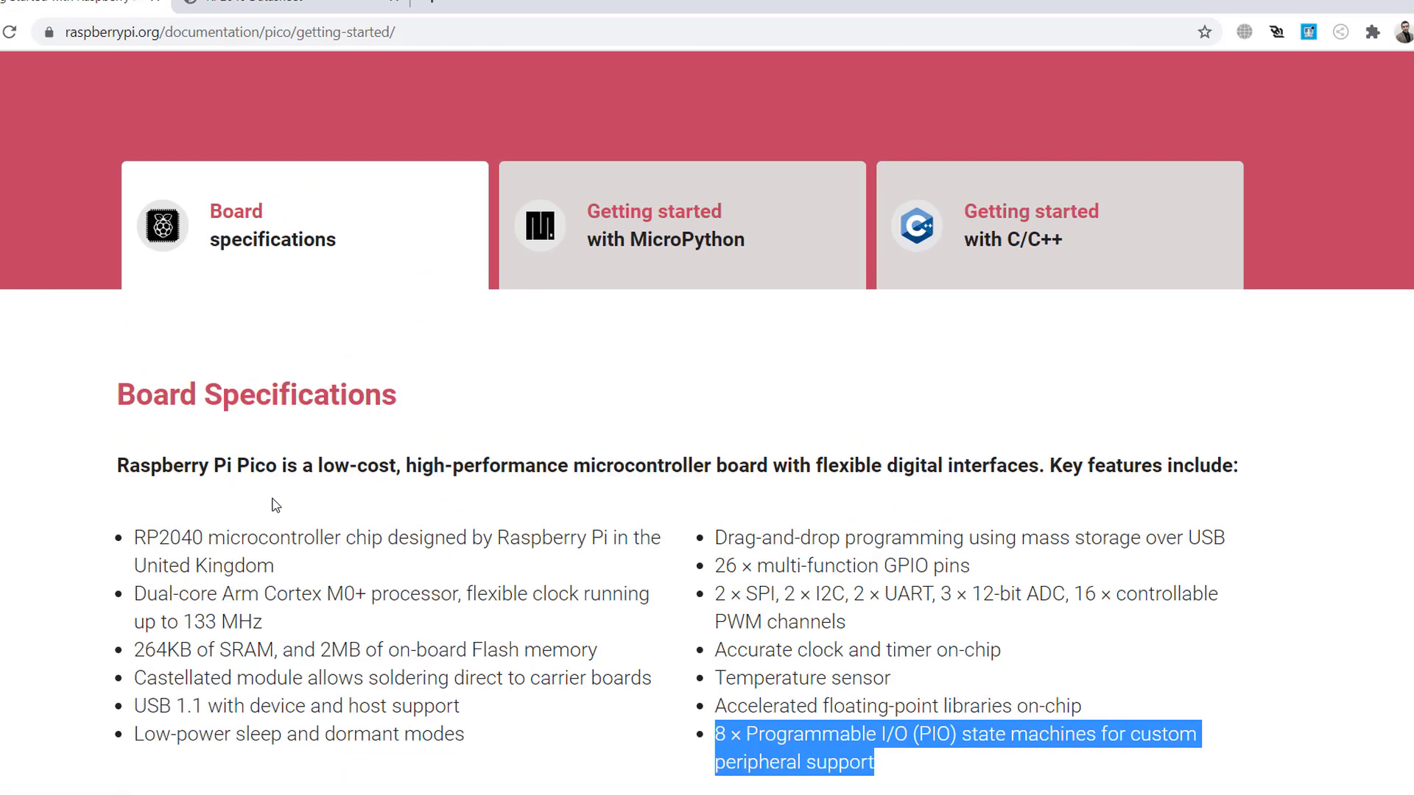
scroll(down, 3)
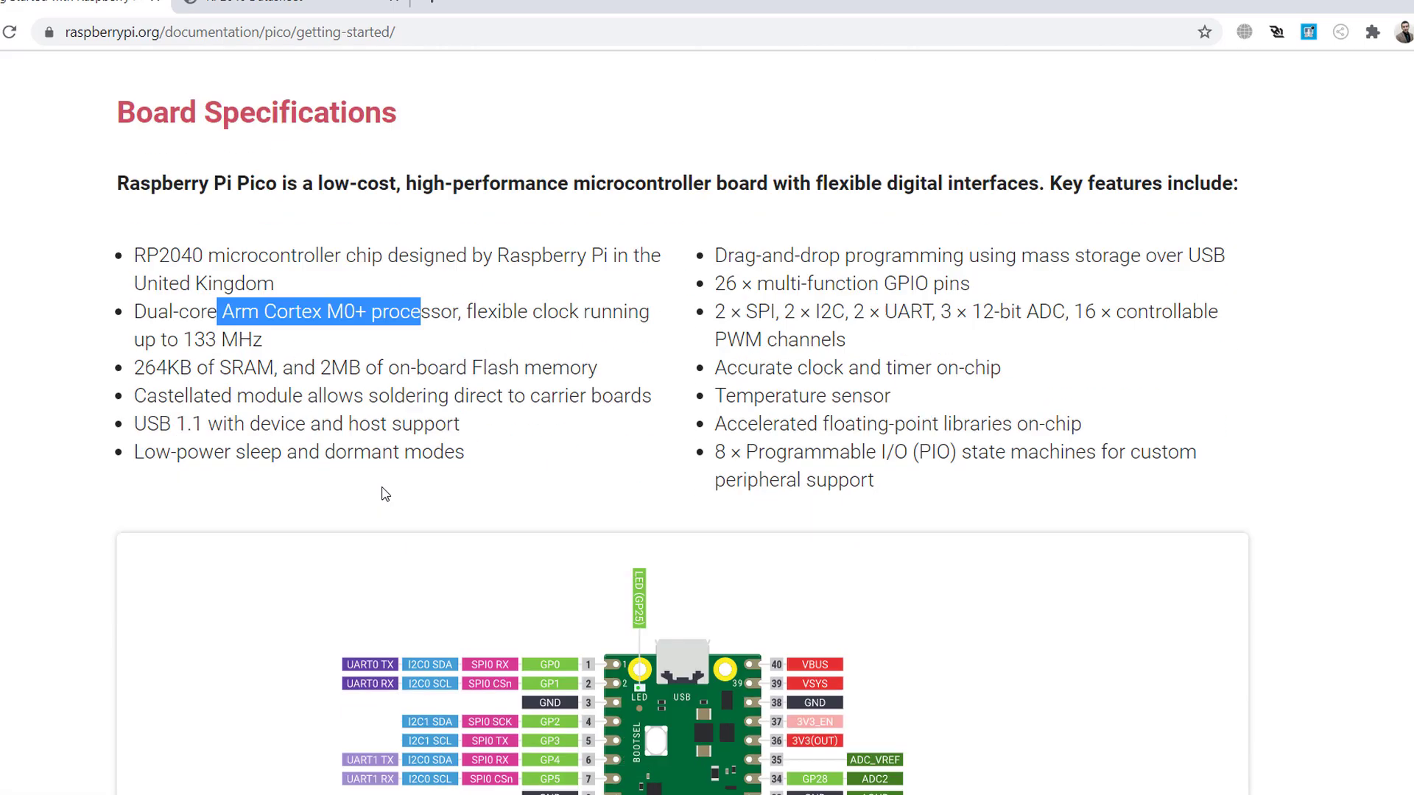
scroll(down, 3)
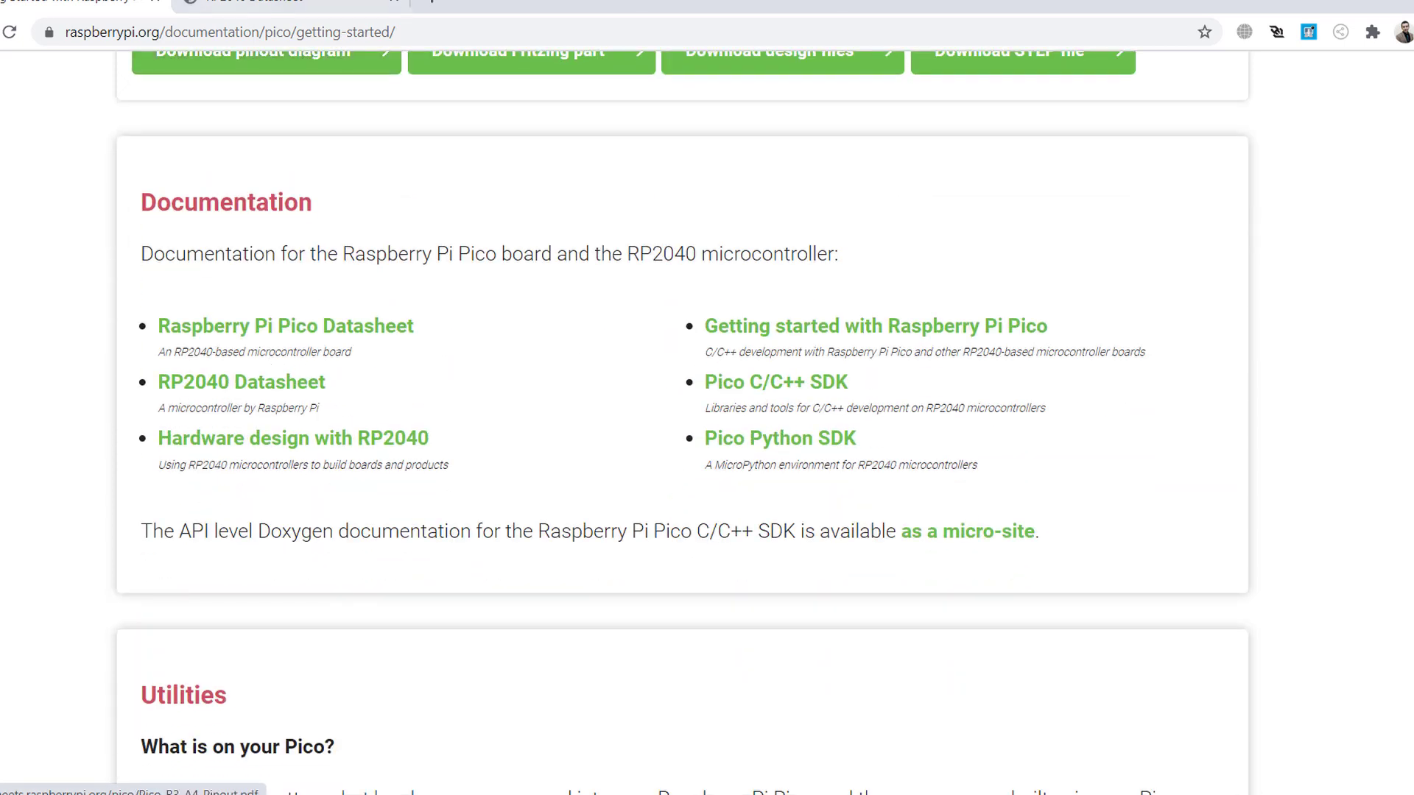
mouse_move(355, 457)
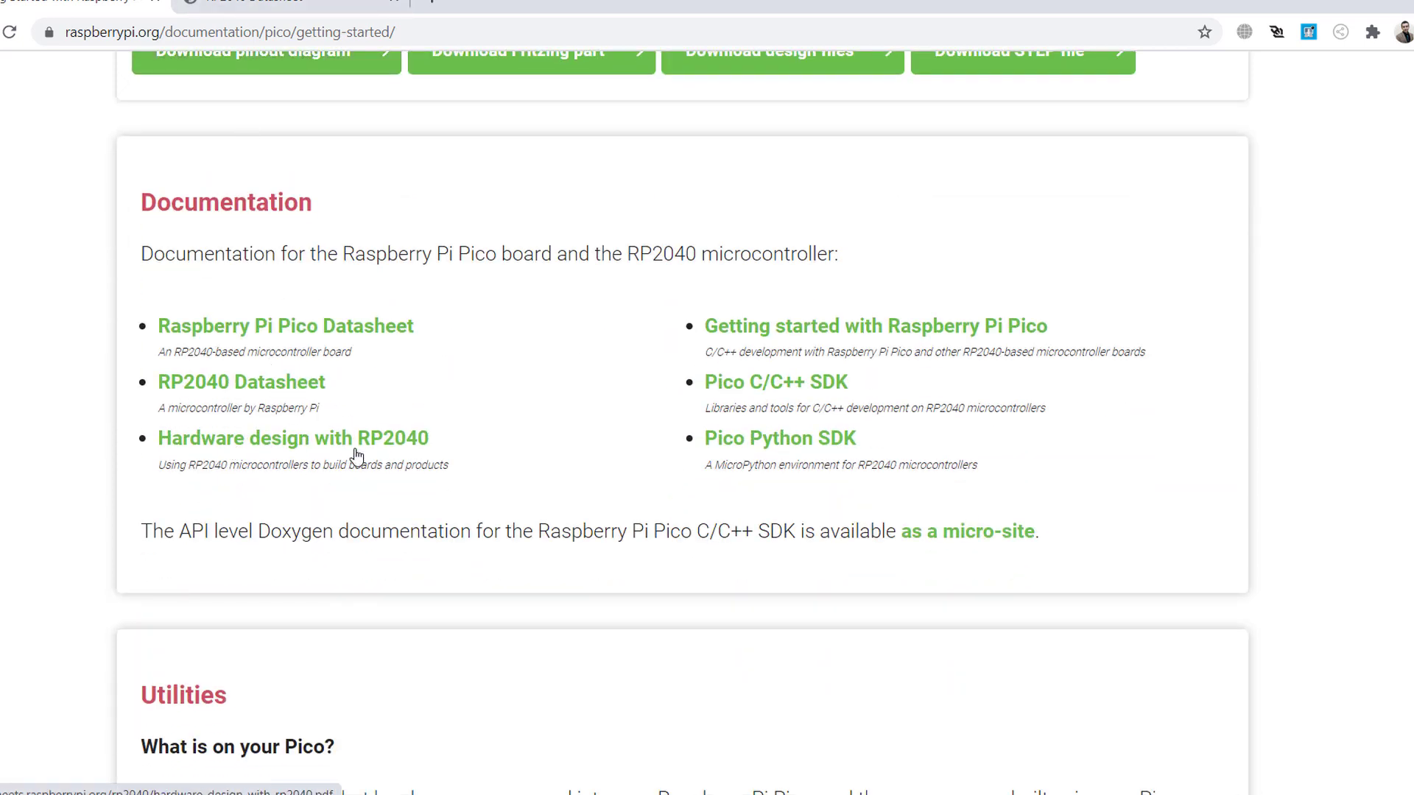
mouse_move(763, 332)
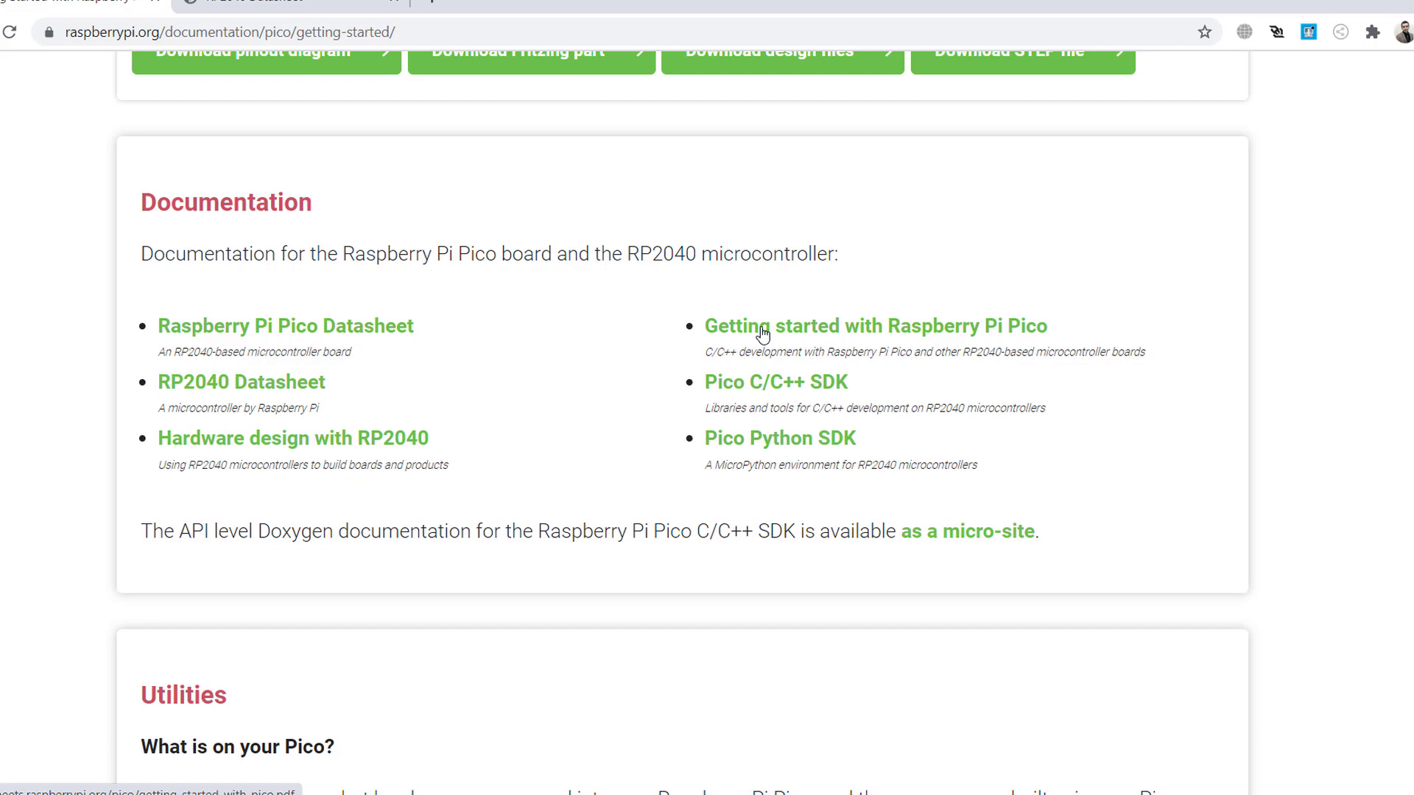
scroll(down, 3)
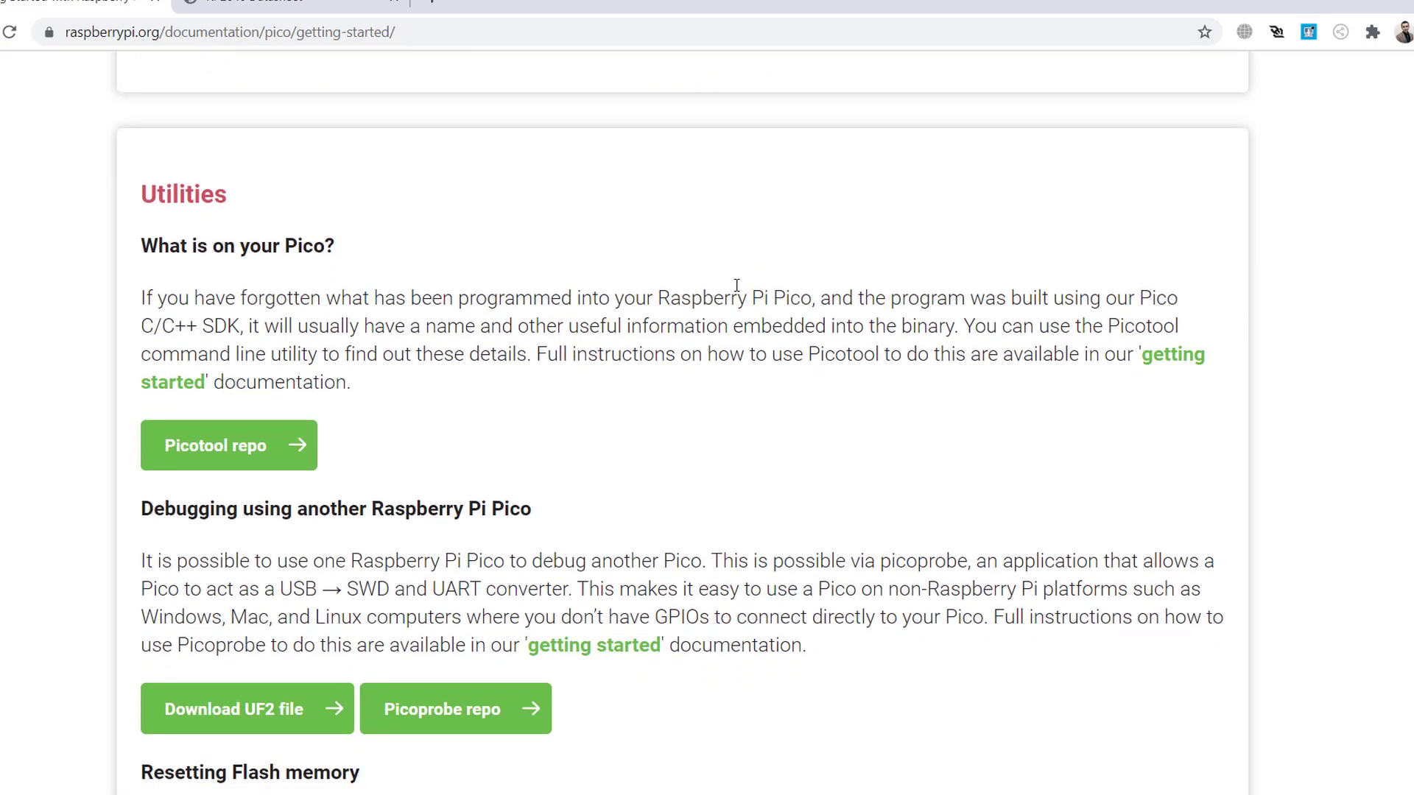
scroll(down, 3)
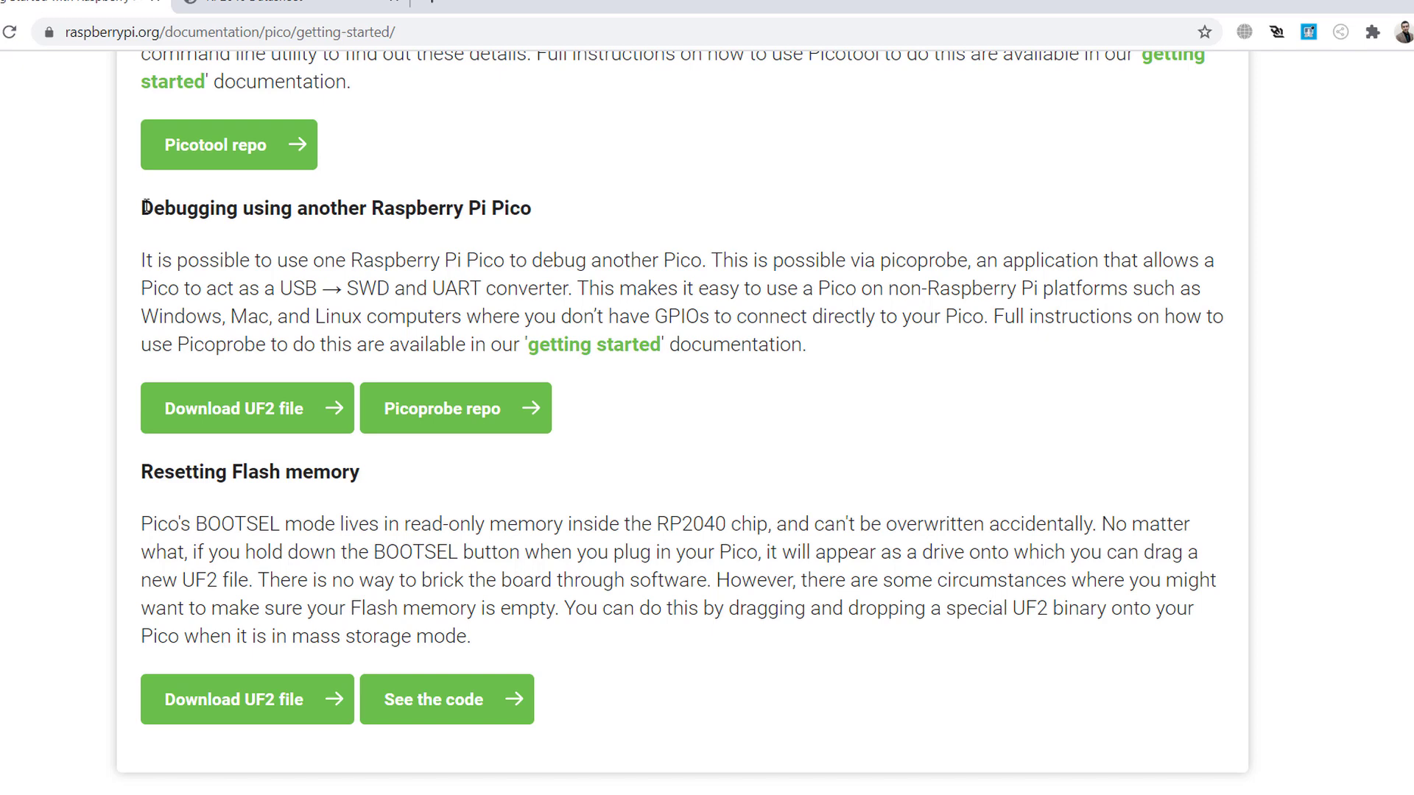
scroll(up, 3)
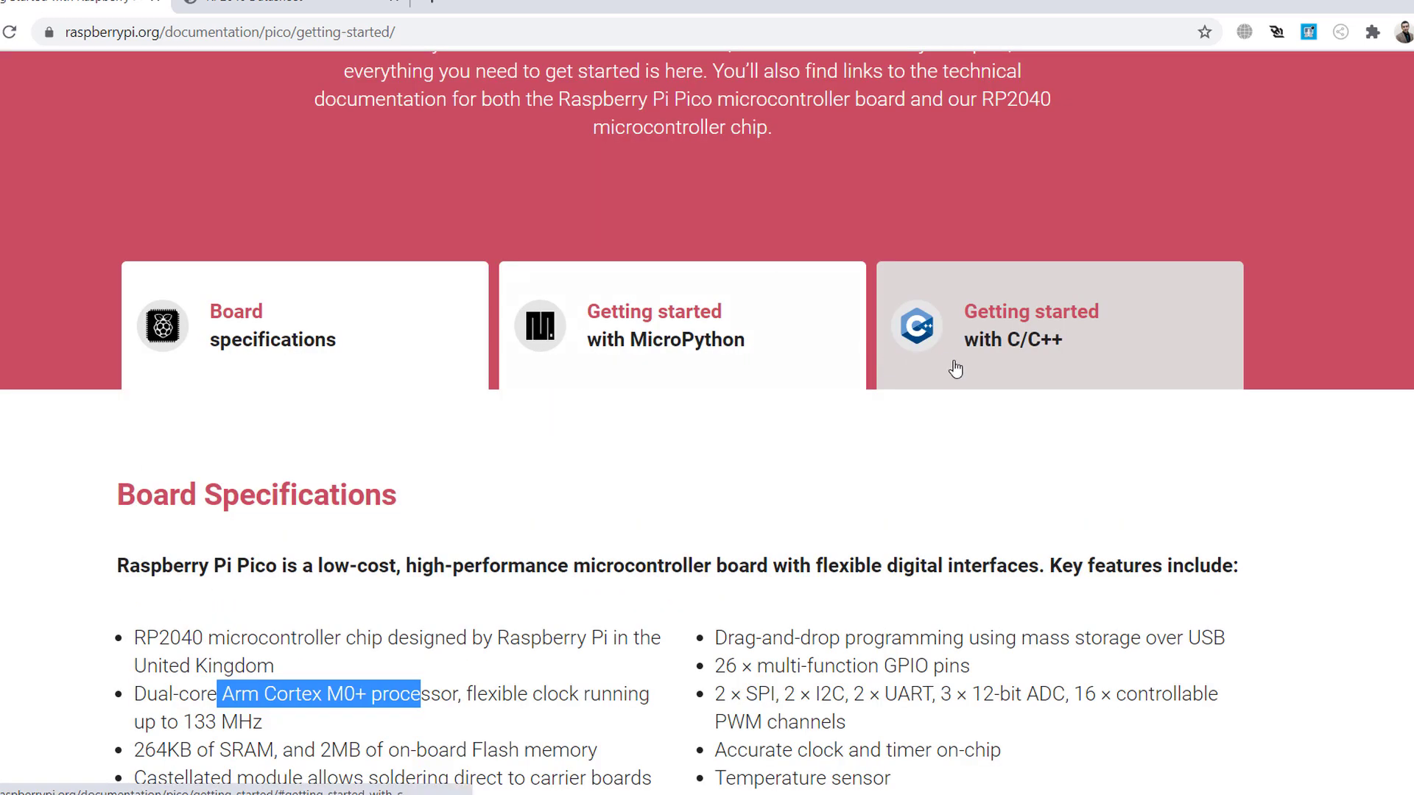
mouse_move(976, 368)
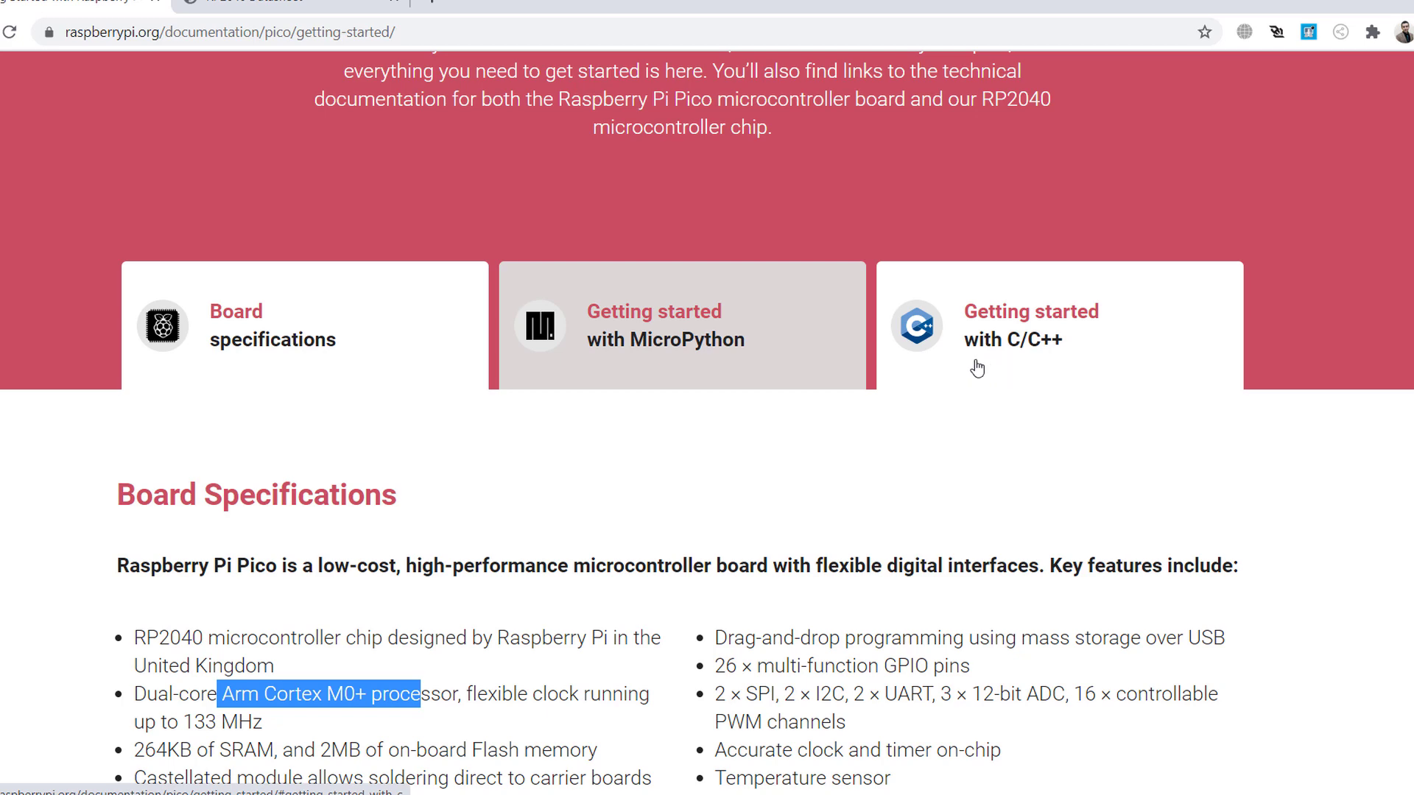
mouse_move(786, 365)
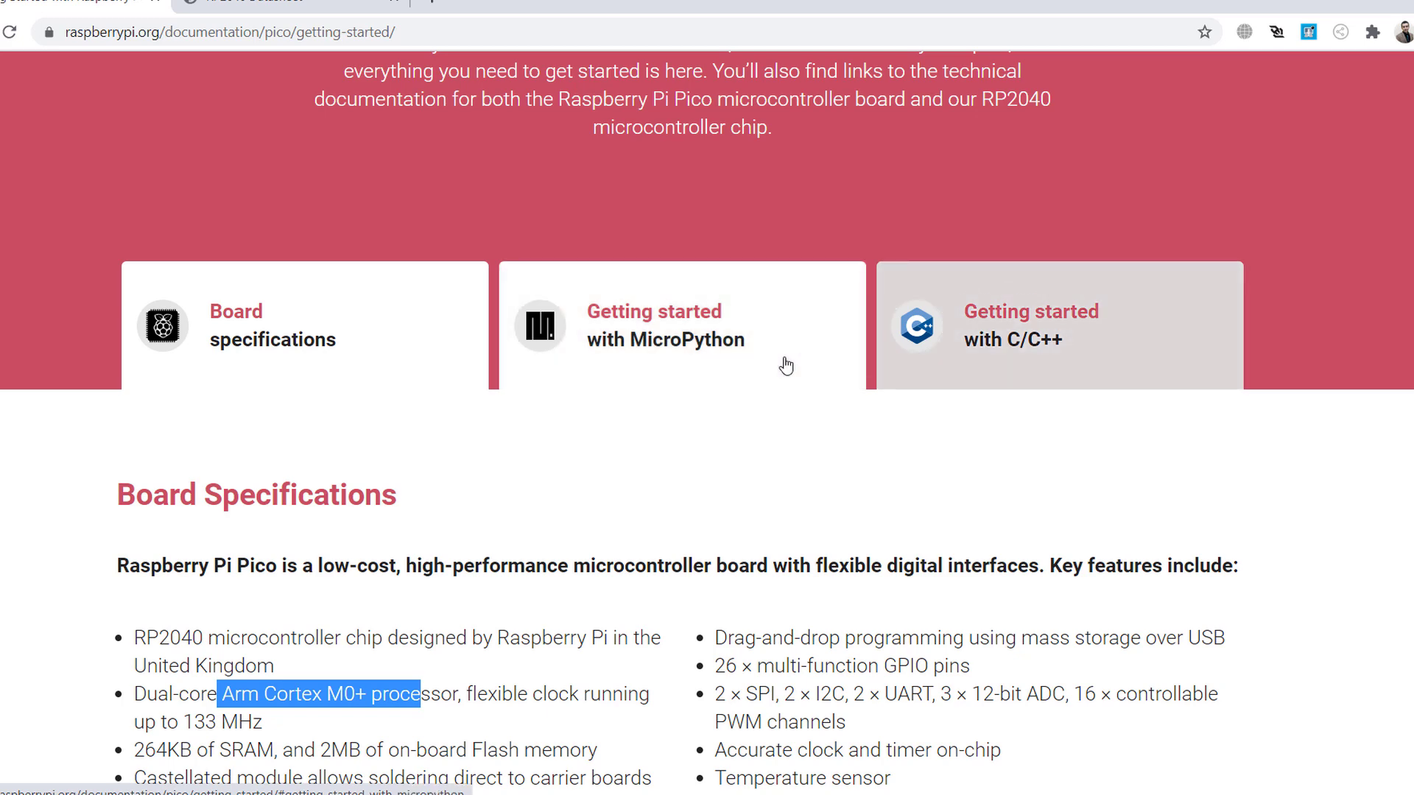
mouse_move(955, 341)
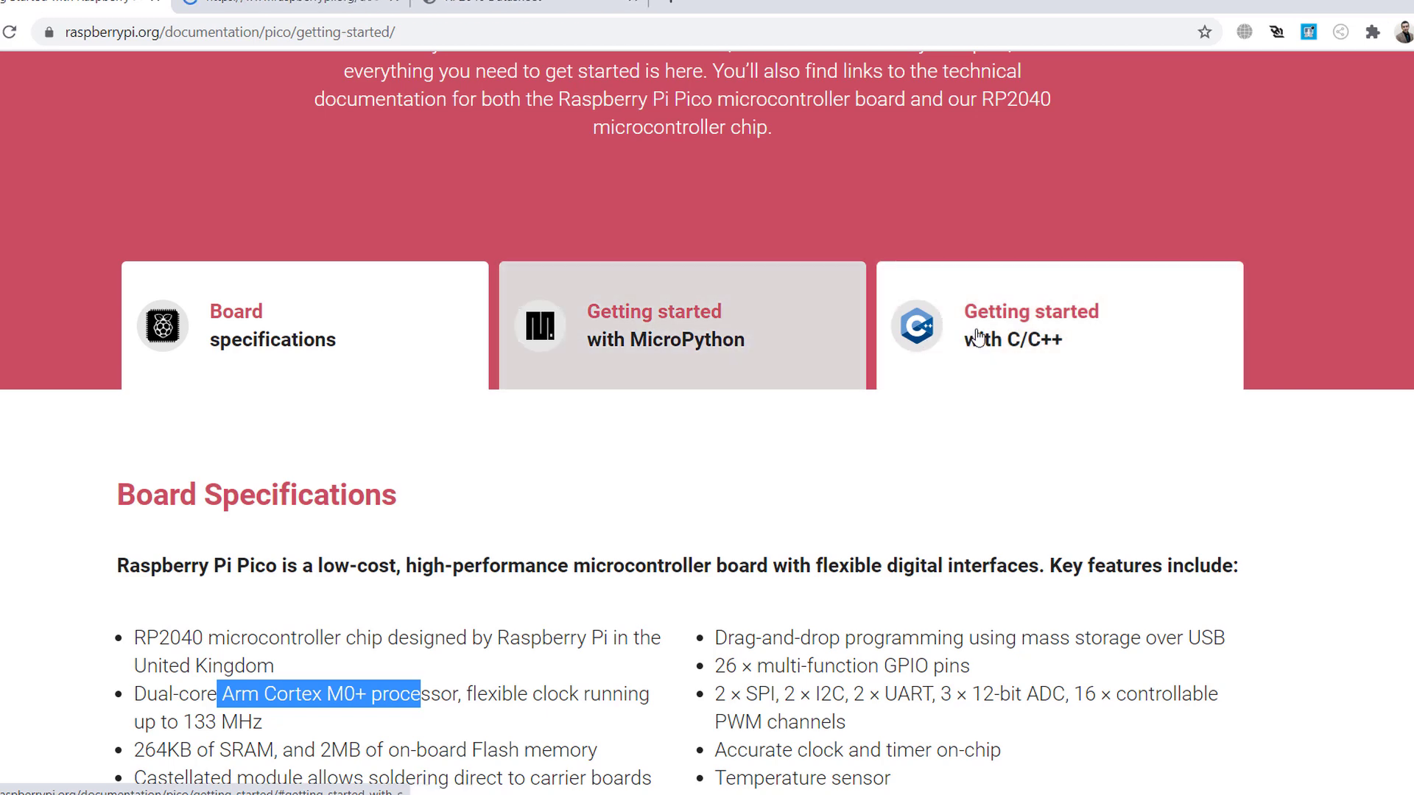
click(683, 325)
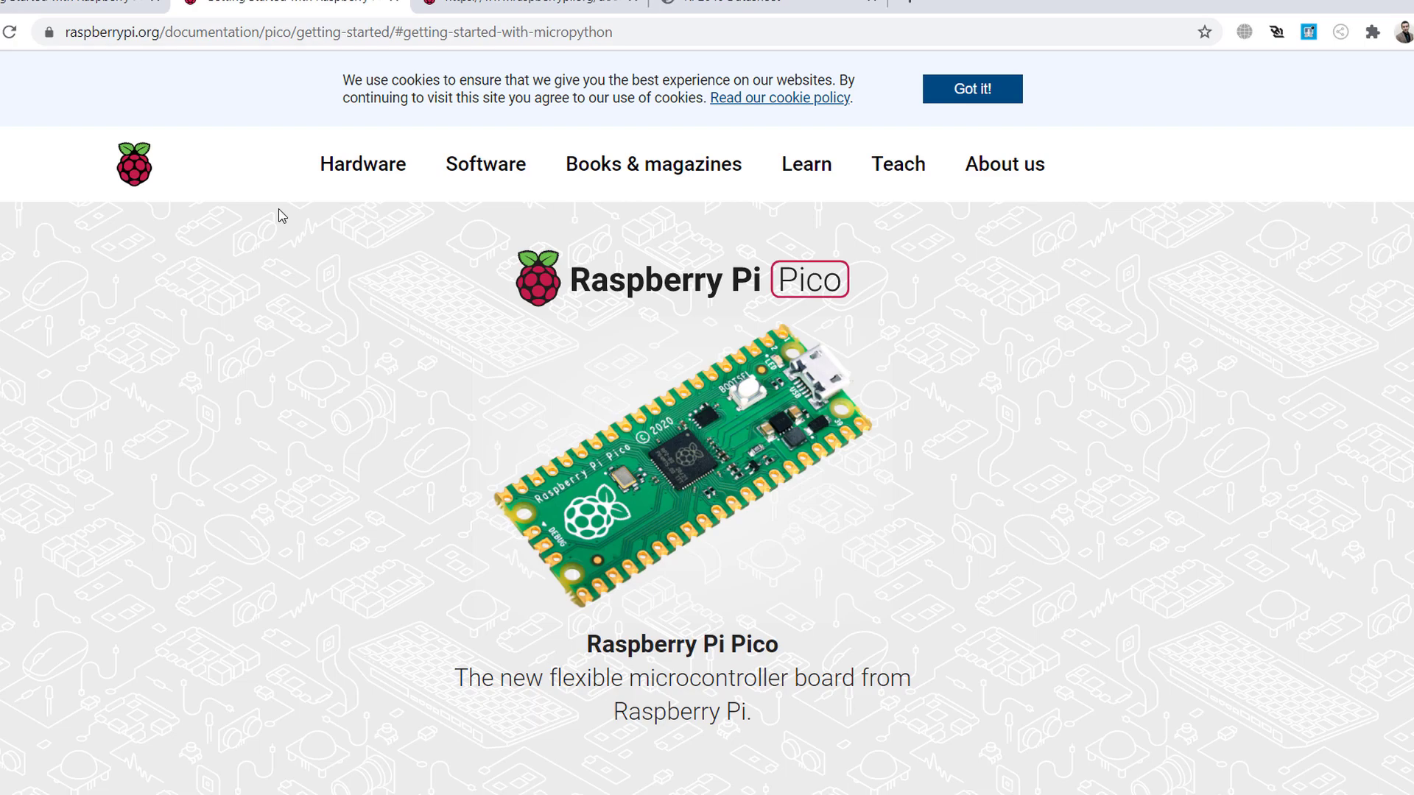
Step: Read through the MicroPython drag-and-drop steps, then switch to Getting started with C/C++
scroll(down, 3)
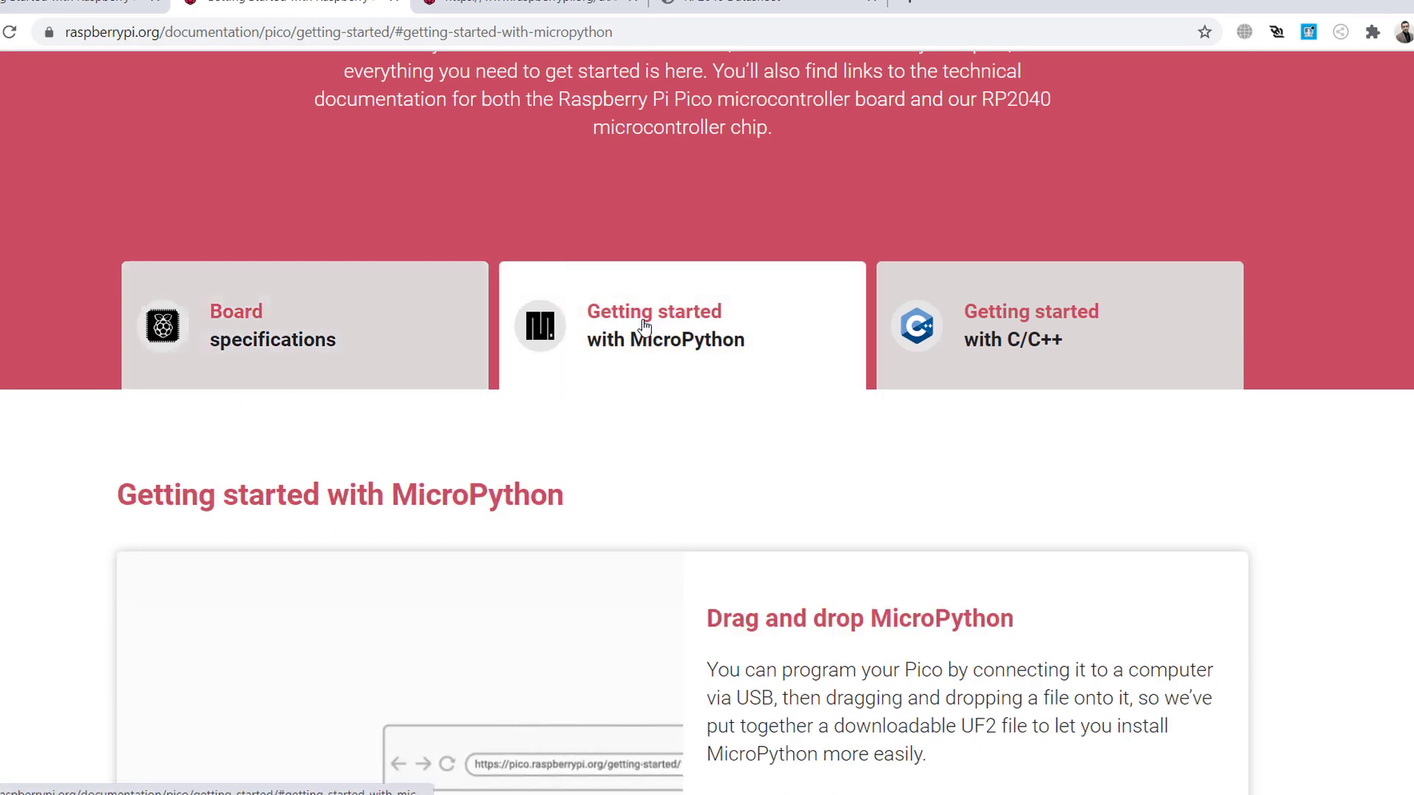
scroll(down, 3)
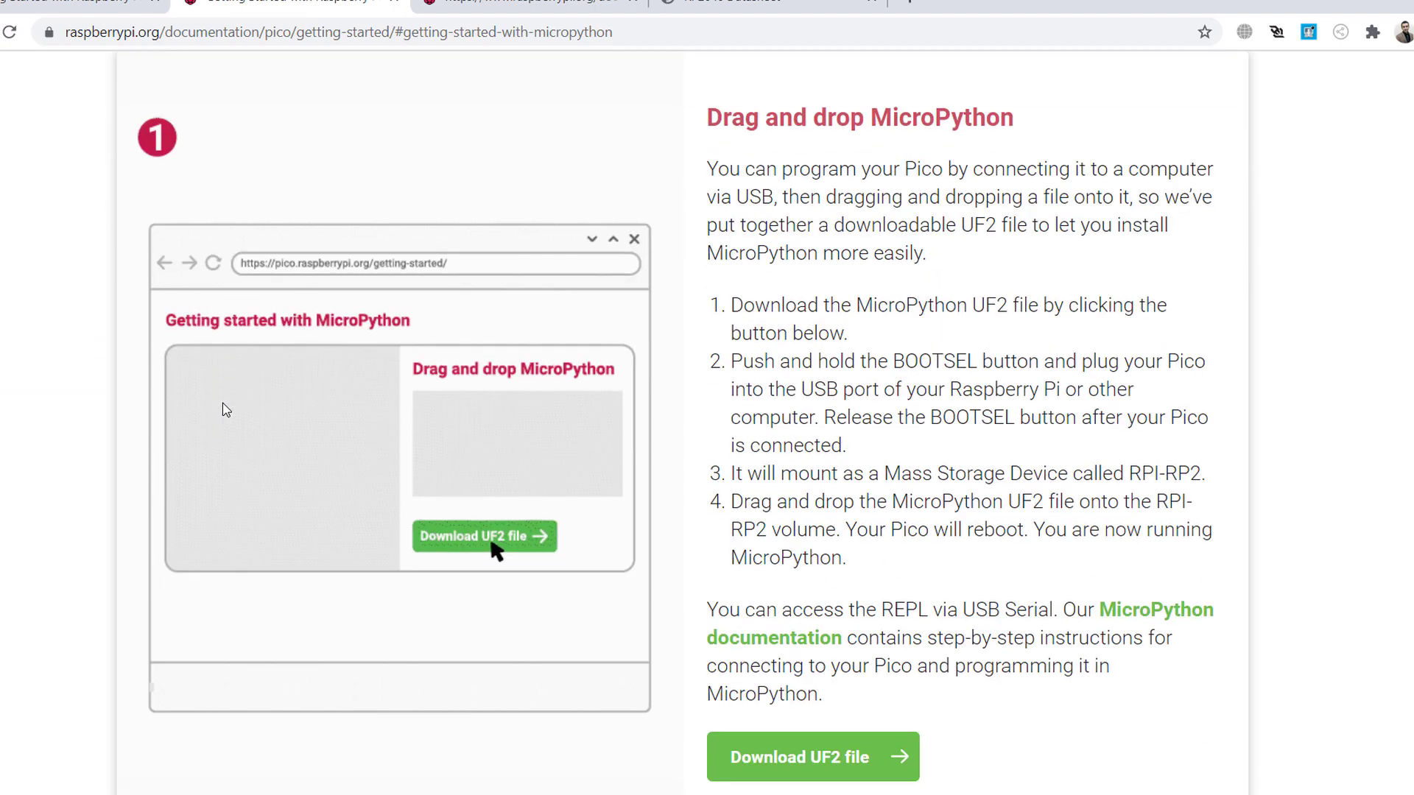
click(483, 536)
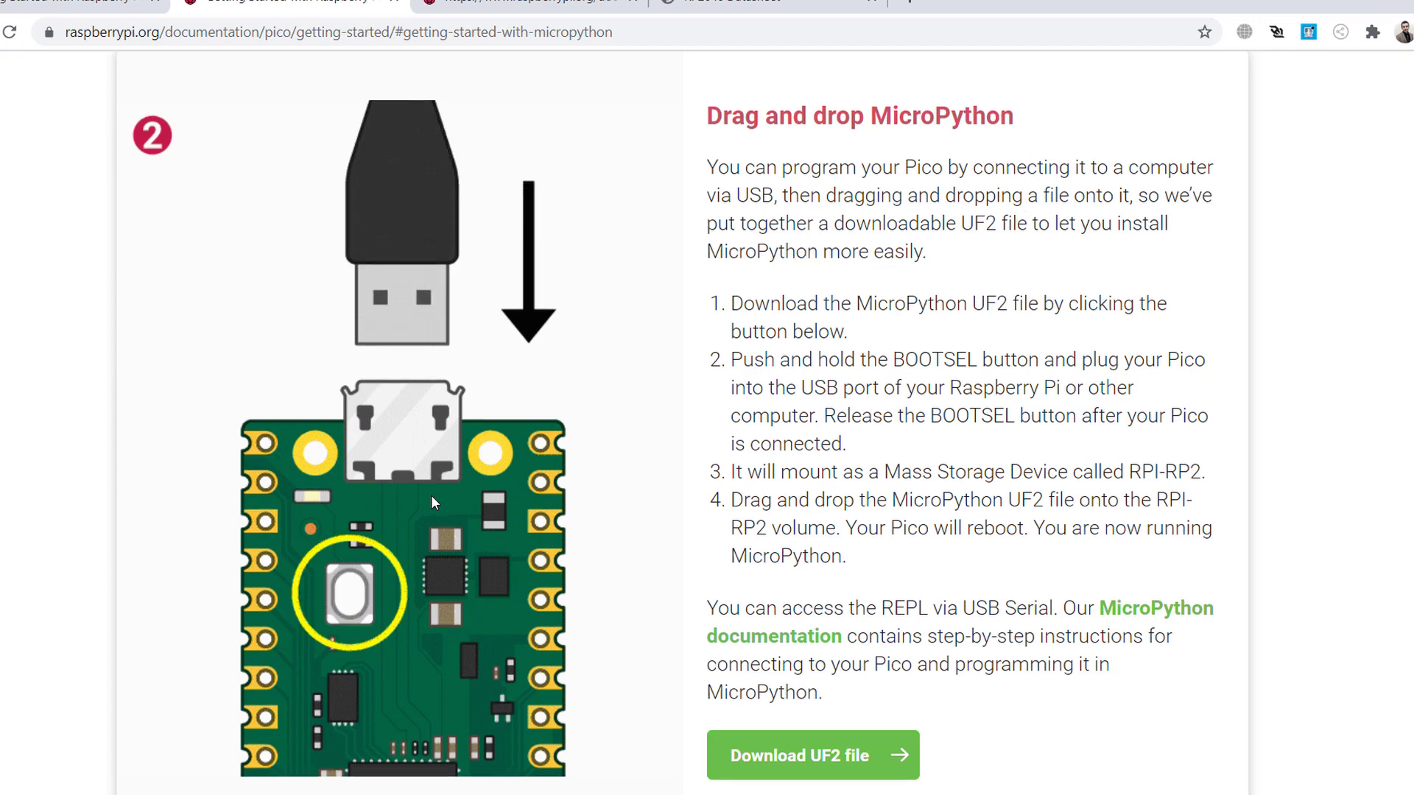
scroll(down, 3)
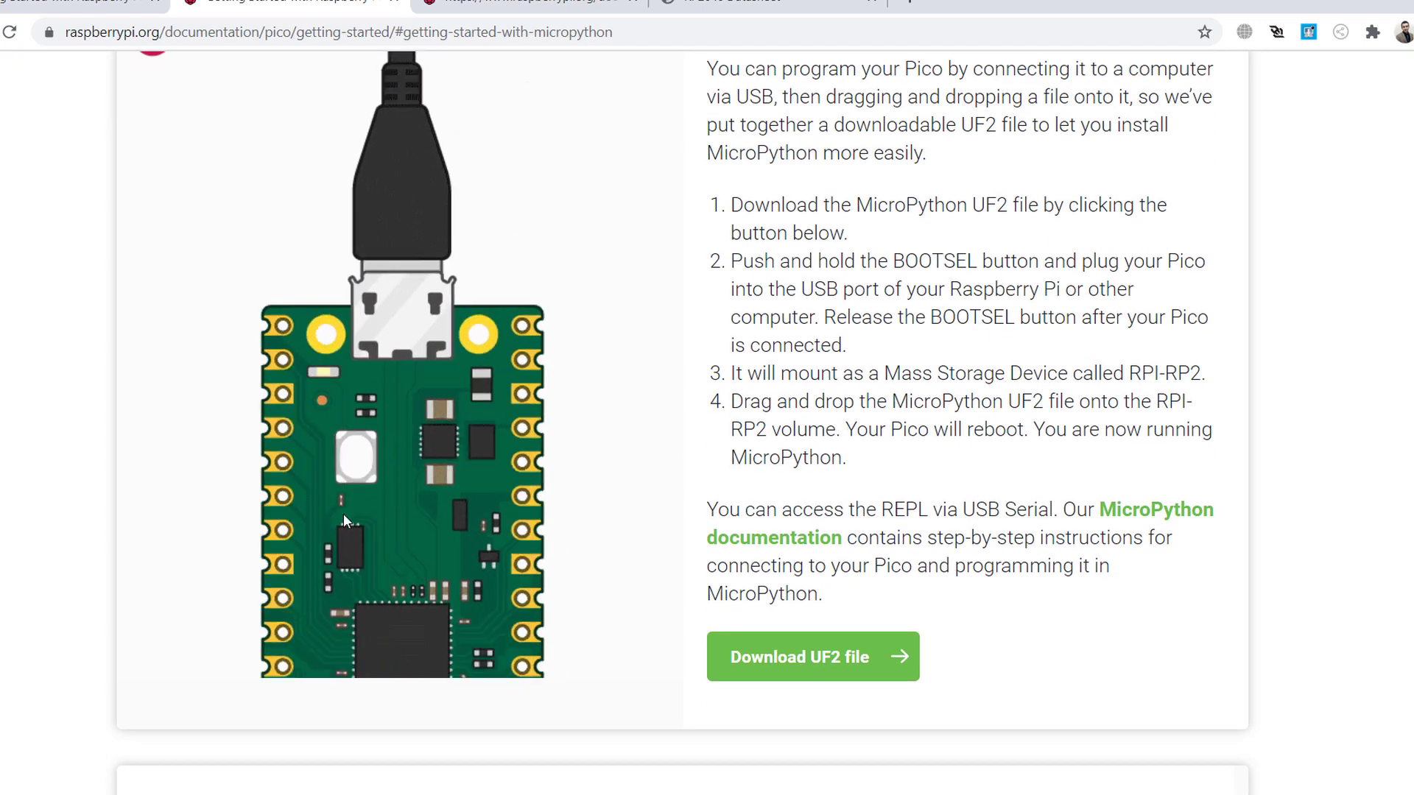
scroll(up, 3)
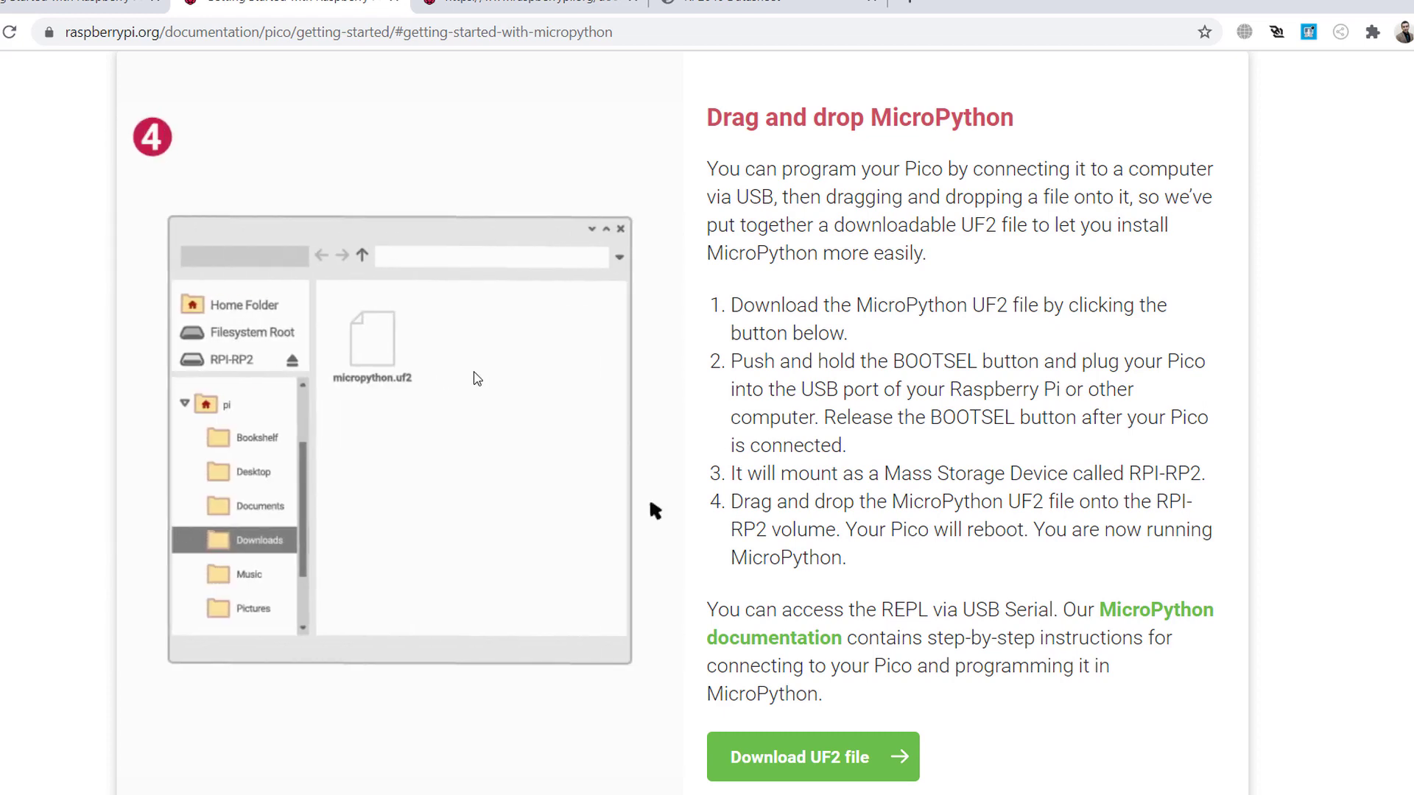
drag(371, 342, 242, 361)
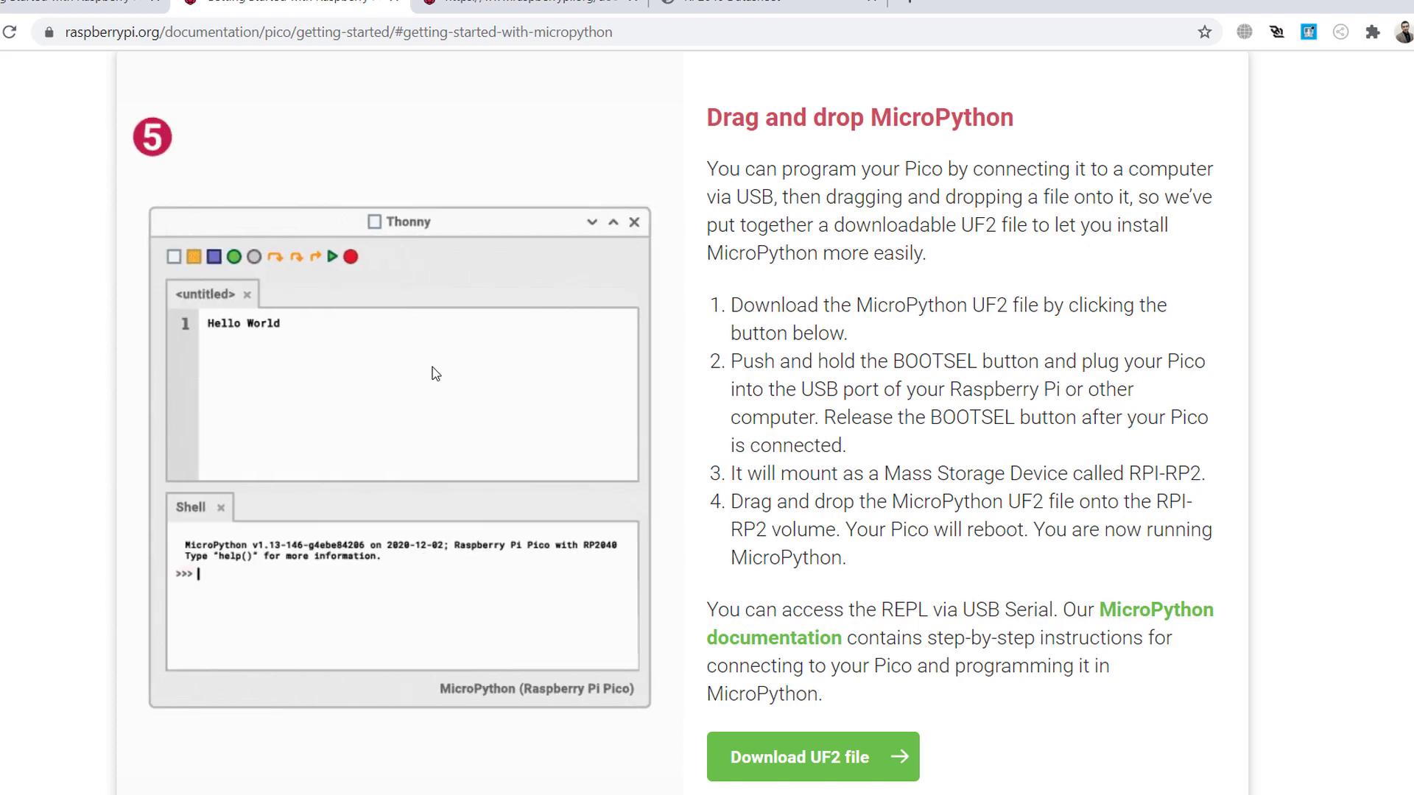
scroll(up, 3)
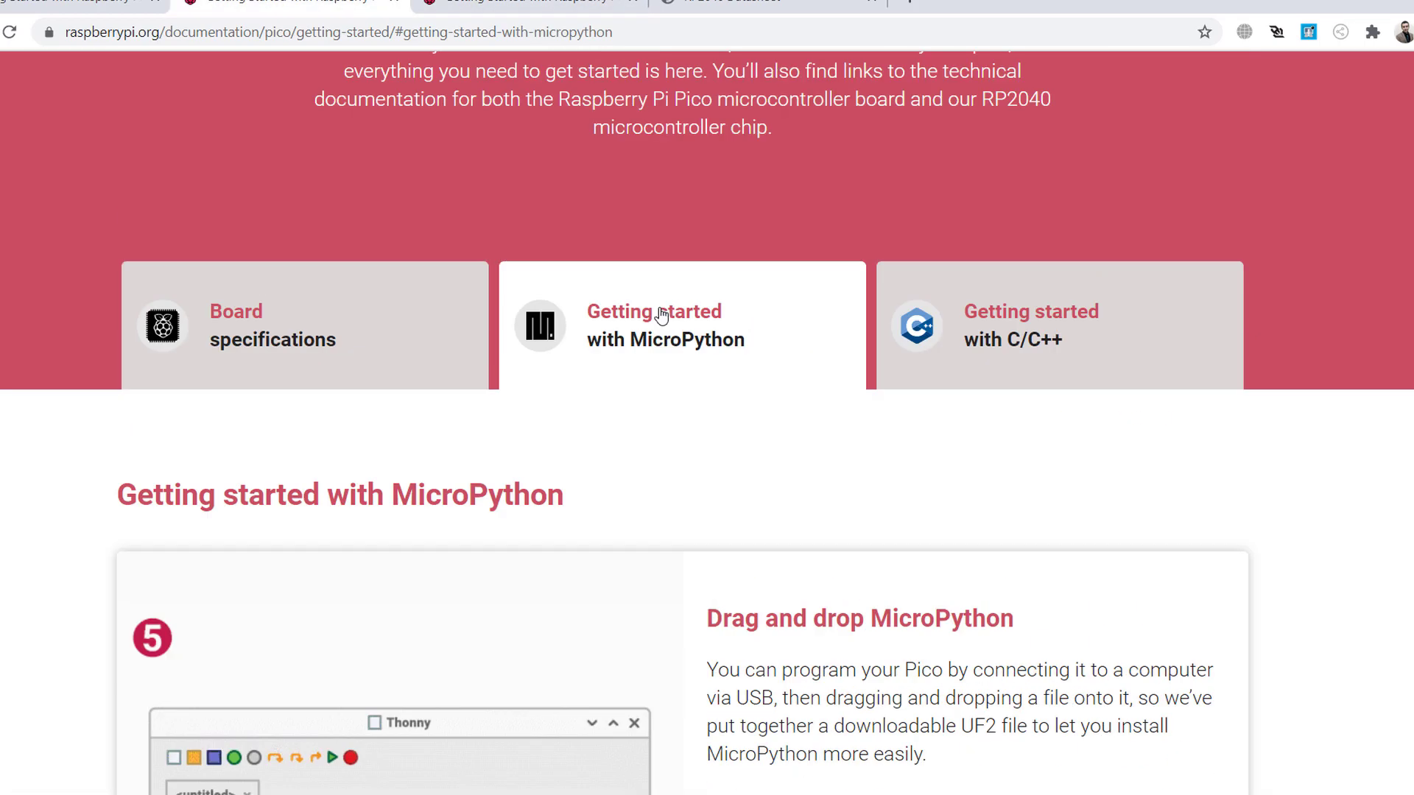
click(1031, 310)
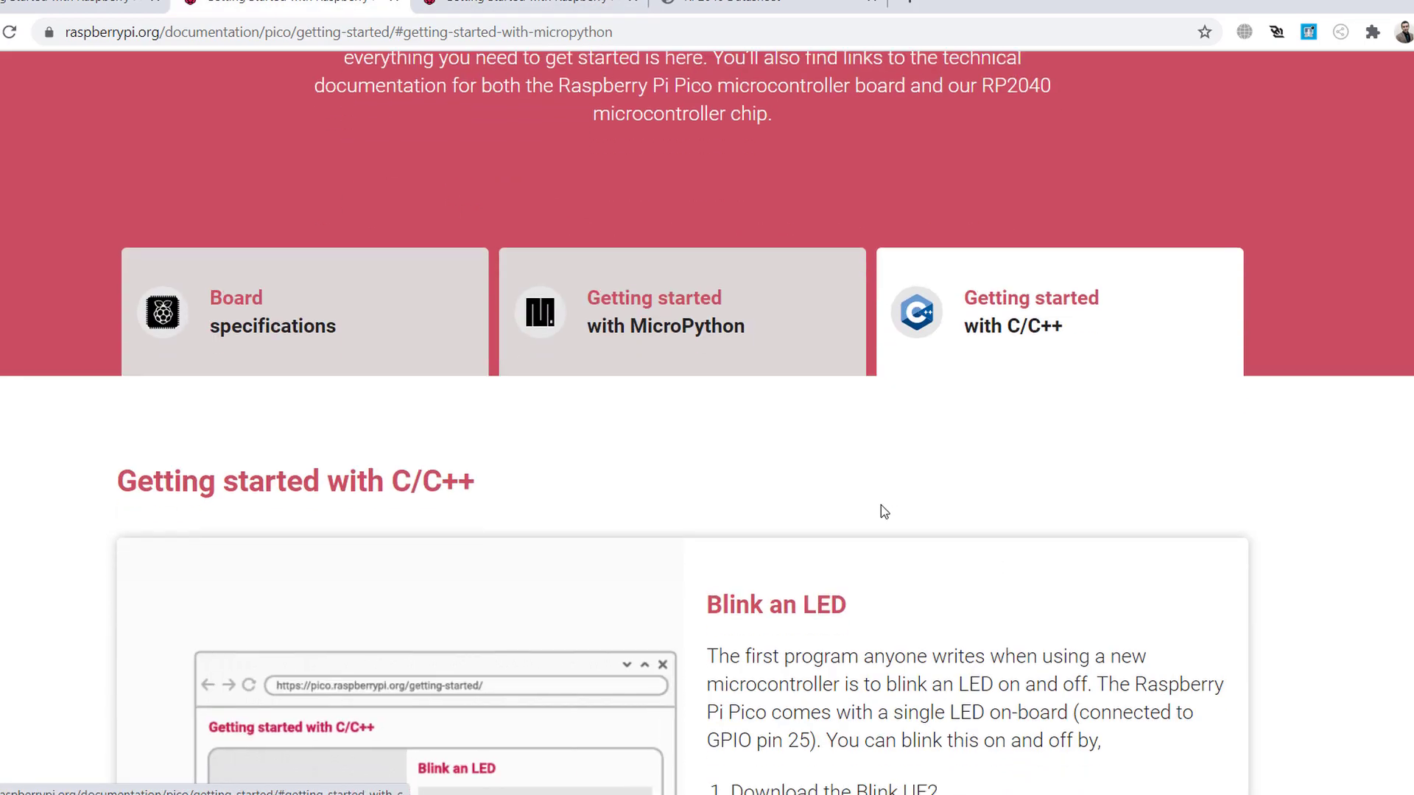
Step: Scroll down to the Blink an LED section of the C/C++ guide
scroll(down, 3)
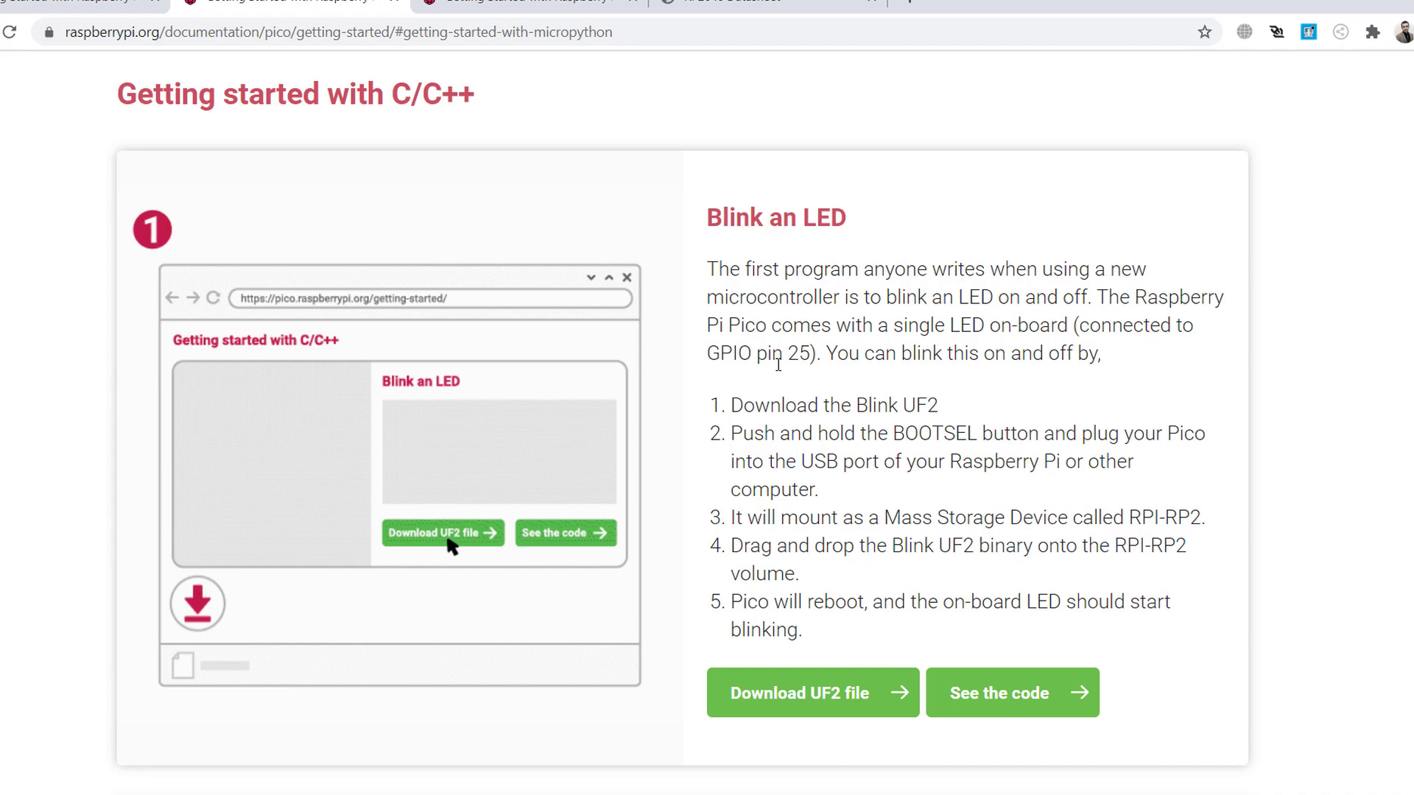
scroll(down, 3)
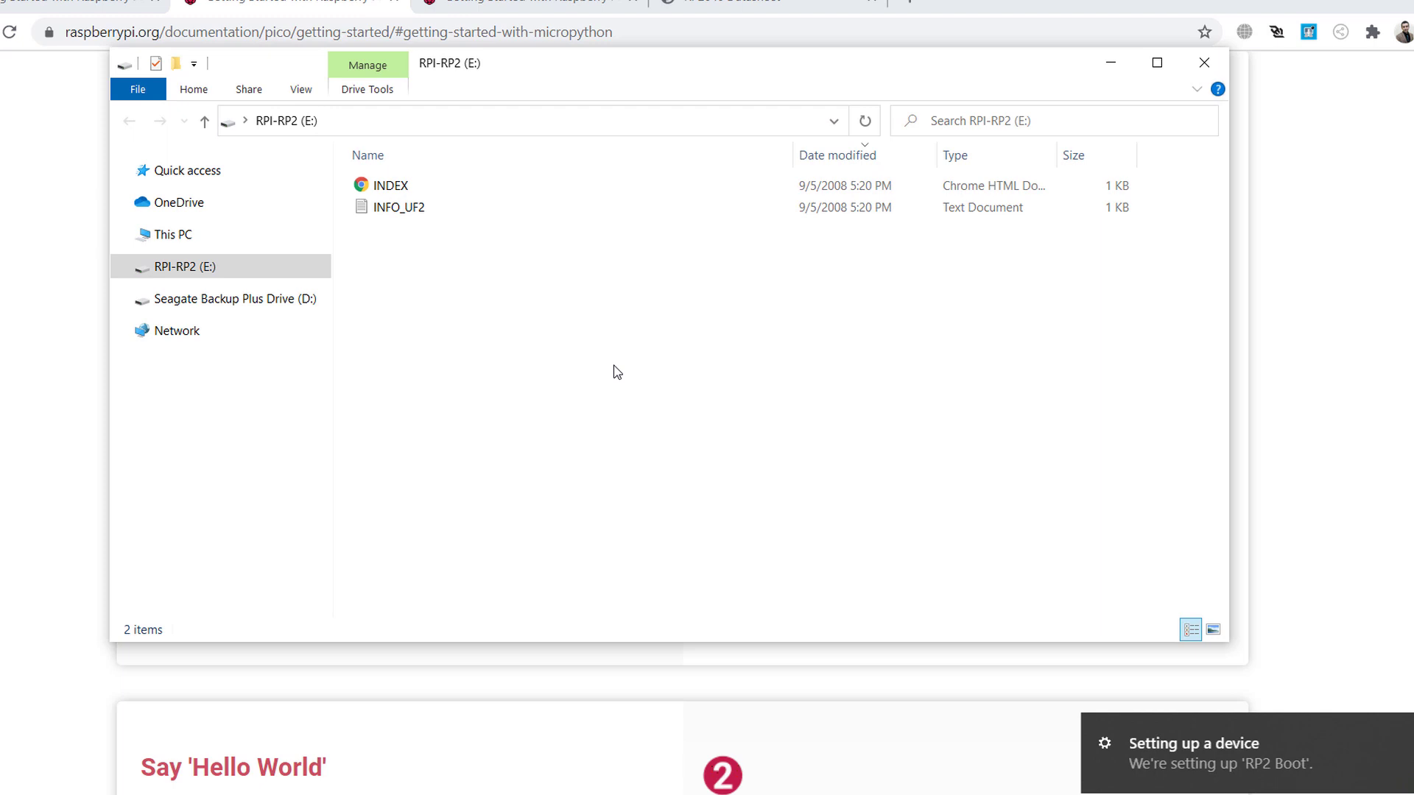
mouse_move(466, 80)
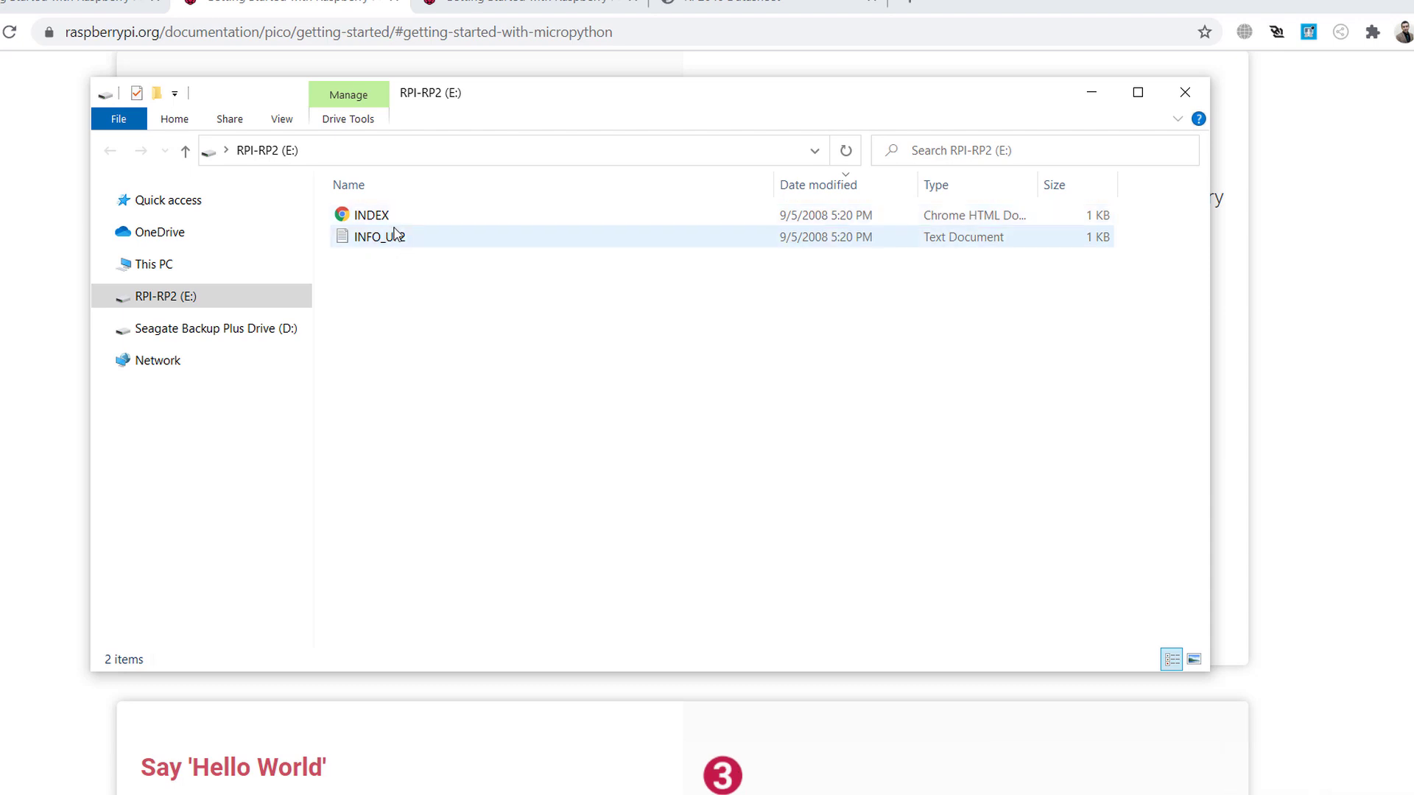
Step: Open INFO_UF2 from the RPI-RP2 (E:) drive in Notepad
double_click(378, 236)
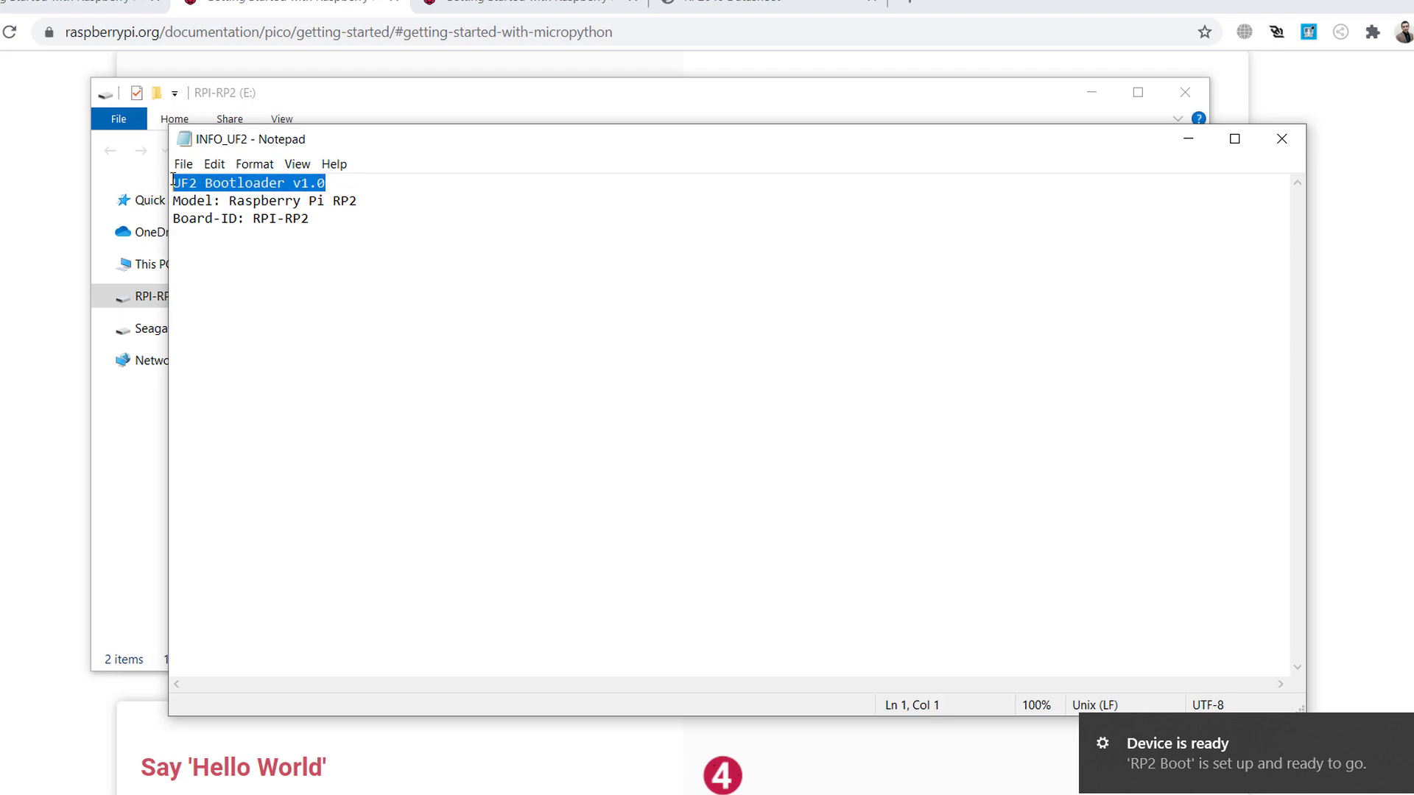
Step: Highlight INFO_UF2's bootloader version line, close Notepad, and return to Chrome
double_click(343, 201)
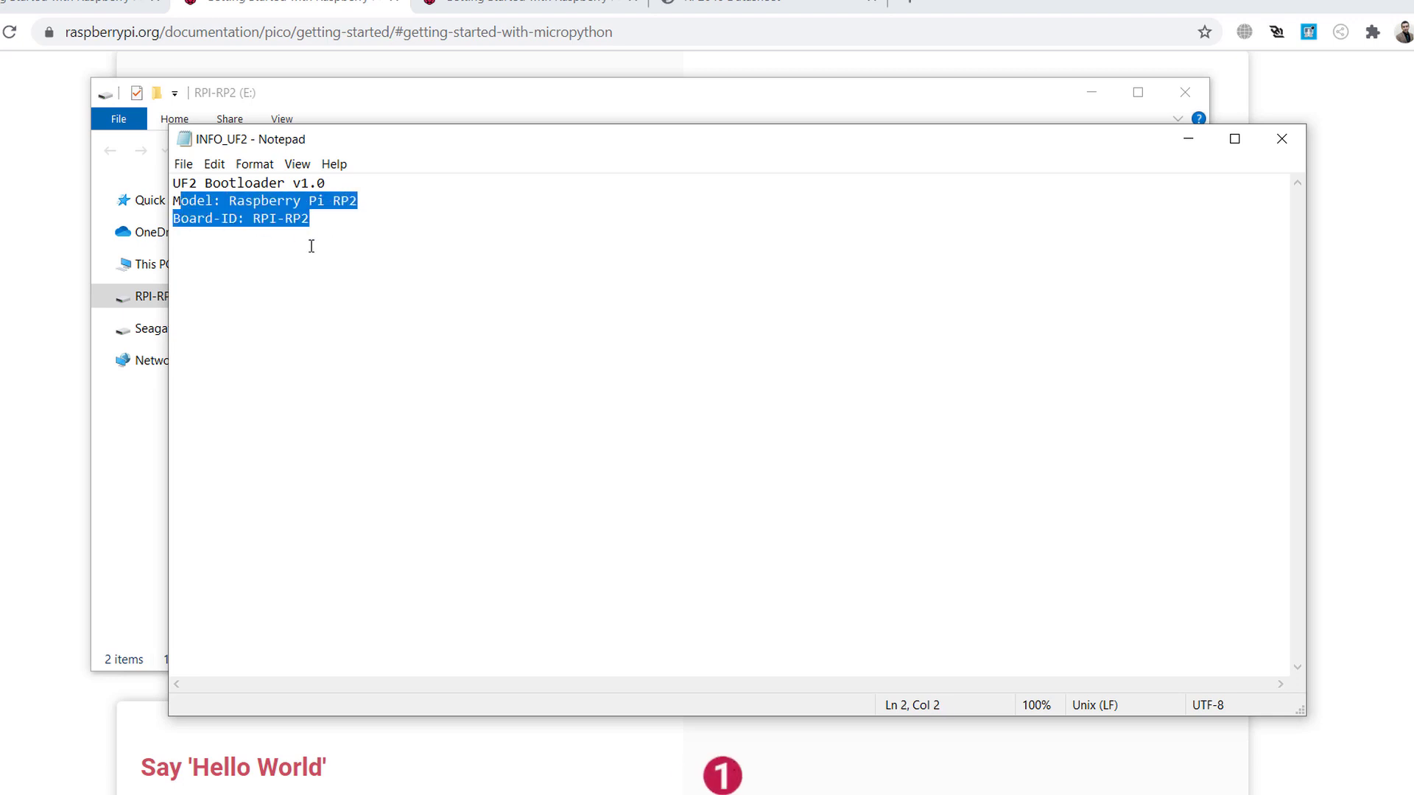
click(354, 236)
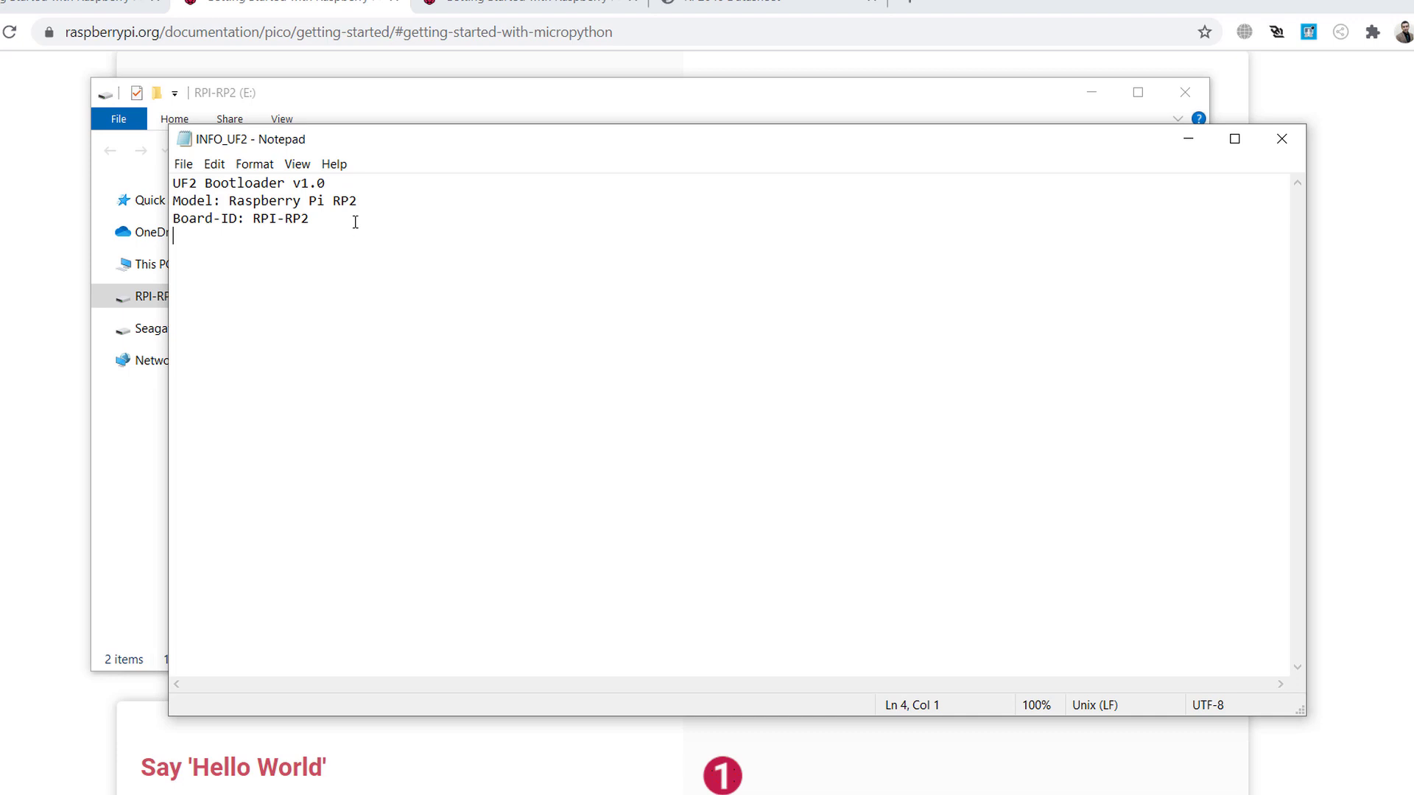
click(1281, 139)
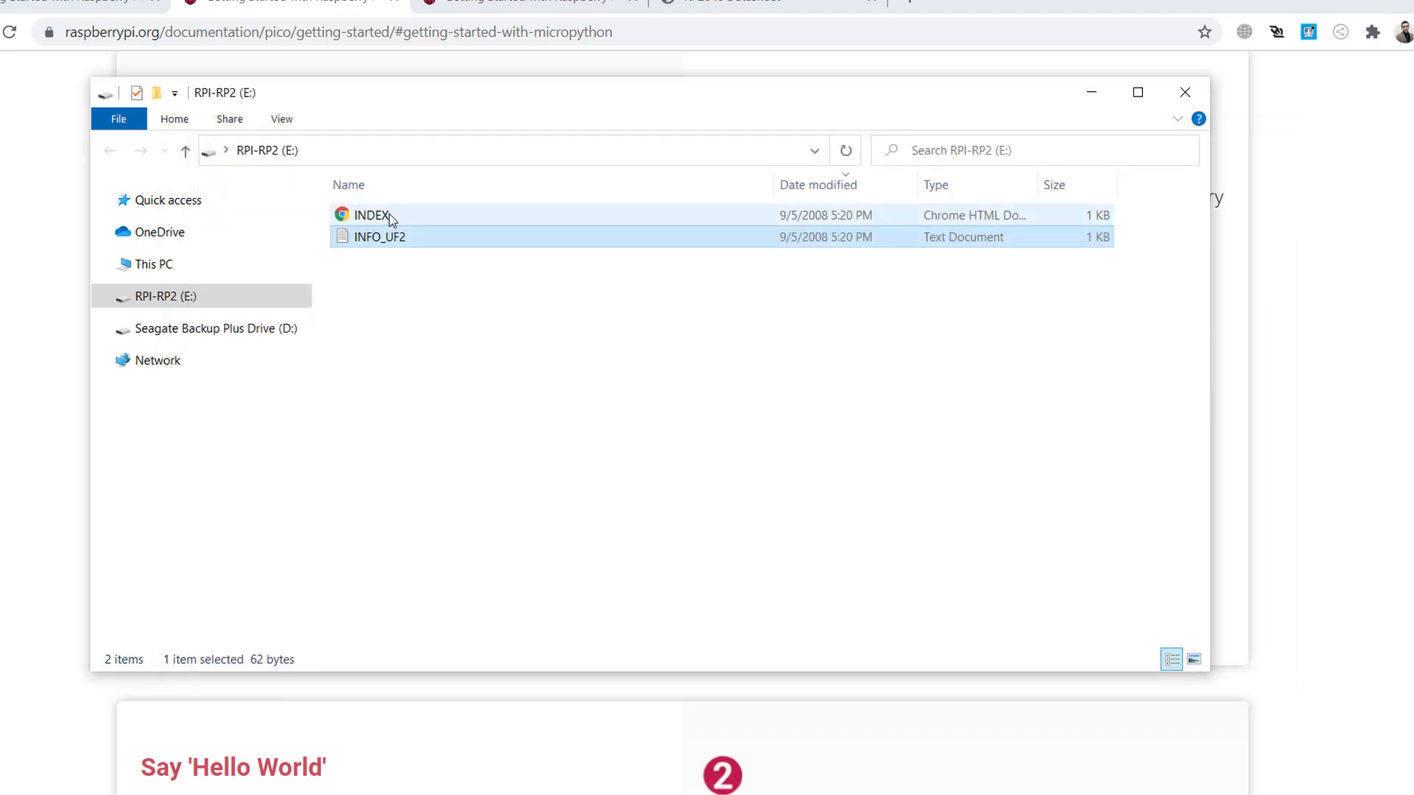
click(371, 215)
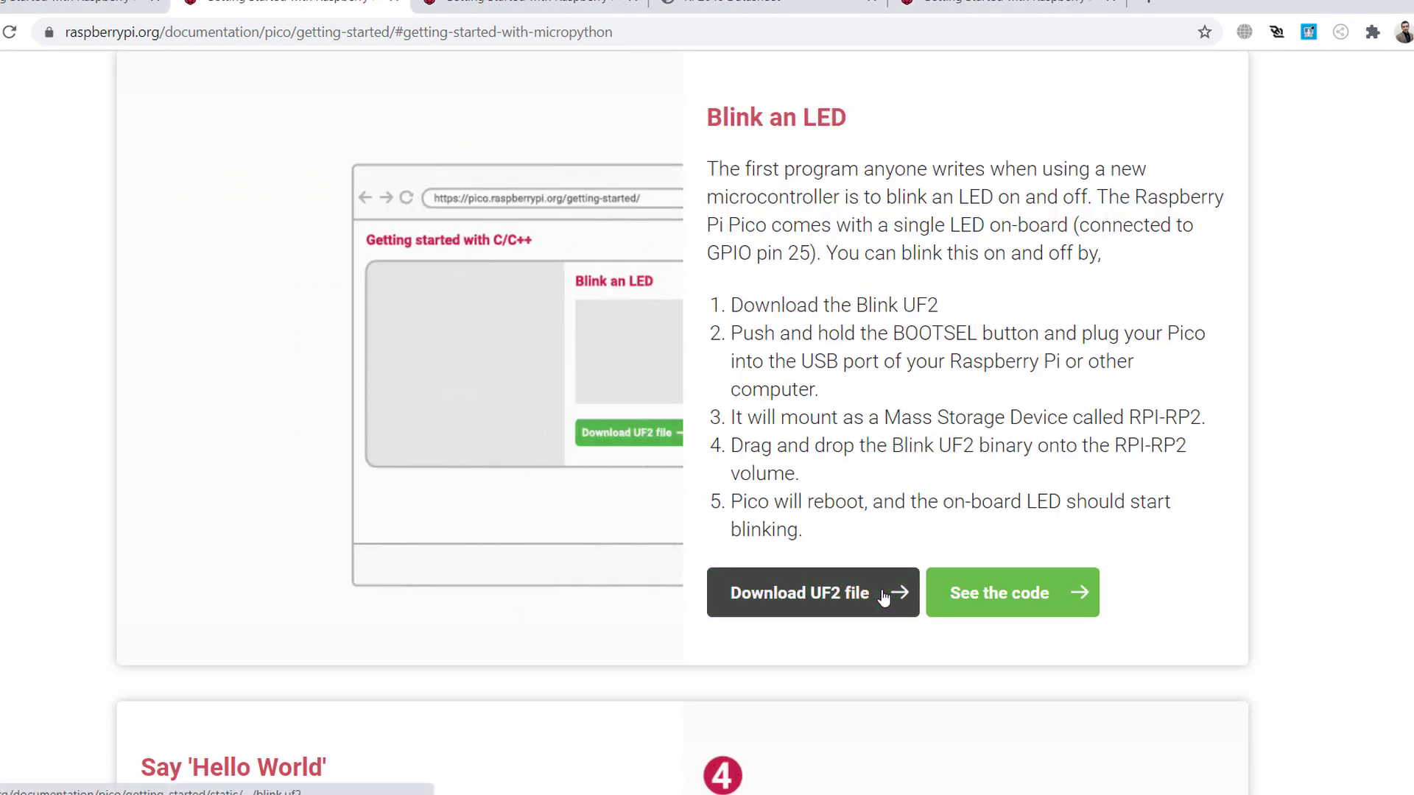
Step: Download blink.uf2 under Blink an LED and reveal it with Show in folder
click(811, 592)
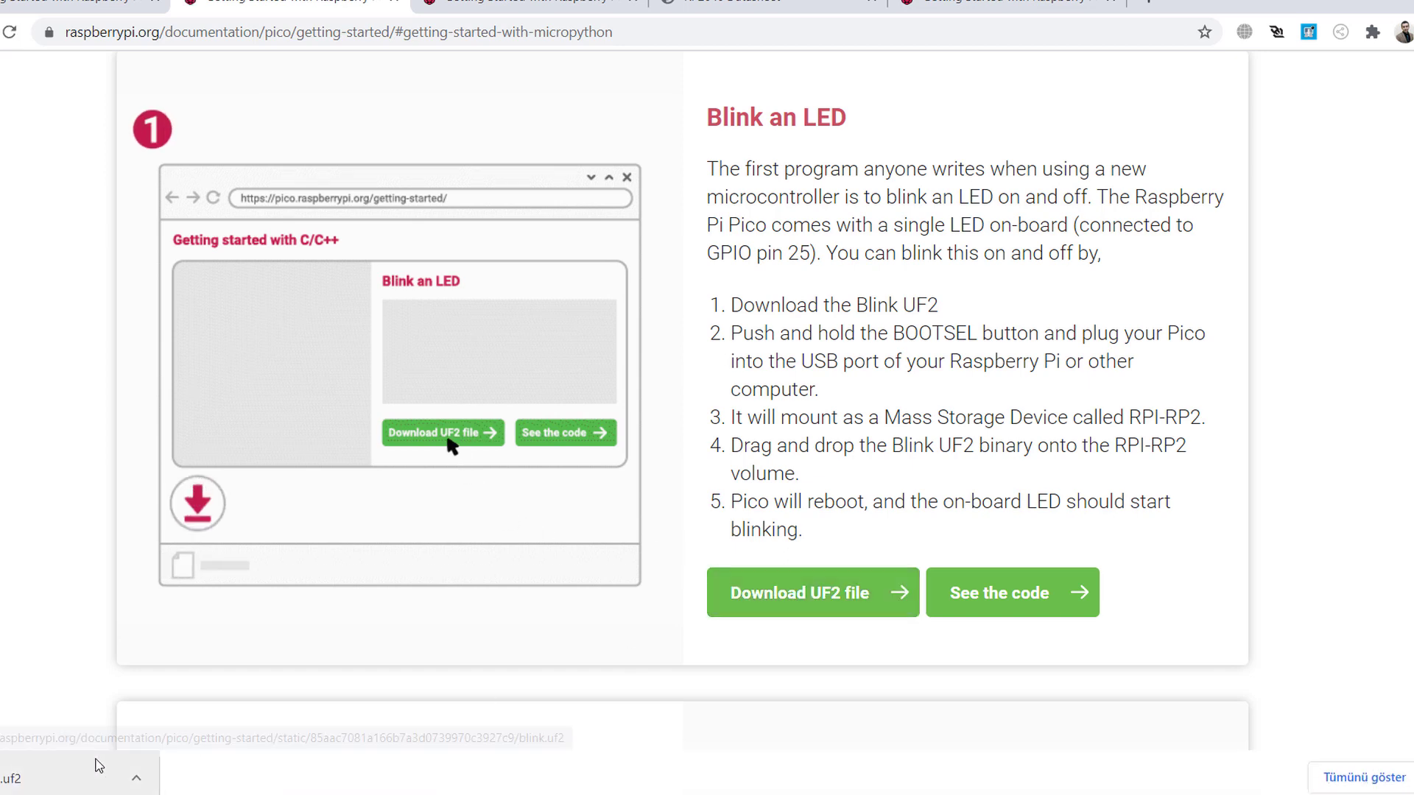
click(135, 778)
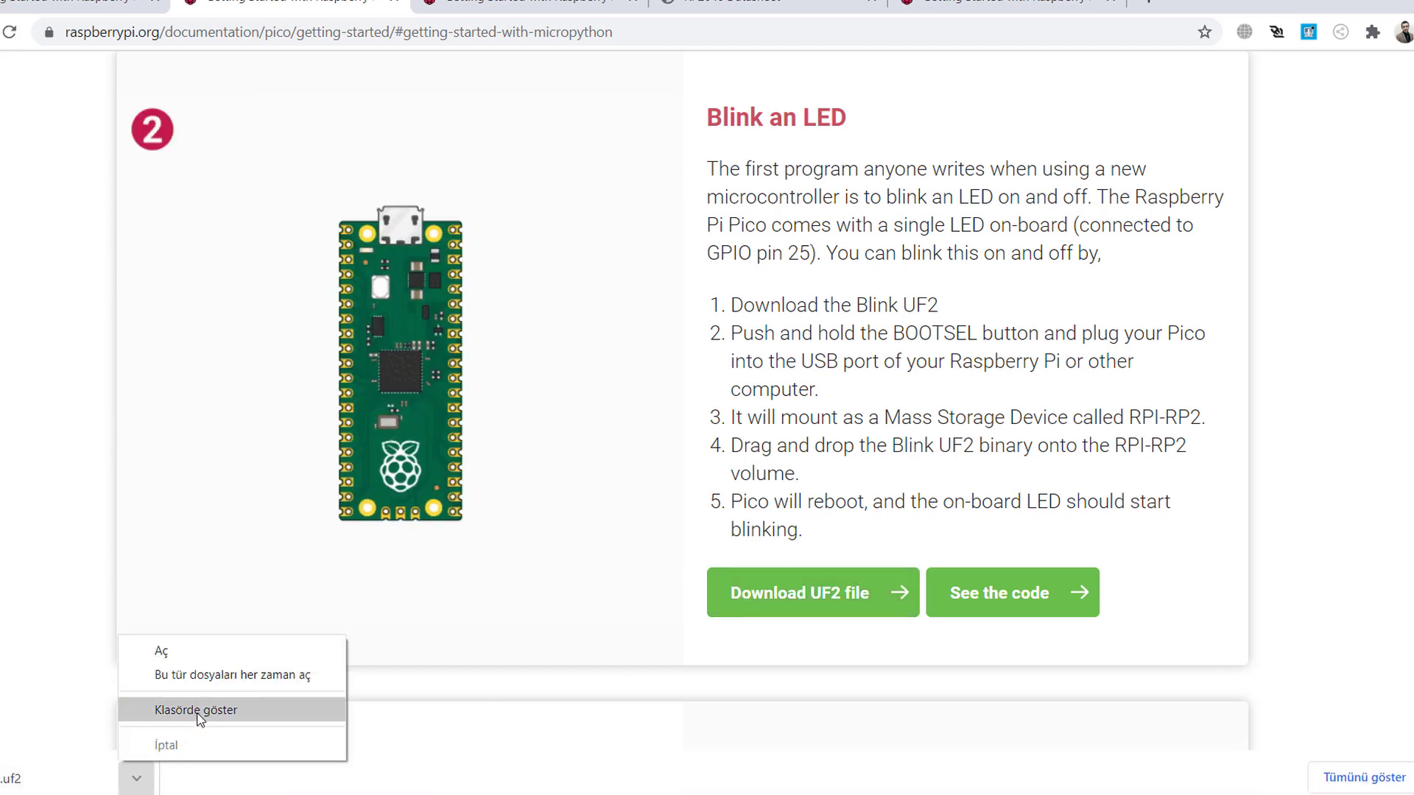
click(197, 710)
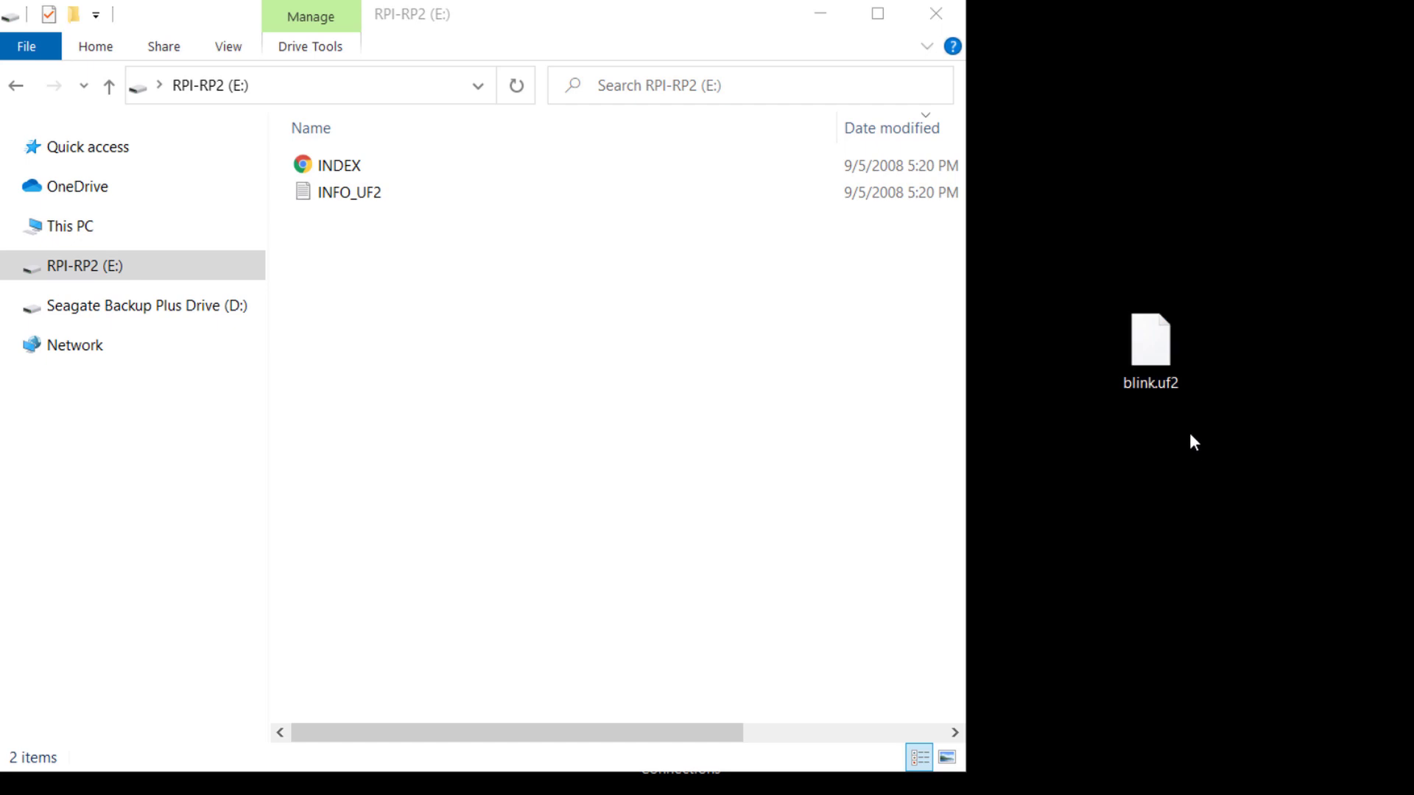
click(1149, 342)
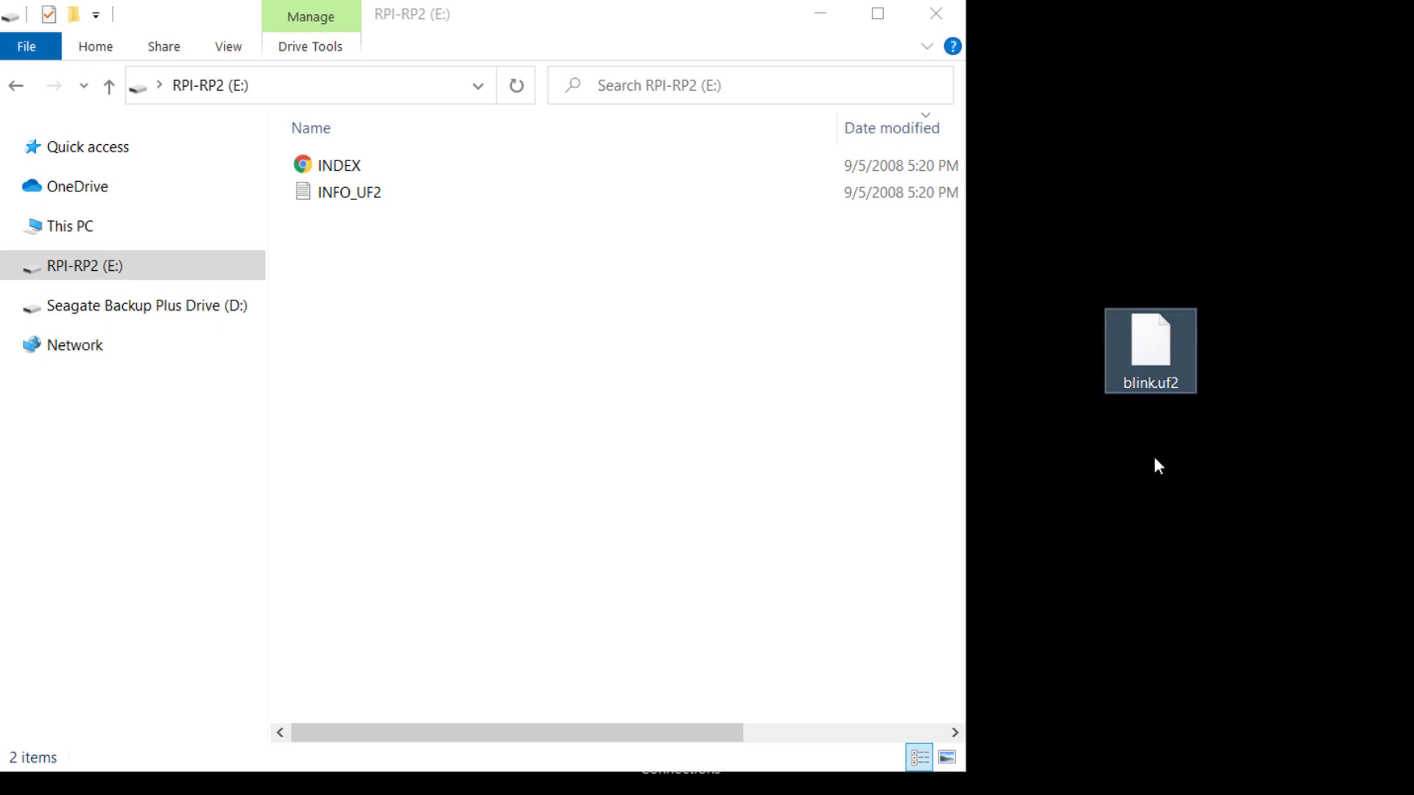
mouse_move(1168, 376)
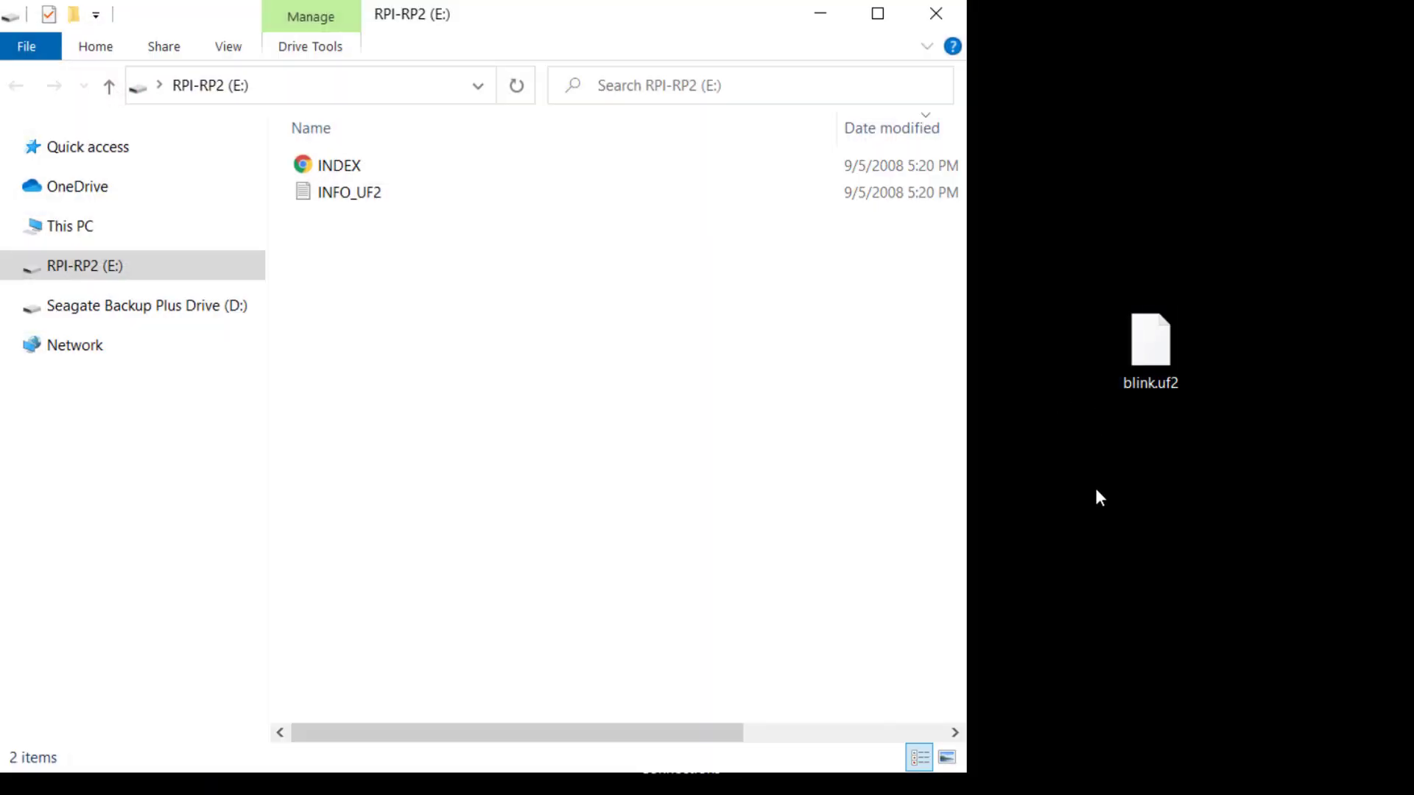
Step: Focus the RPI-RP2 drive window with Chrome's Say 'Hello World' section behind it
click(1150, 341)
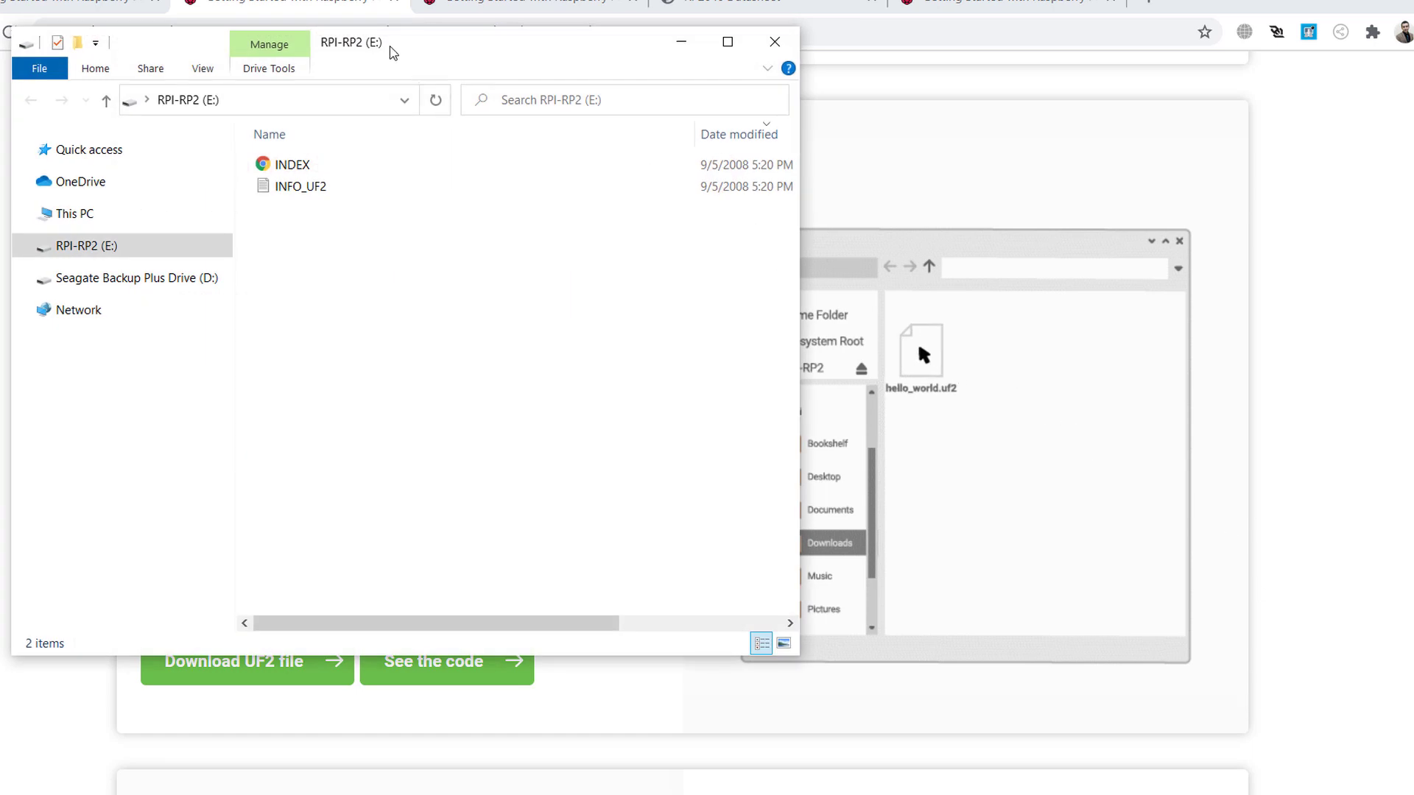
Step: Move the drive window aside, download hello_world.uf2, and launch PuTTY
drag(350, 42, 389, 56)
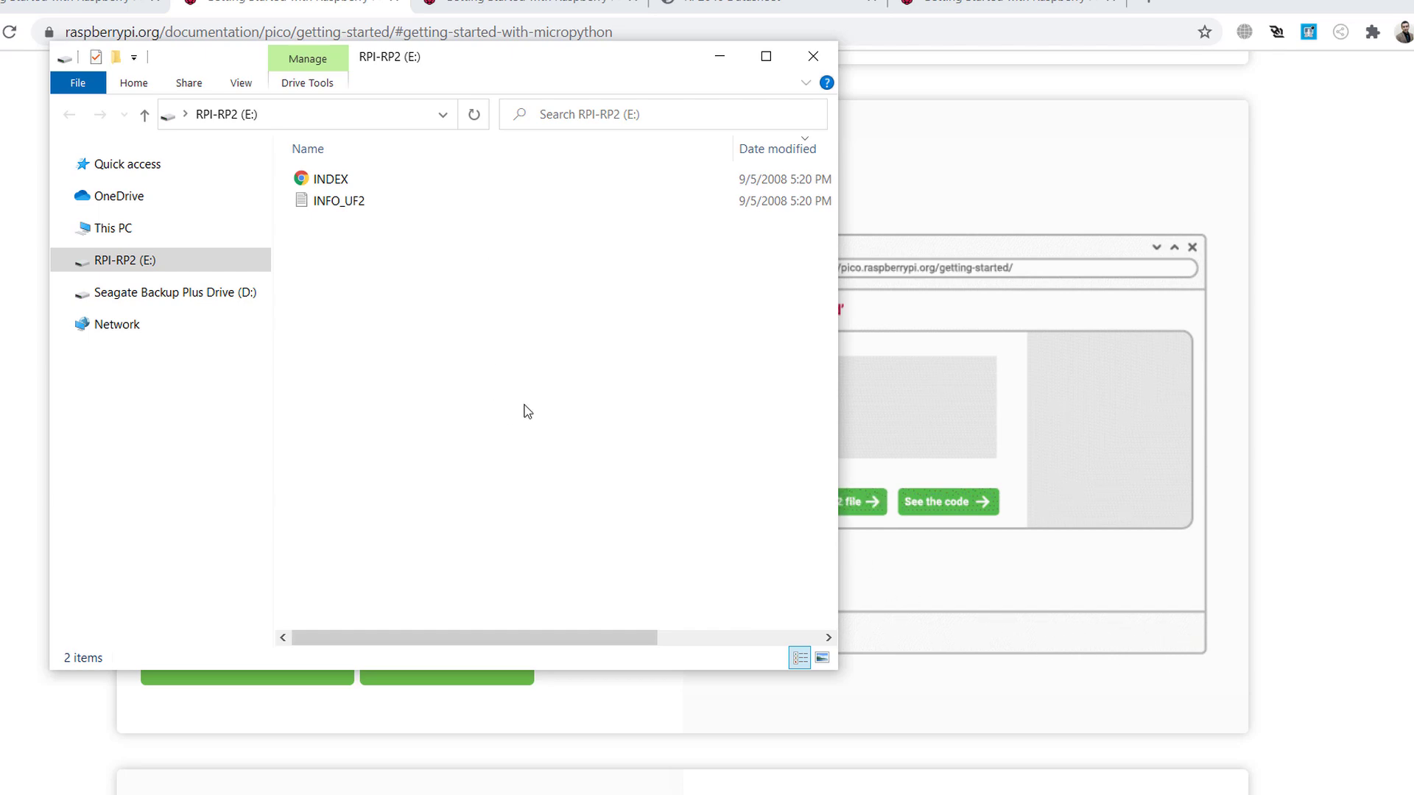
click(811, 56)
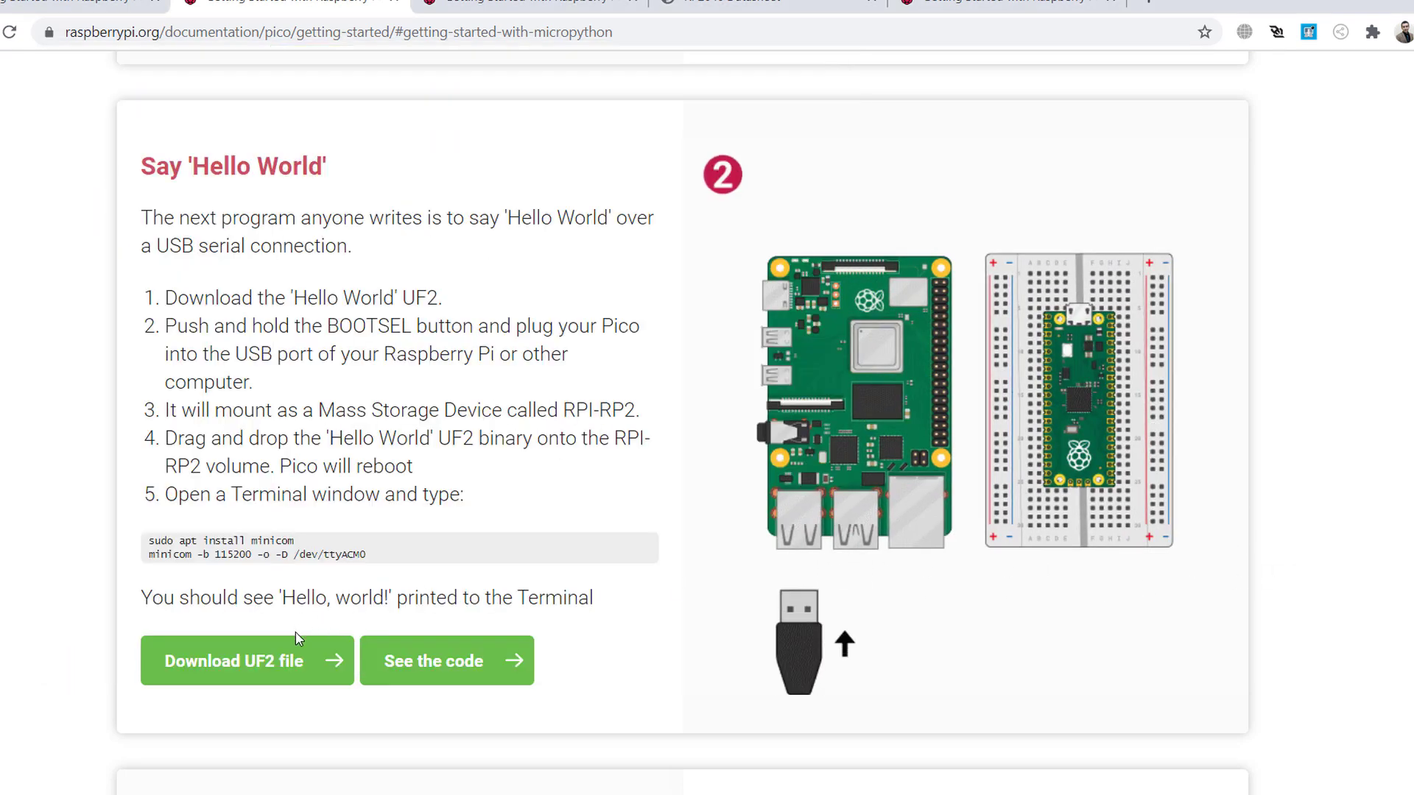
click(246, 660)
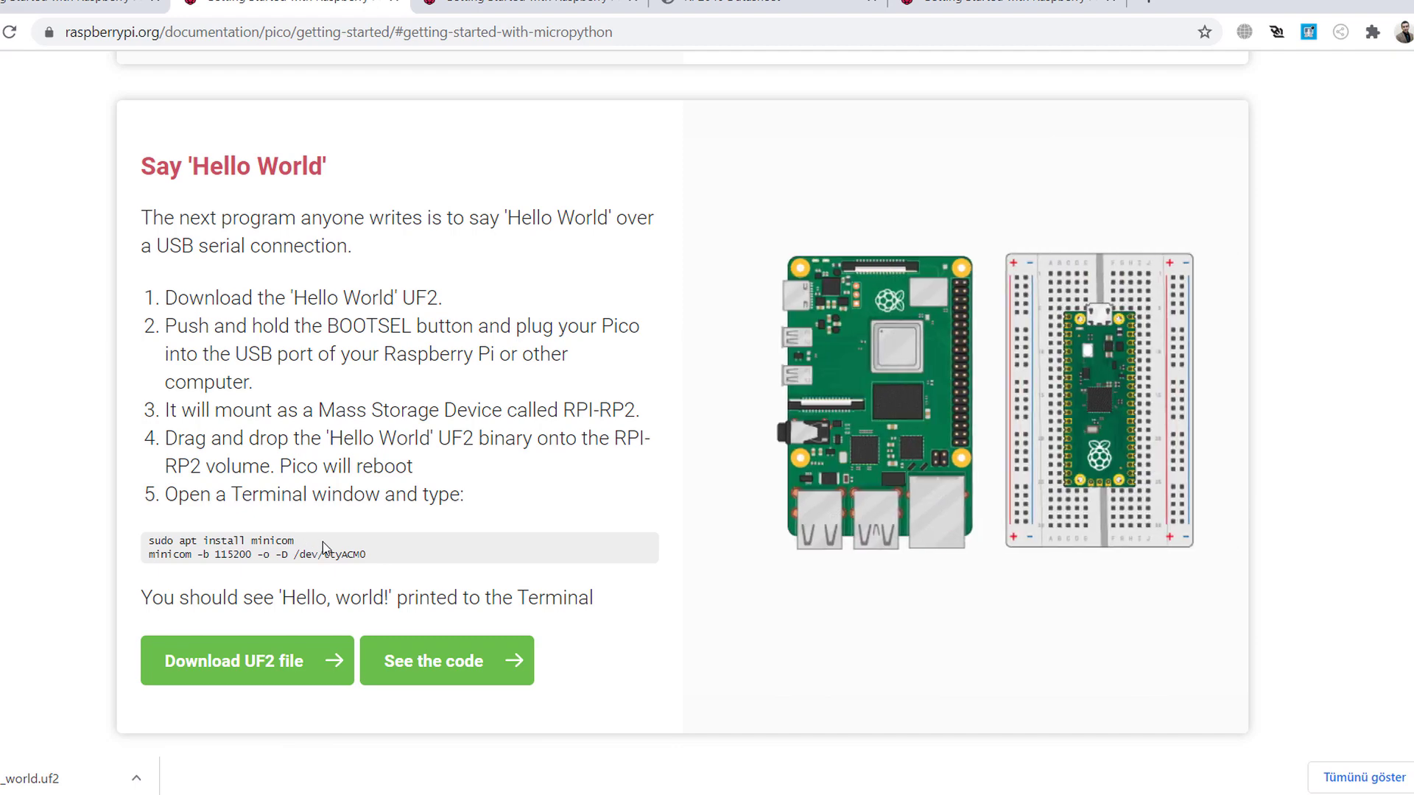
double_click(274, 541)
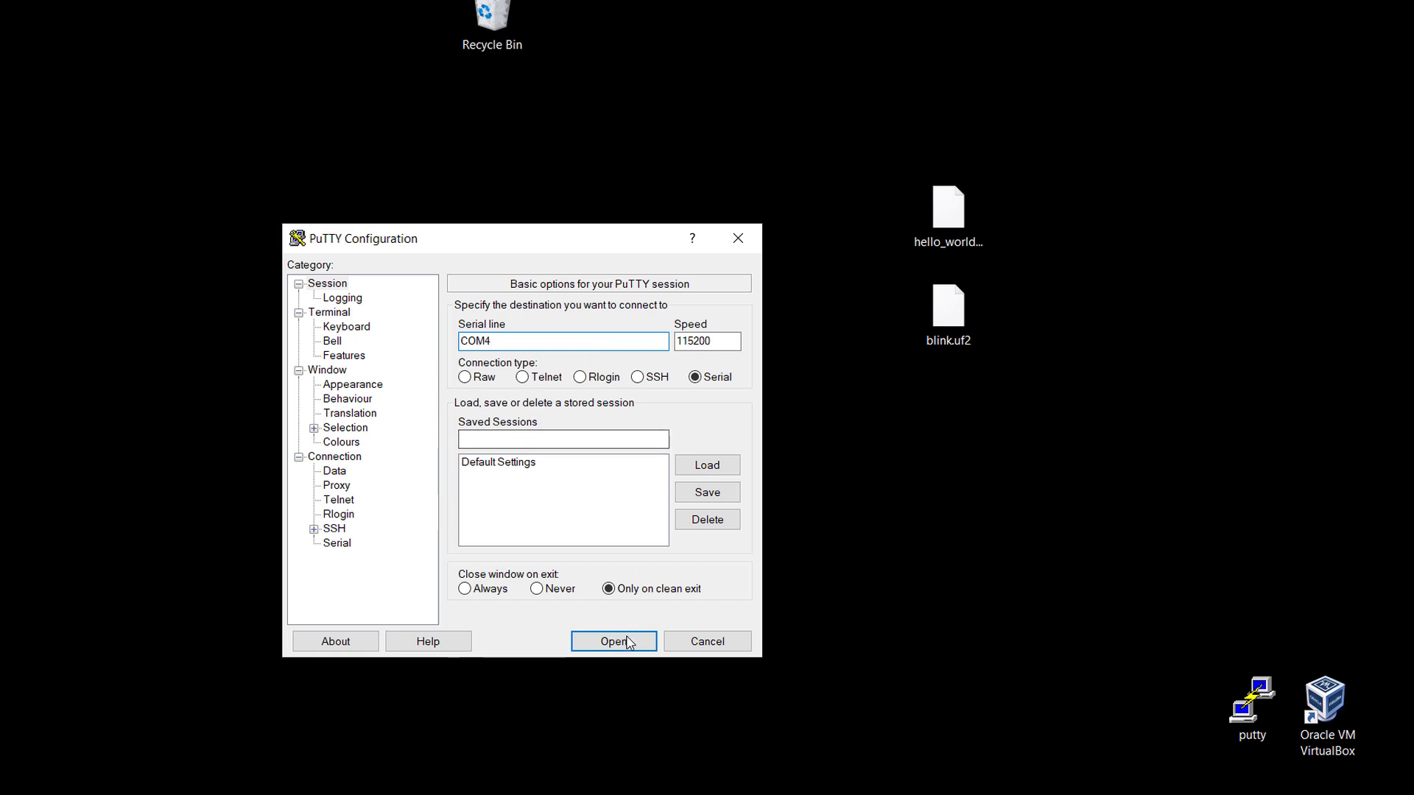
click(615, 641)
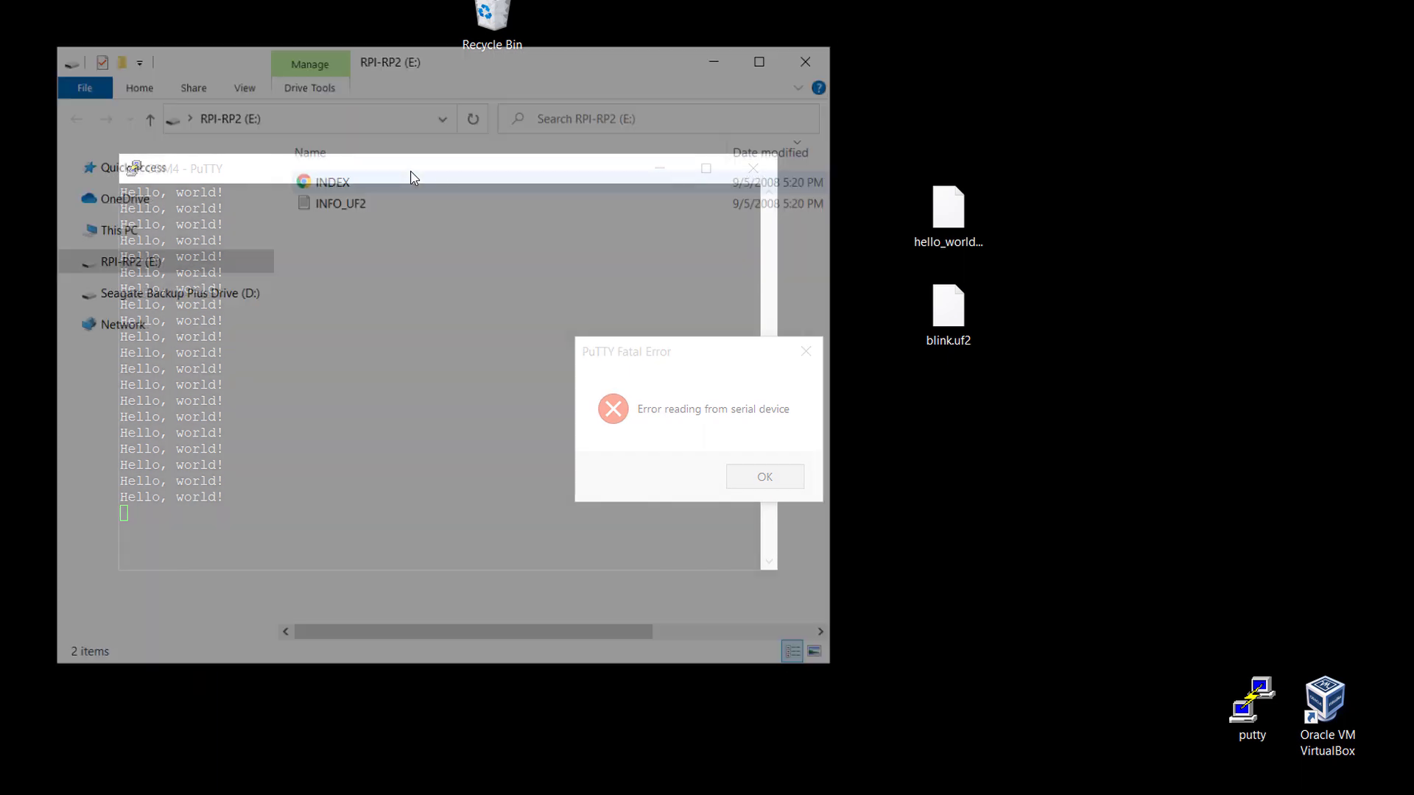
Step: Dismiss PuTTY's Fatal Error dialog and reposition the RPI-RP2 drive window
click(763, 476)
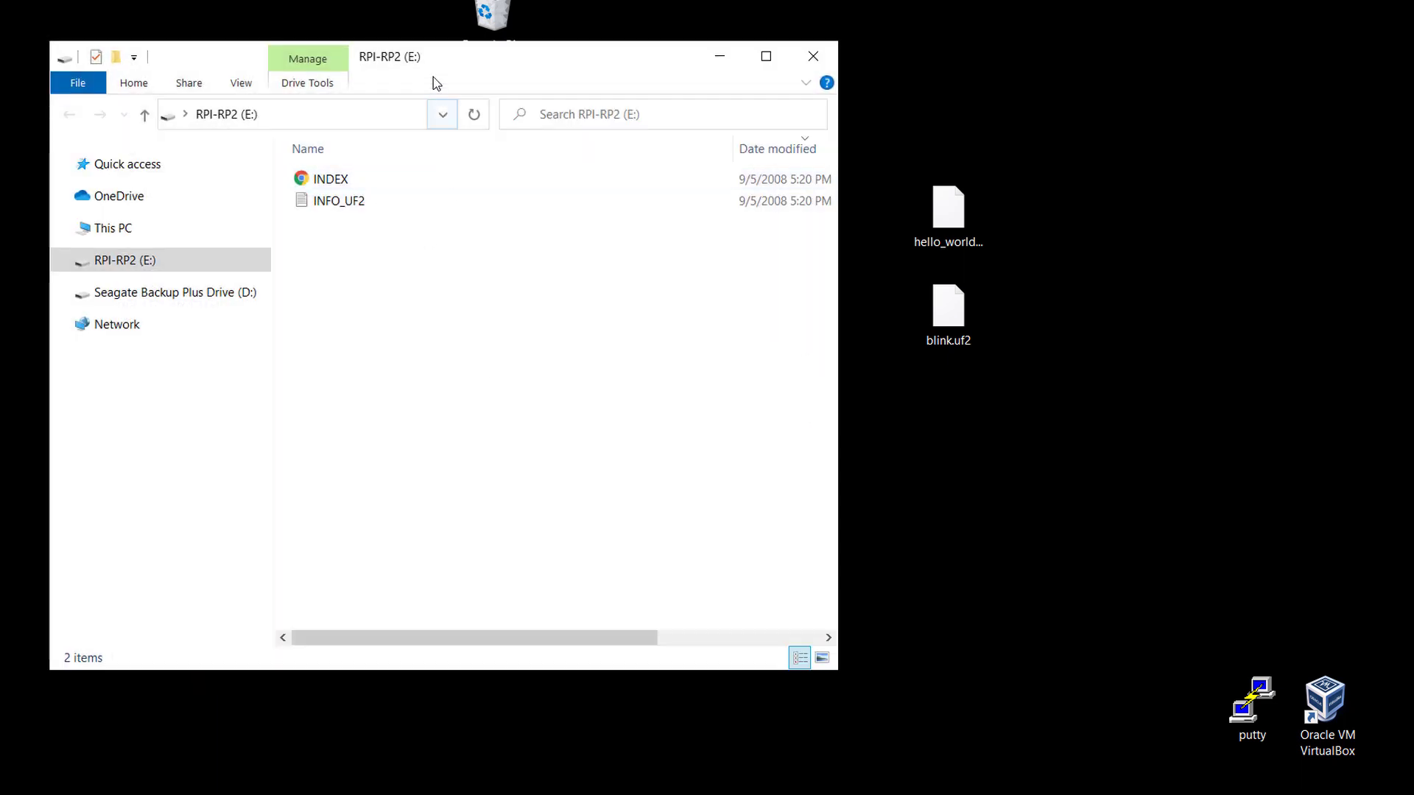
drag(433, 56, 491, 68)
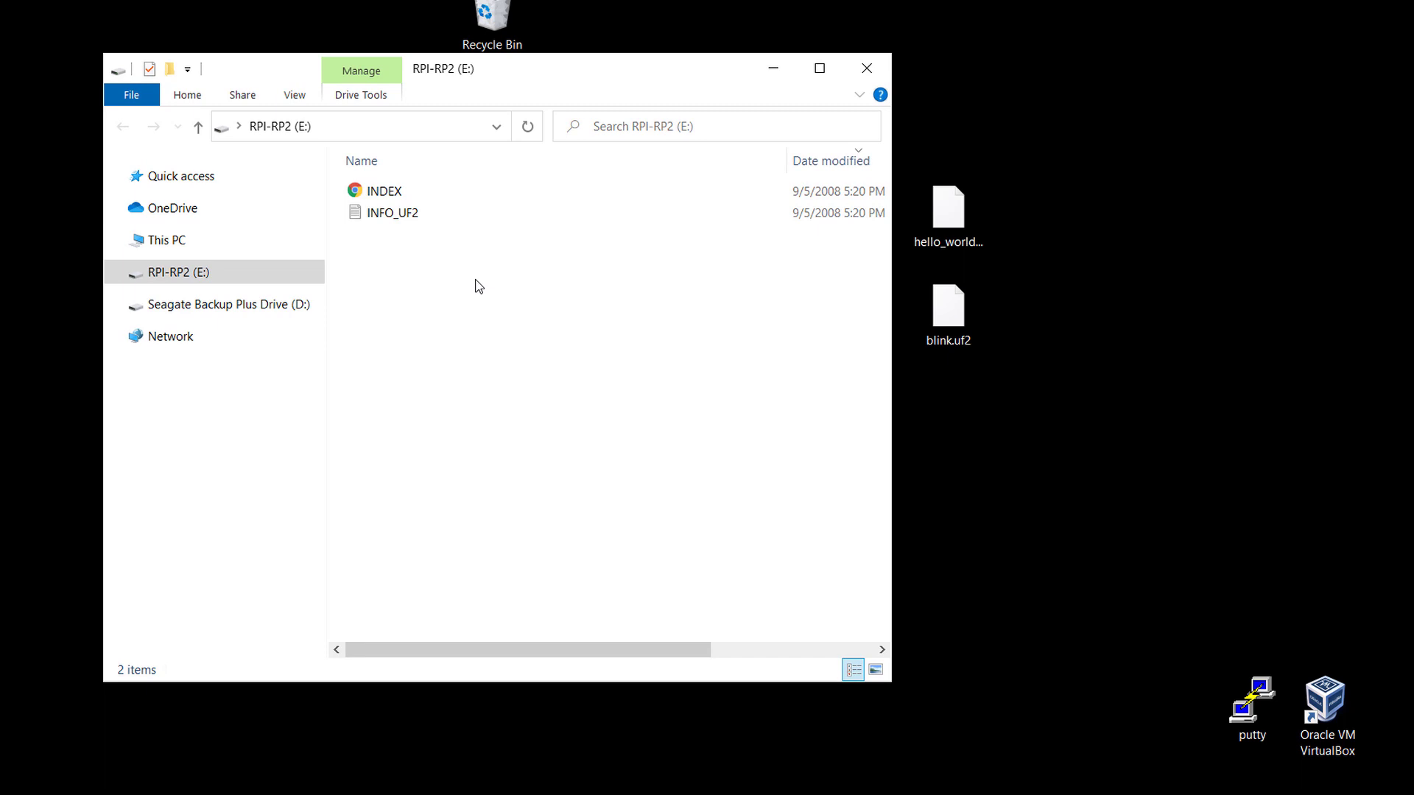